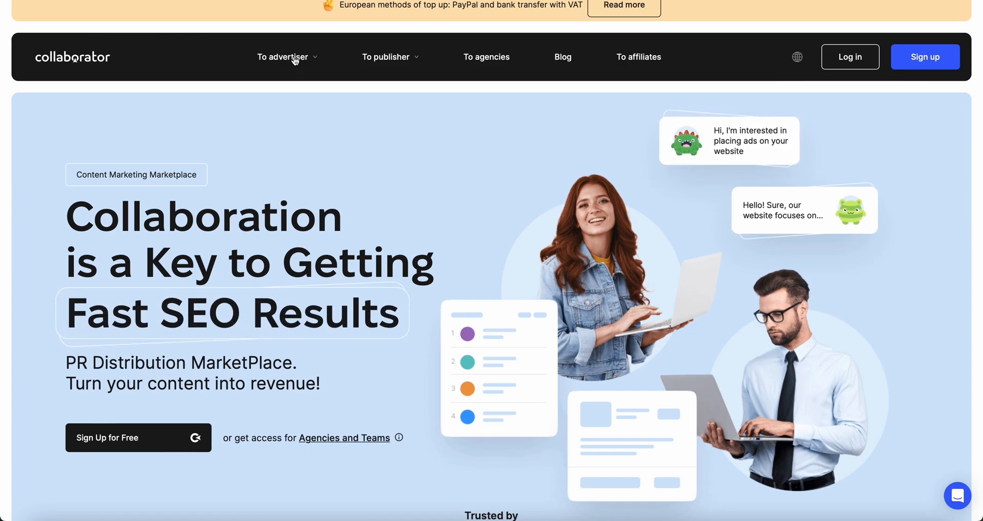
- Browse down the Collaborator homepage toward the login and catalog entry points
{"action": "left_click", "coordinate": [282, 56]}
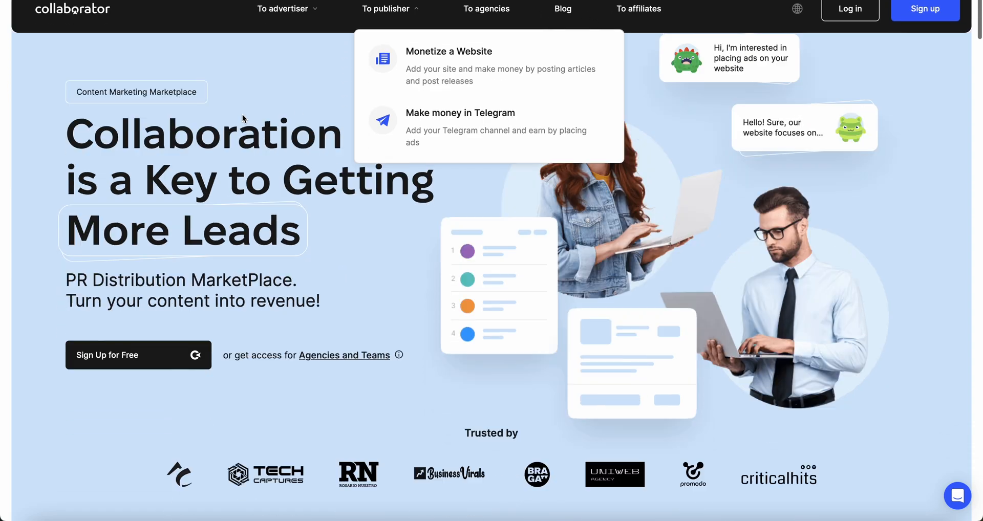
{"action": "scroll", "scroll_direction": "down", "scroll_amount": 3}
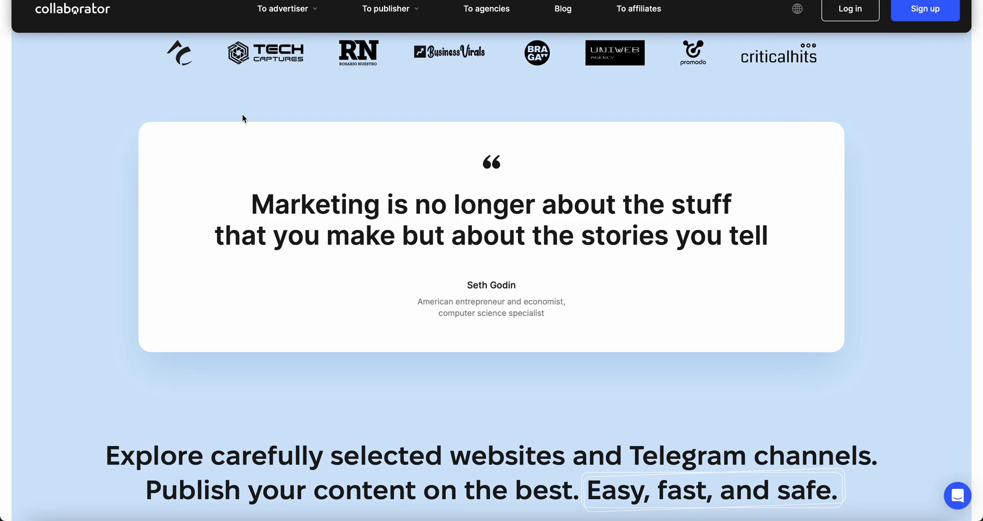
{"action": "scroll", "scroll_direction": "down", "scroll_amount": 3}
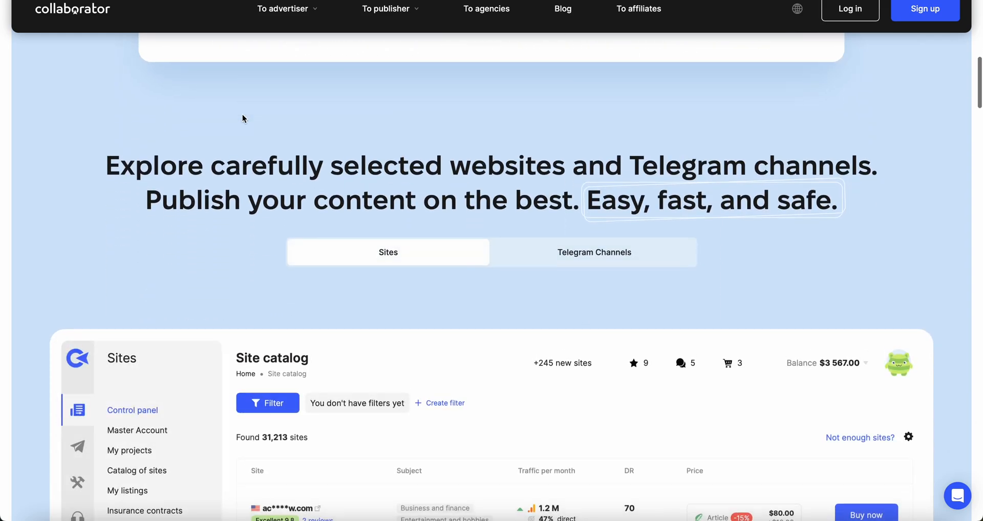
{"action": "scroll", "scroll_direction": "down", "scroll_amount": 3}
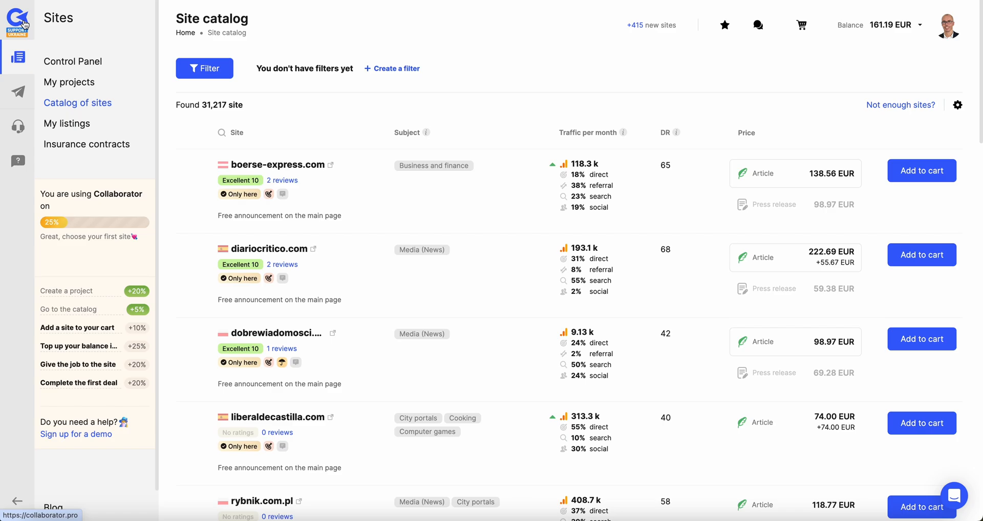
- Show the Control Panel deals overview and expand the Balance menu with top-up options
{"action": "left_click", "coordinate": [73, 61]}
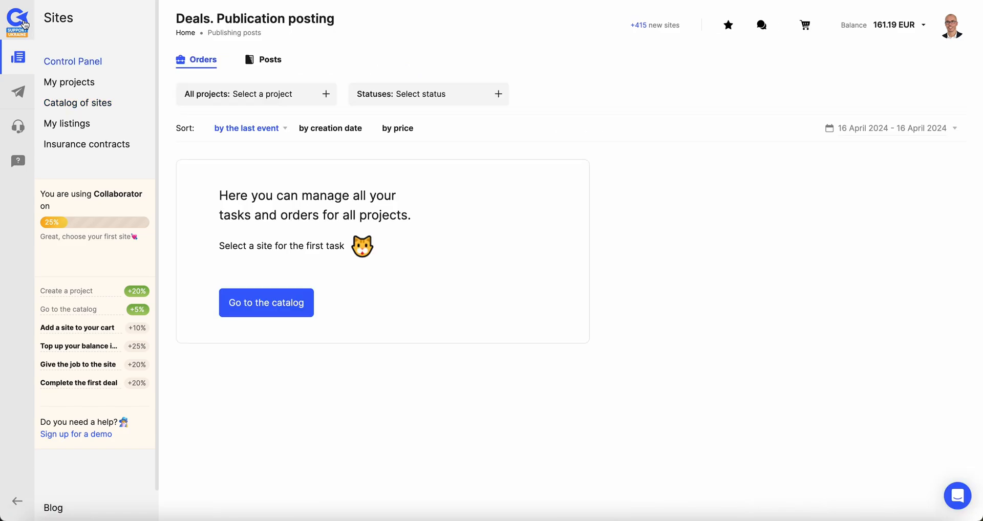
{"action": "mouse_move", "coordinate": [633, 77]}
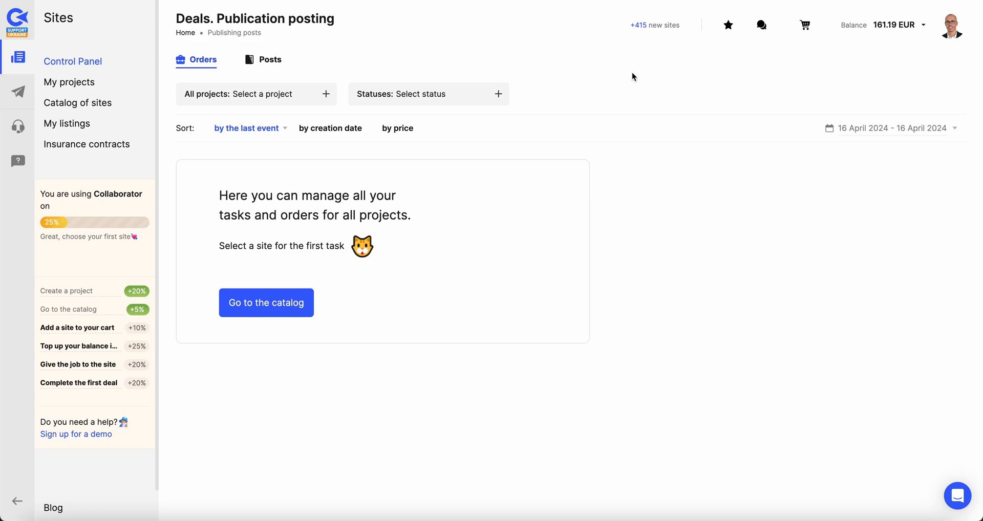
{"action": "mouse_move", "coordinate": [214, 150]}
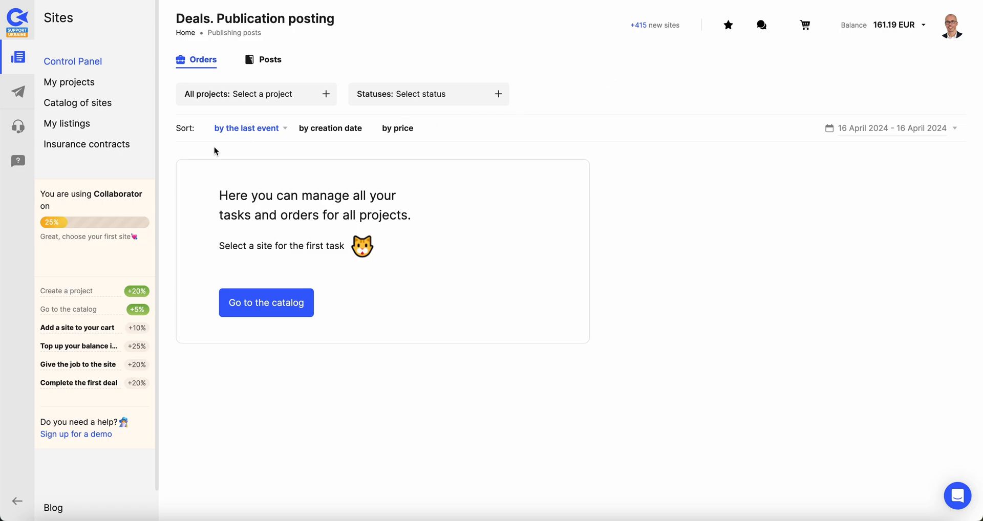
{"action": "mouse_move", "coordinate": [68, 404]}
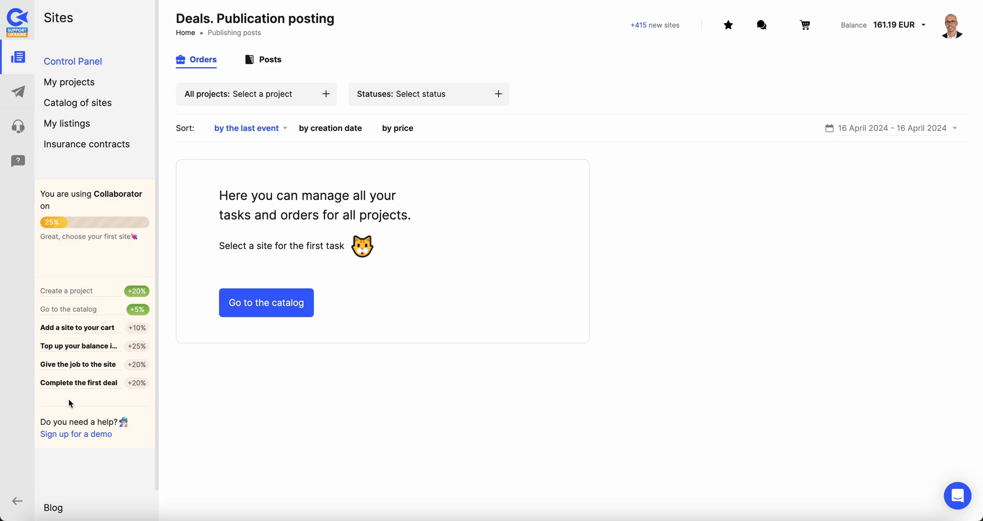
{"action": "mouse_move", "coordinate": [78, 315]}
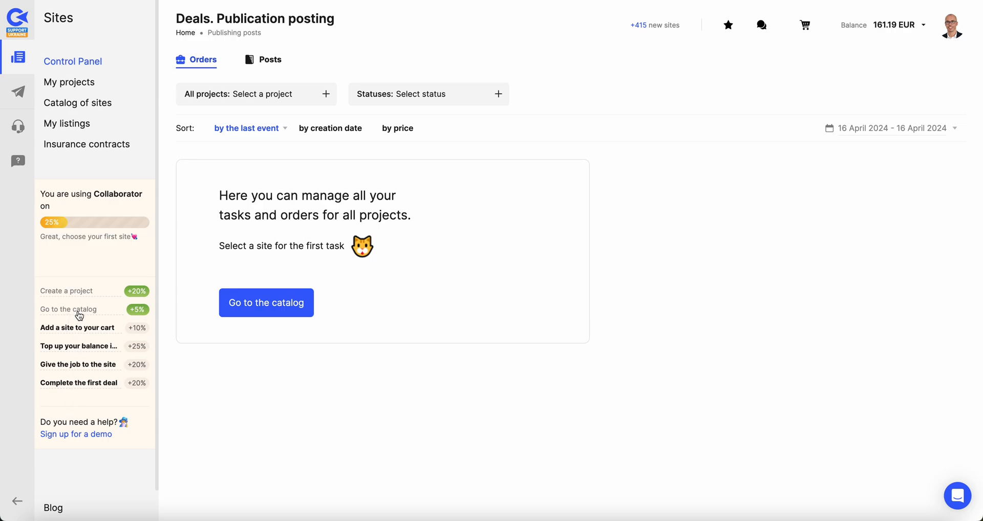
{"action": "mouse_move", "coordinate": [82, 338]}
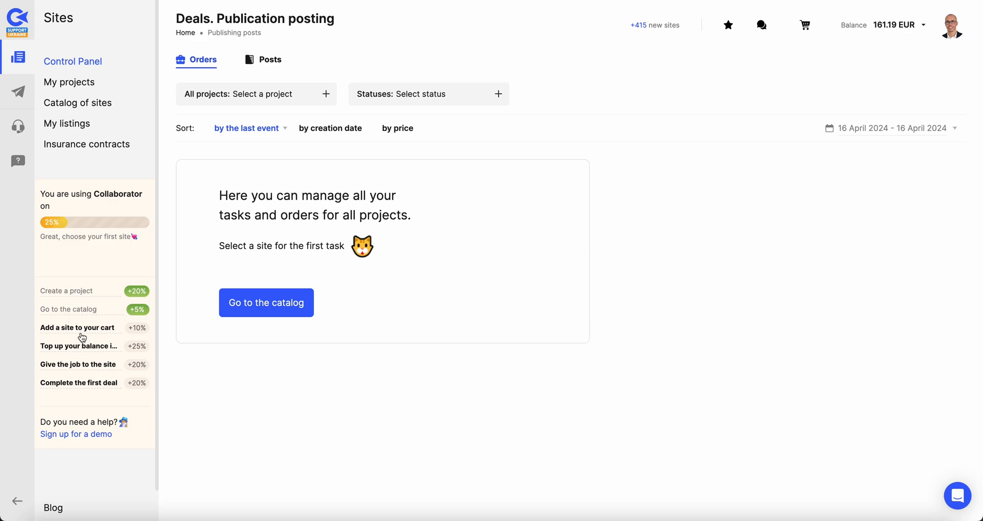
{"action": "mouse_move", "coordinate": [81, 345]}
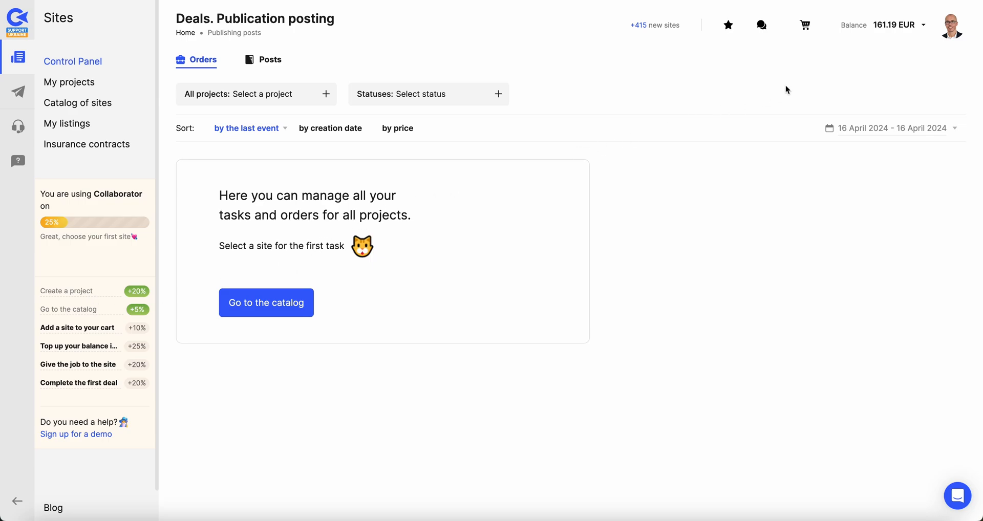
{"action": "left_click", "coordinate": [884, 25]}
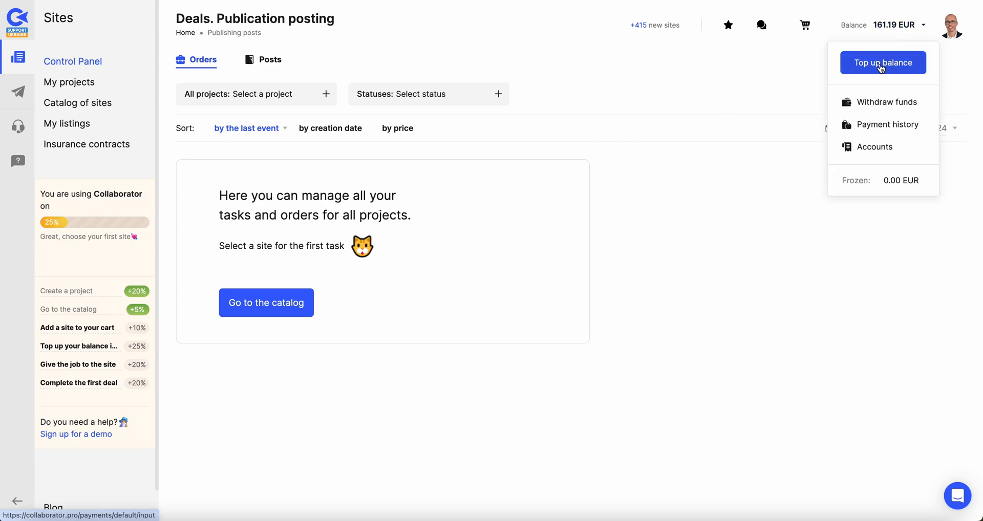
{"action": "left_click", "coordinate": [882, 63]}
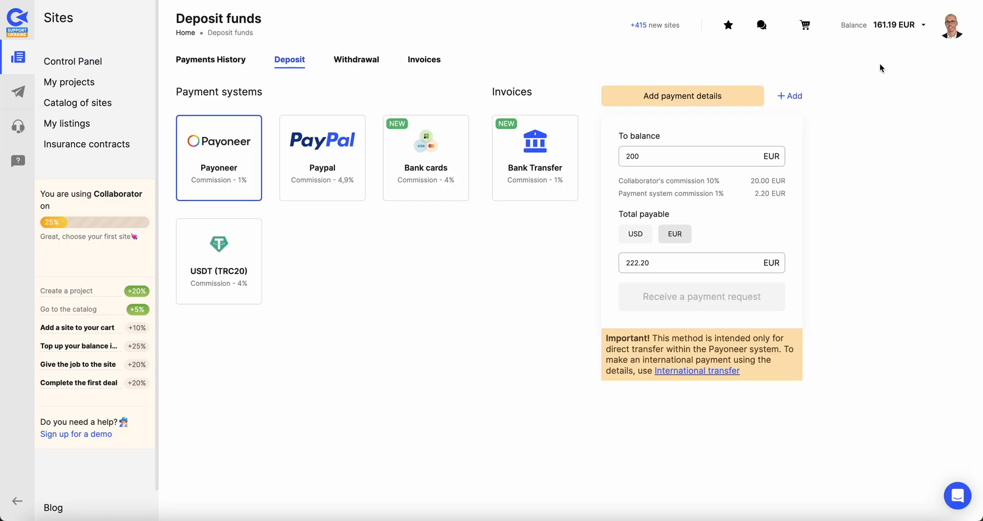
{"action": "mouse_move", "coordinate": [214, 443]}
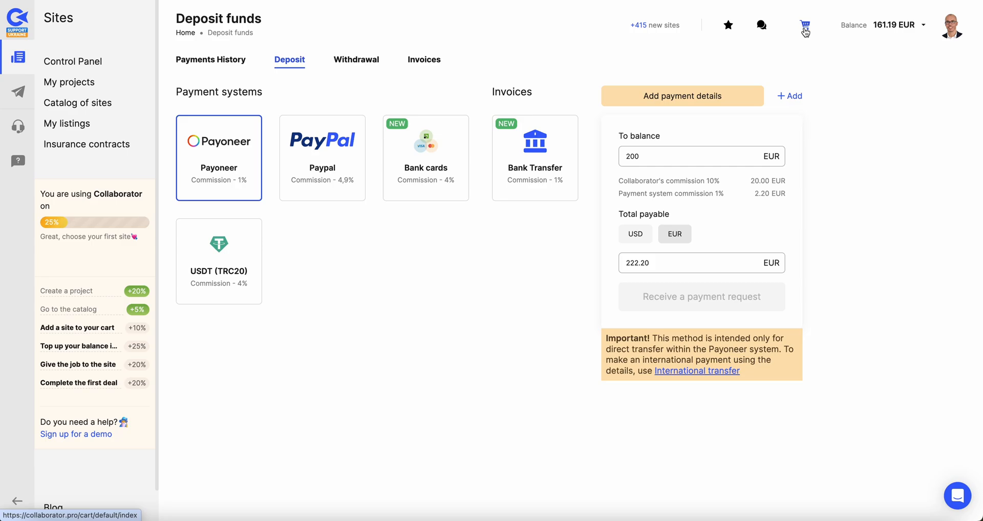
{"action": "left_click", "coordinate": [73, 61]}
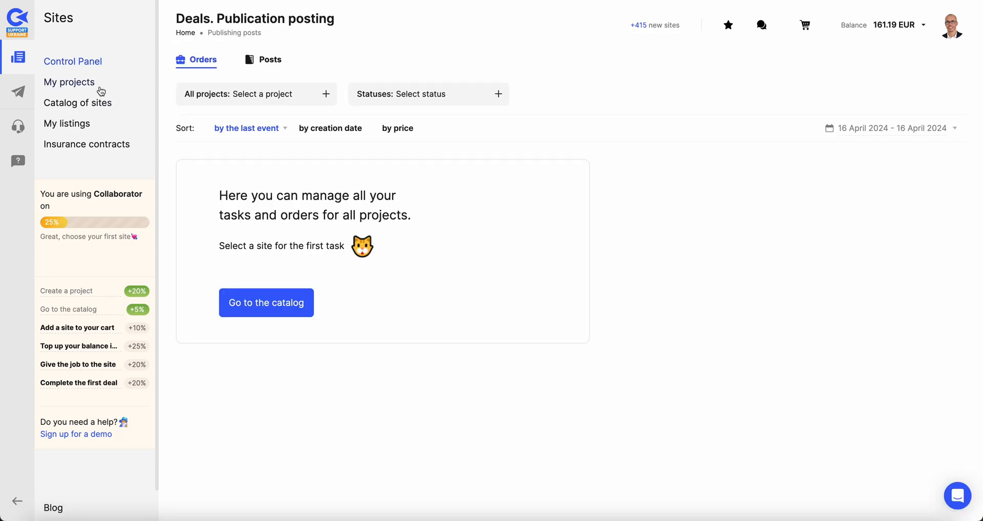
- From My projects, enter the learn-digital-advertising.com project
{"action": "left_click", "coordinate": [68, 82]}
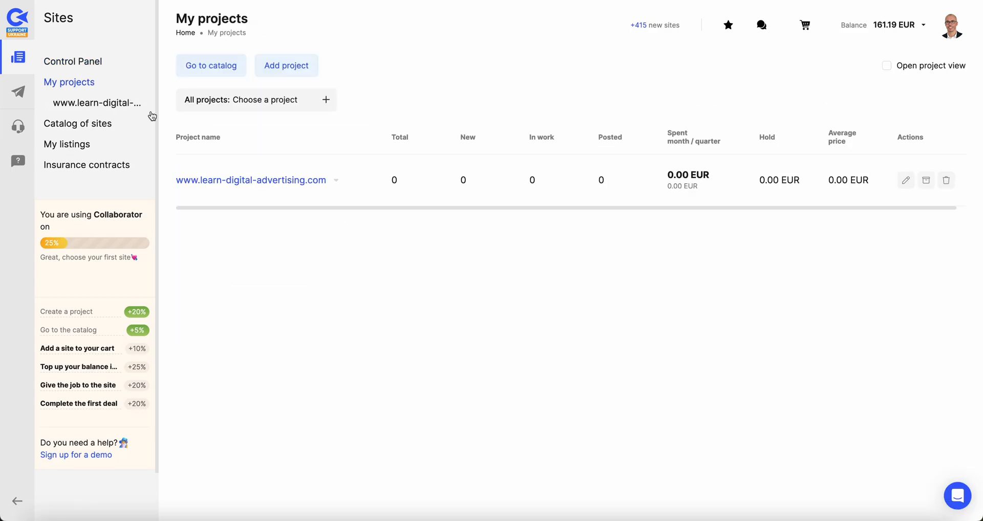
{"action": "mouse_move", "coordinate": [310, 184]}
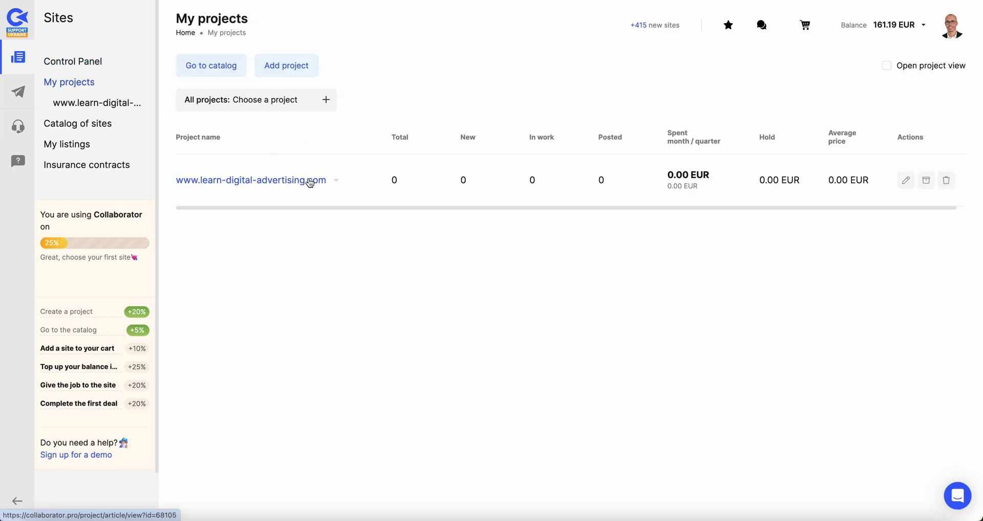
{"action": "left_click", "coordinate": [250, 181]}
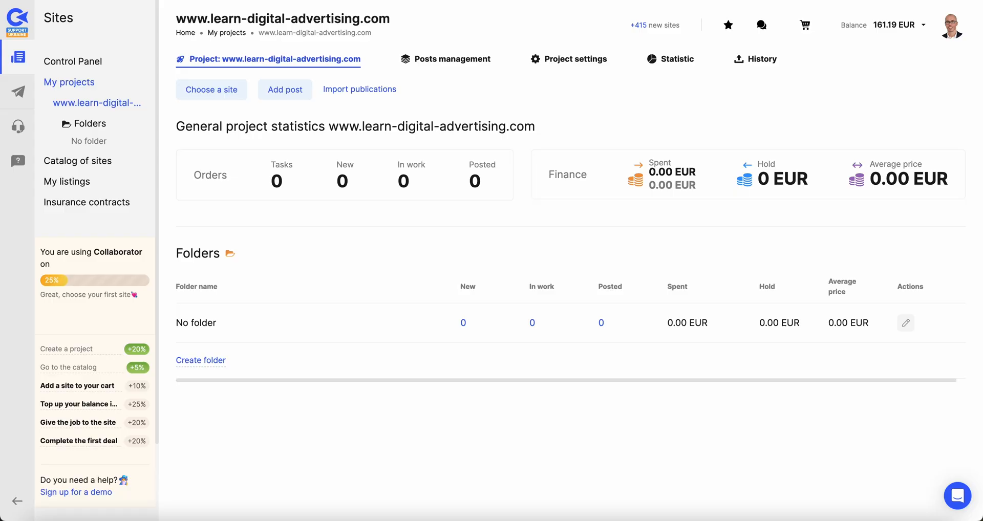
{"action": "mouse_move", "coordinate": [386, 114]}
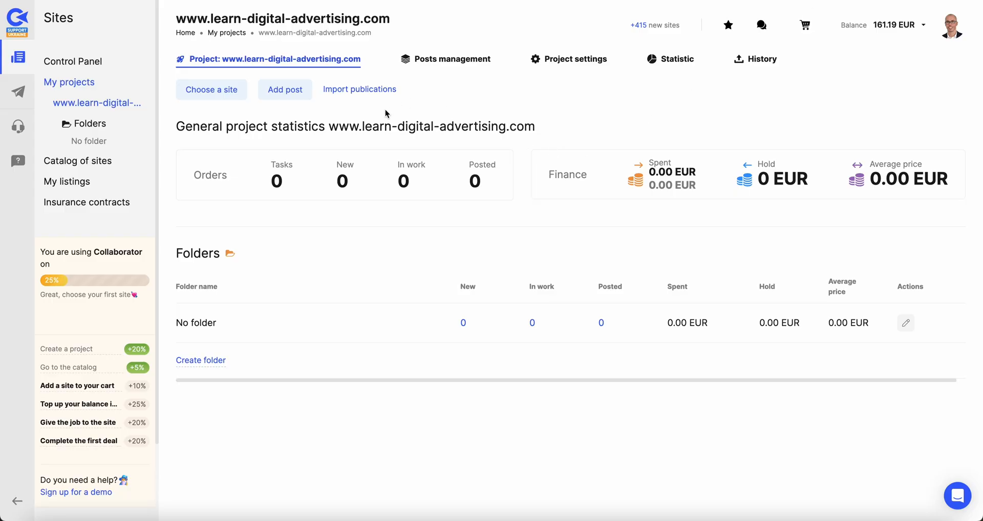
{"action": "mouse_move", "coordinate": [370, 116]}
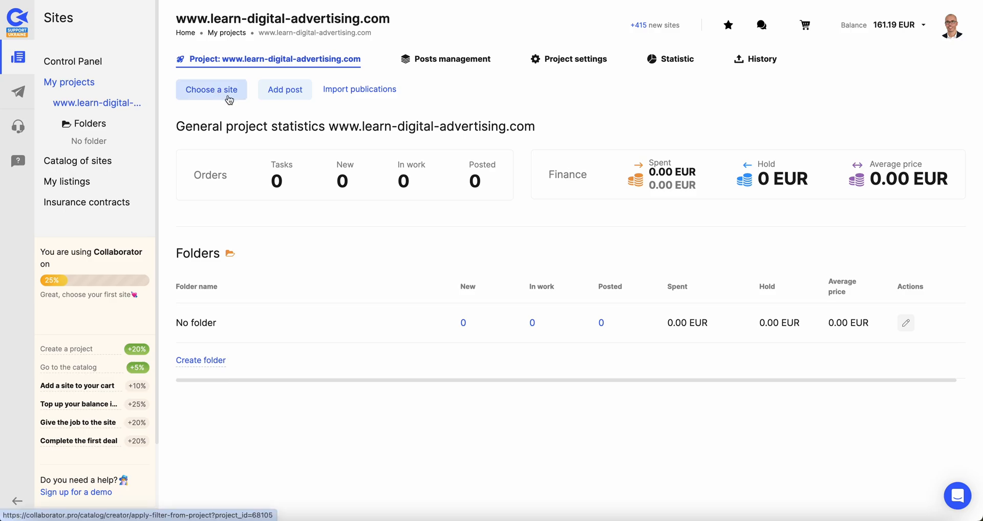
{"action": "mouse_move", "coordinate": [68, 82]}
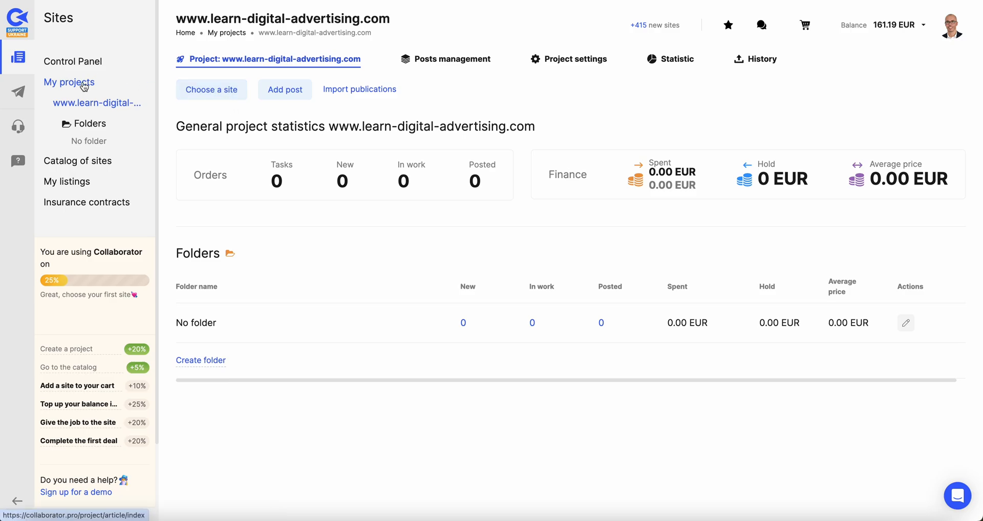
- Visit the Add project form, then return to the existing learn-digital-advertising.com project
{"action": "left_click", "coordinate": [68, 82]}
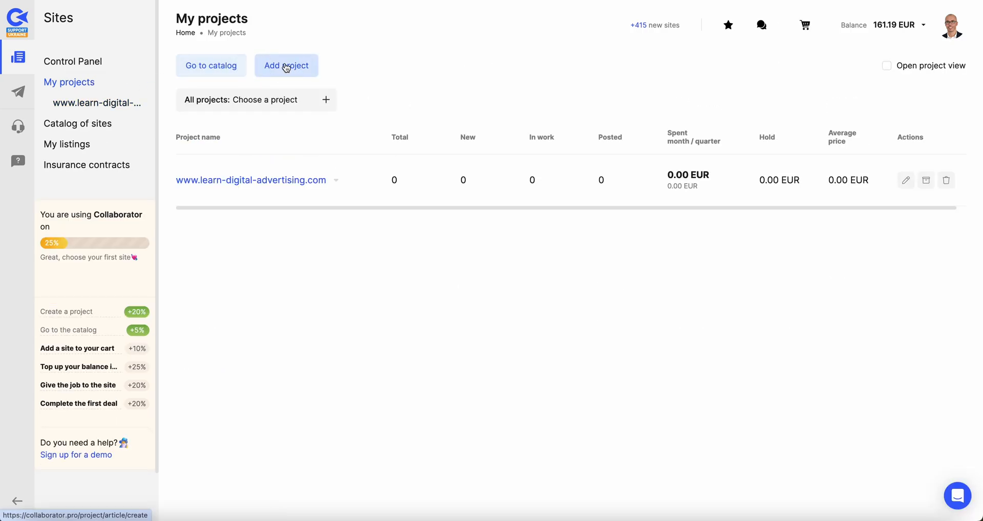
{"action": "left_click", "coordinate": [286, 65]}
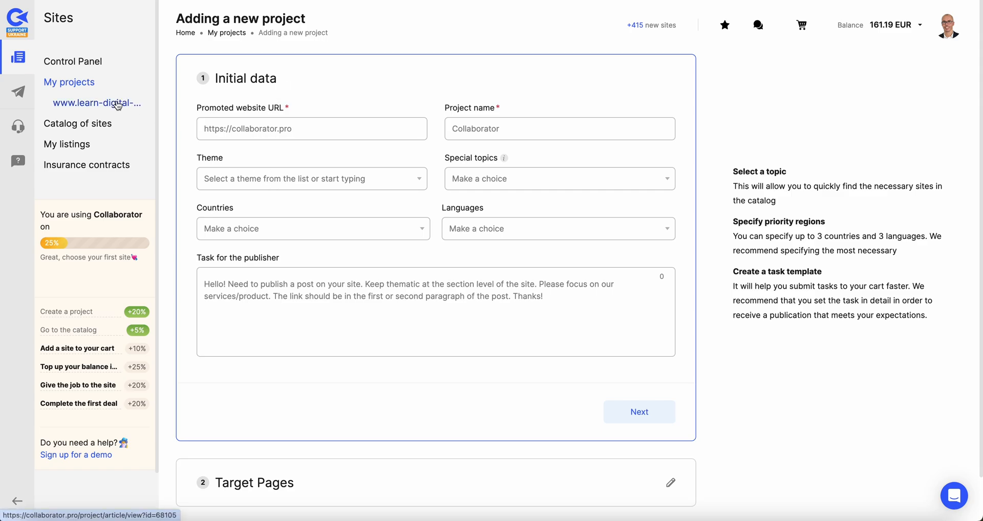
{"action": "left_click", "coordinate": [98, 102]}
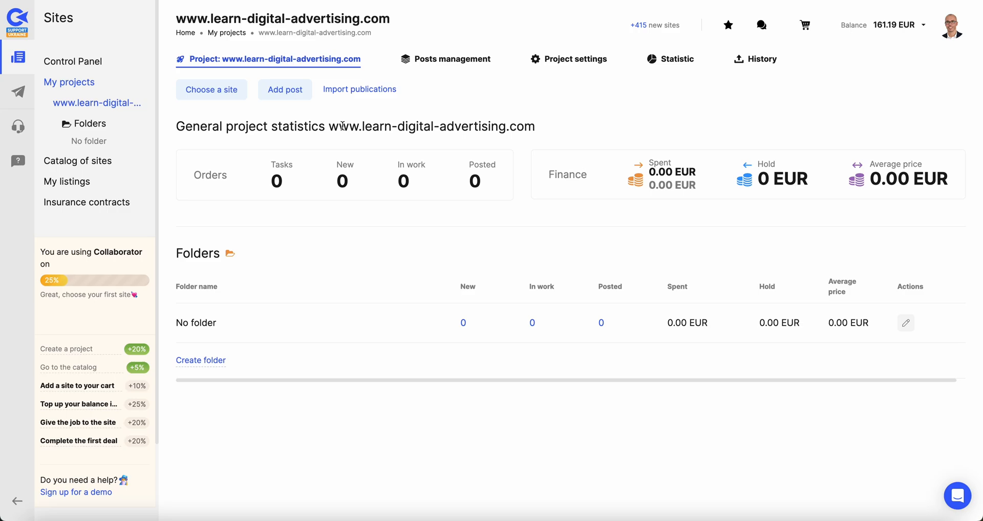
{"action": "mouse_move", "coordinate": [540, 67]}
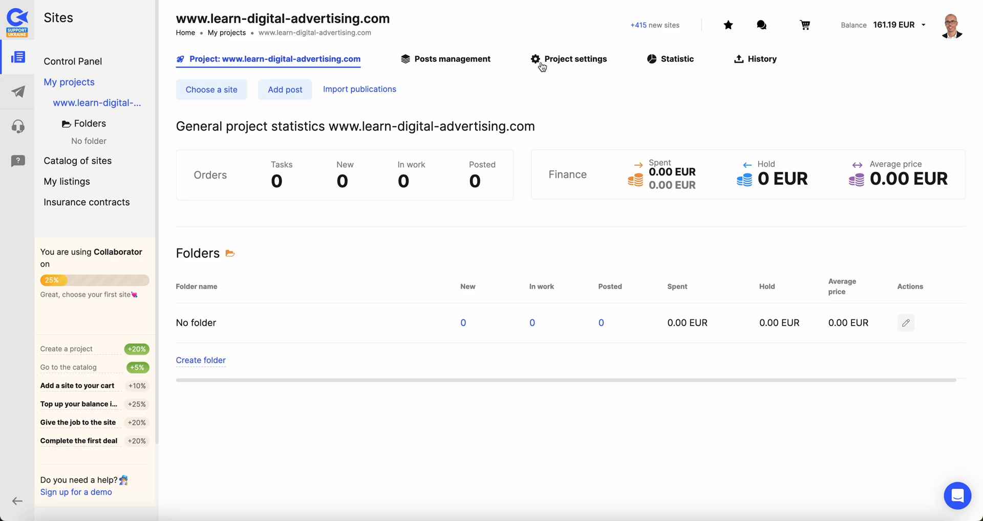
- Show the project's settings and expand the Countries targeting list
{"action": "left_click", "coordinate": [554, 60]}
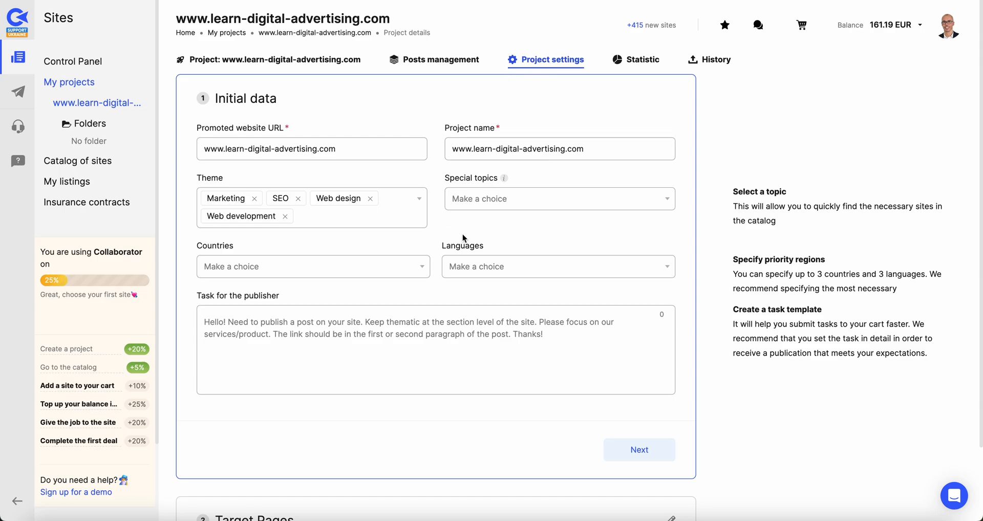
{"action": "mouse_move", "coordinate": [368, 272]}
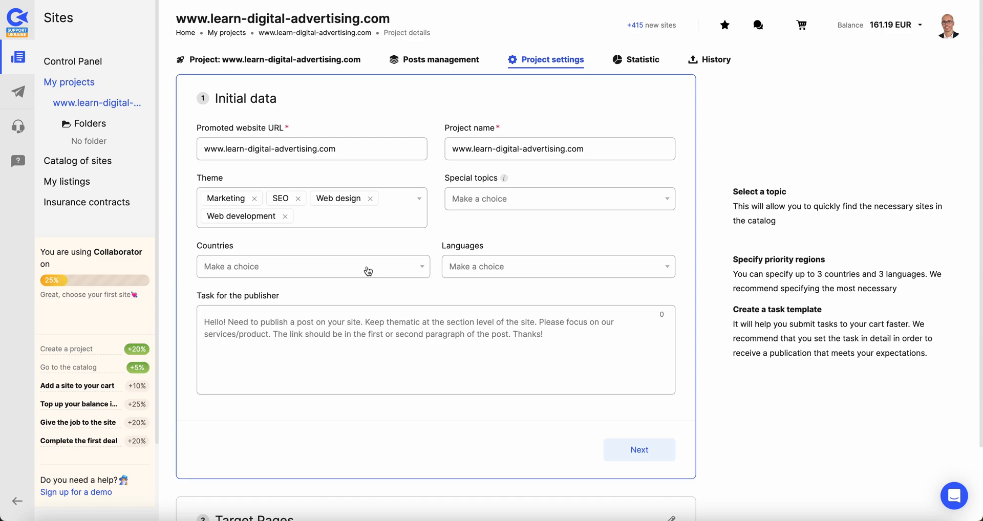
{"action": "left_click", "coordinate": [360, 334]}
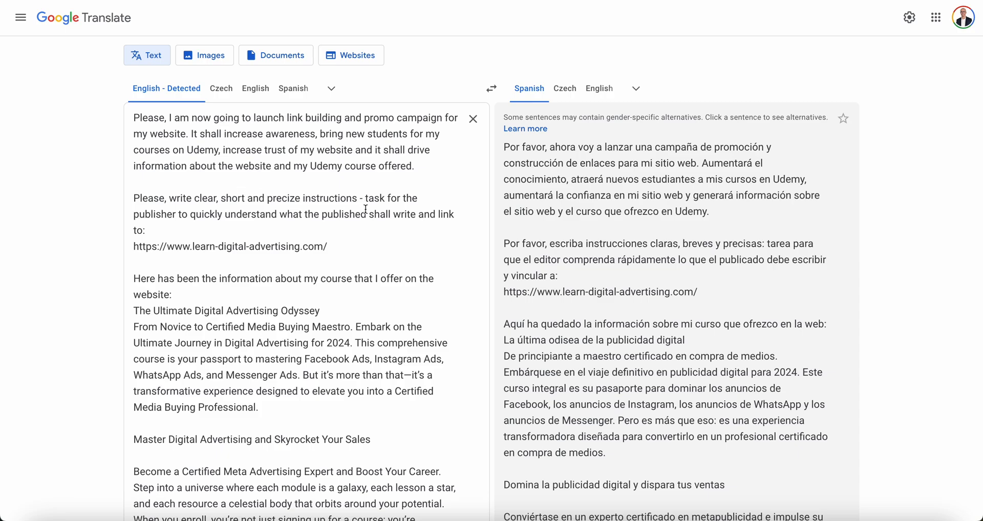
- Replace 'the published' with 'content' in the English prompt and review the Spanish result
{"action": "double_click", "coordinate": [311, 214]}
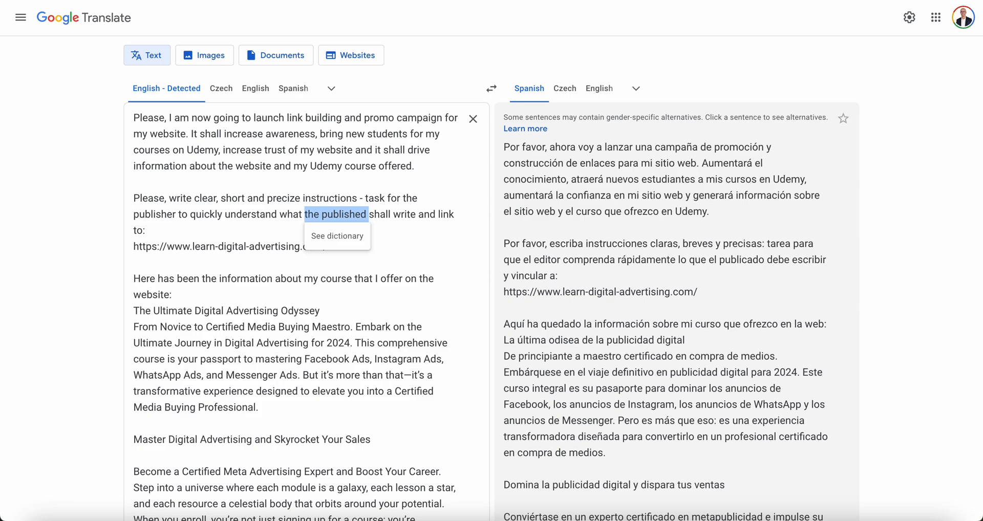
{"action": "type", "text": "content"}
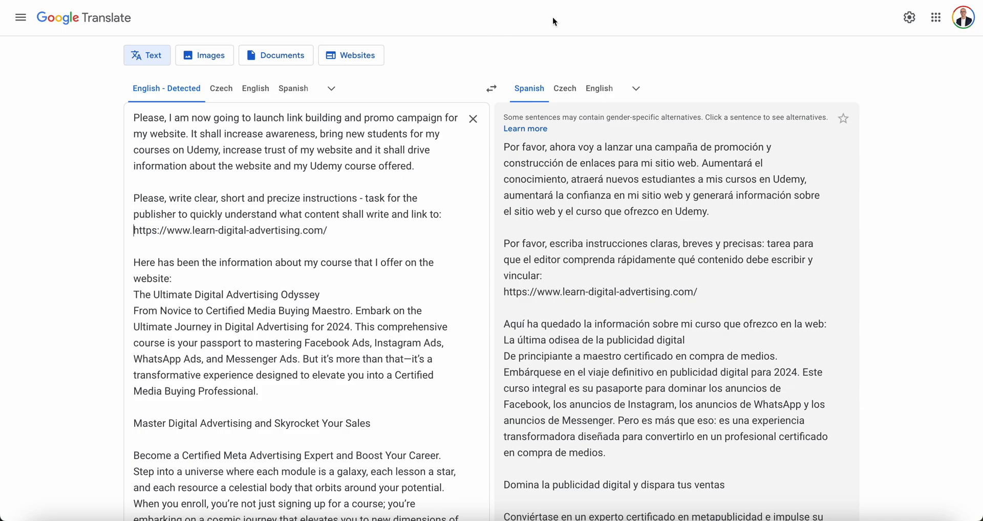
{"action": "scroll", "scroll_direction": "down", "scroll_amount": 3}
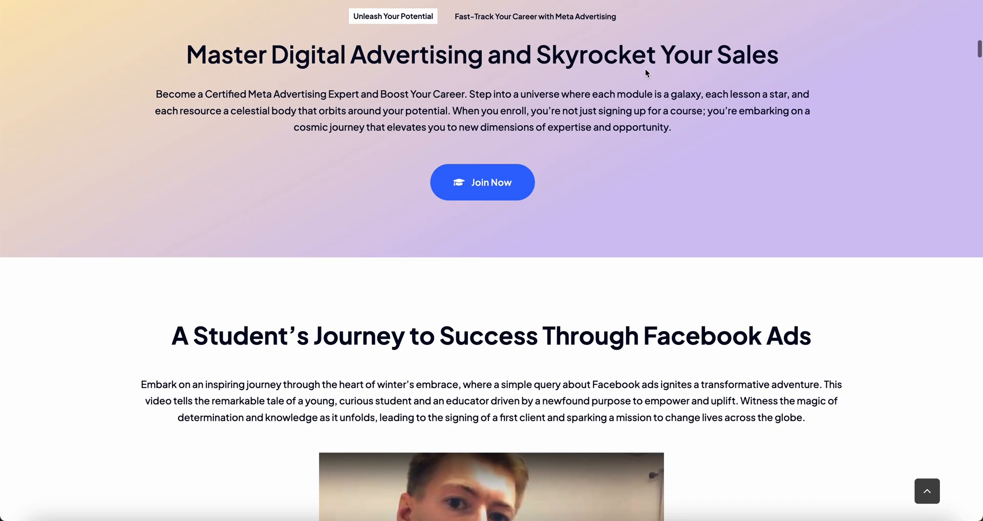
{"action": "scroll", "scroll_direction": "down", "scroll_amount": 3}
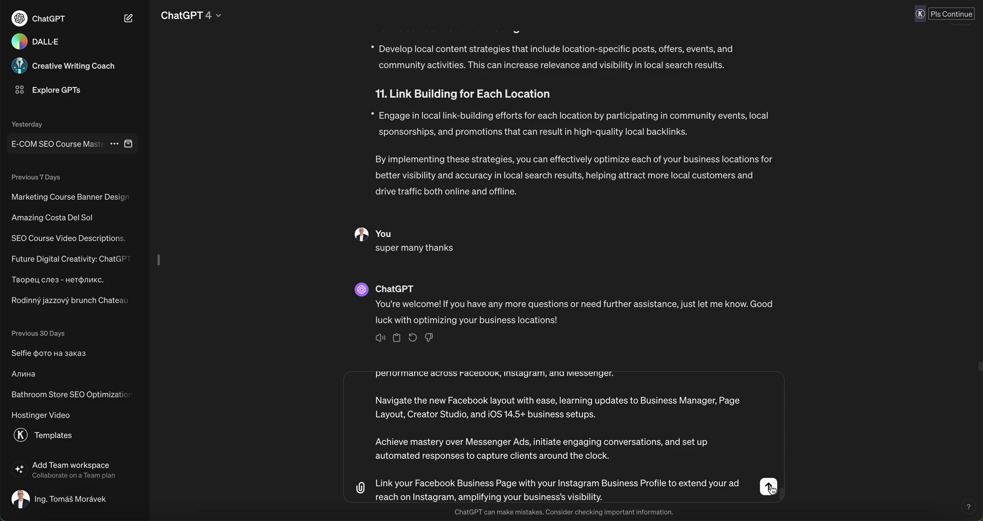
- Send the prompt, read through the generated publisher letter and select it for copying
{"action": "left_click", "coordinate": [767, 488]}
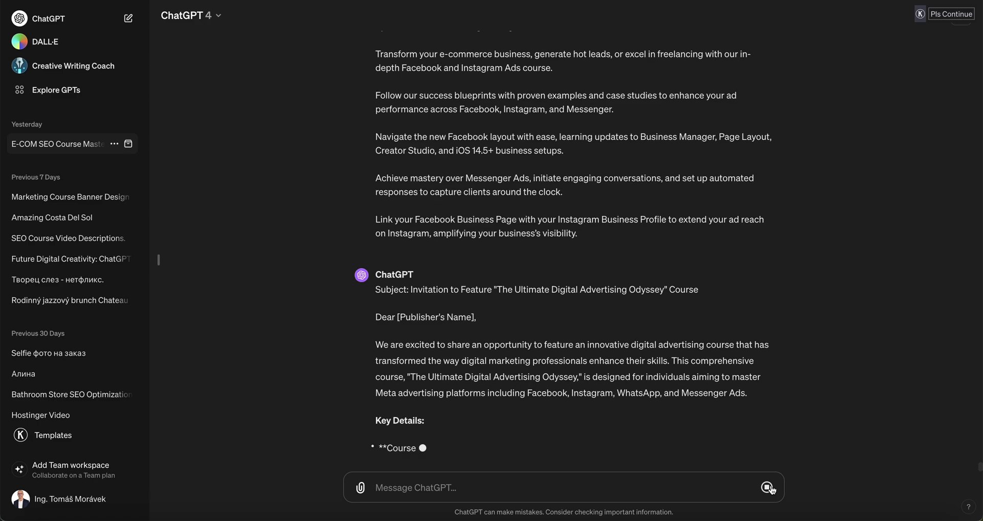
{"action": "scroll", "scroll_direction": "down", "scroll_amount": 3}
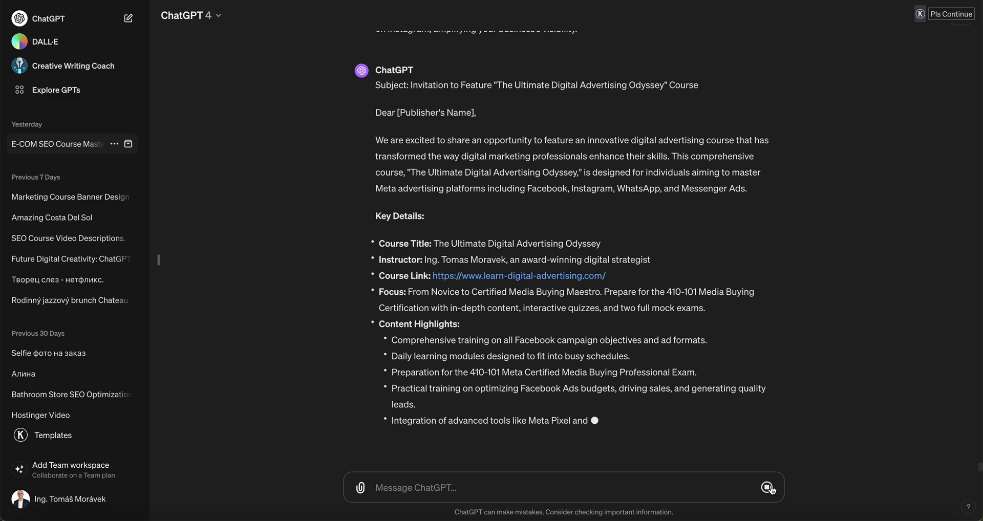
{"action": "scroll", "scroll_direction": "down", "scroll_amount": 3}
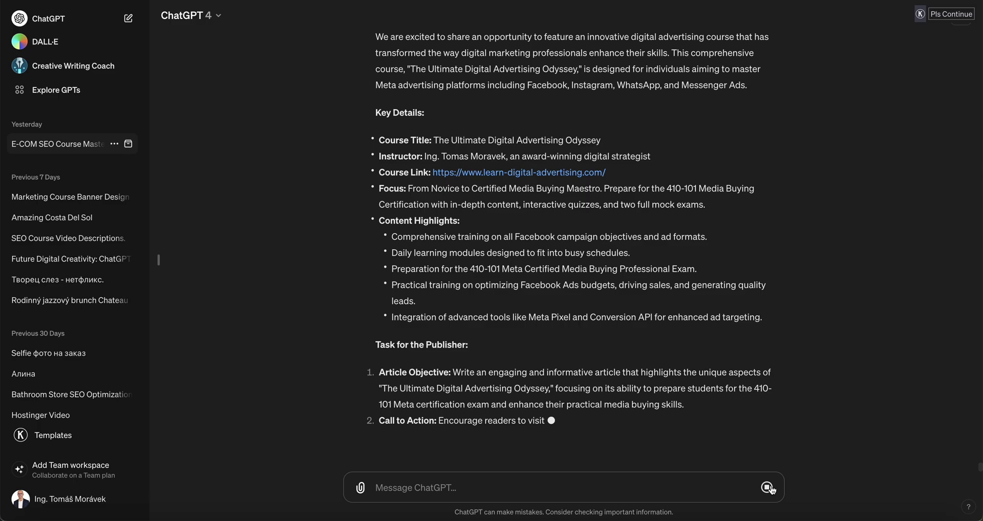
{"action": "scroll", "scroll_direction": "down", "scroll_amount": 3}
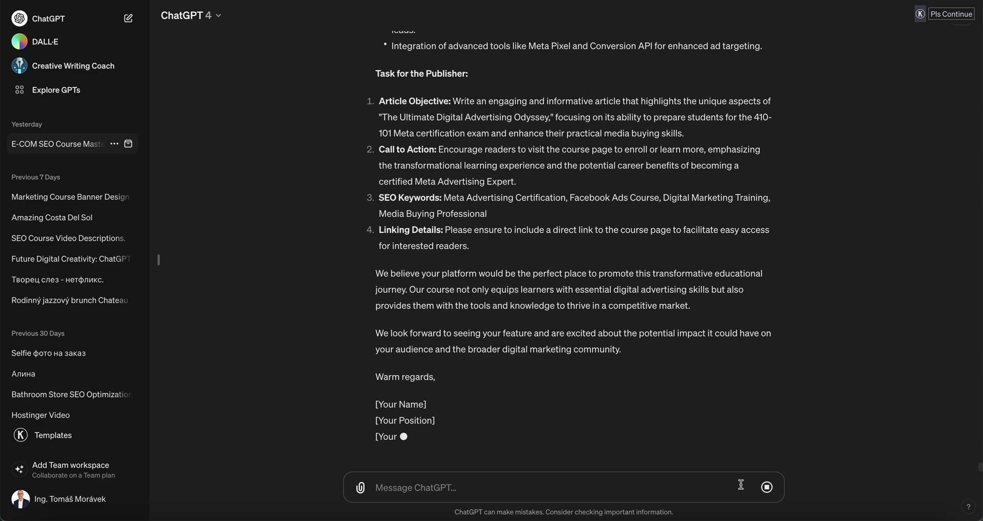
{"action": "scroll", "scroll_direction": "down", "scroll_amount": 3}
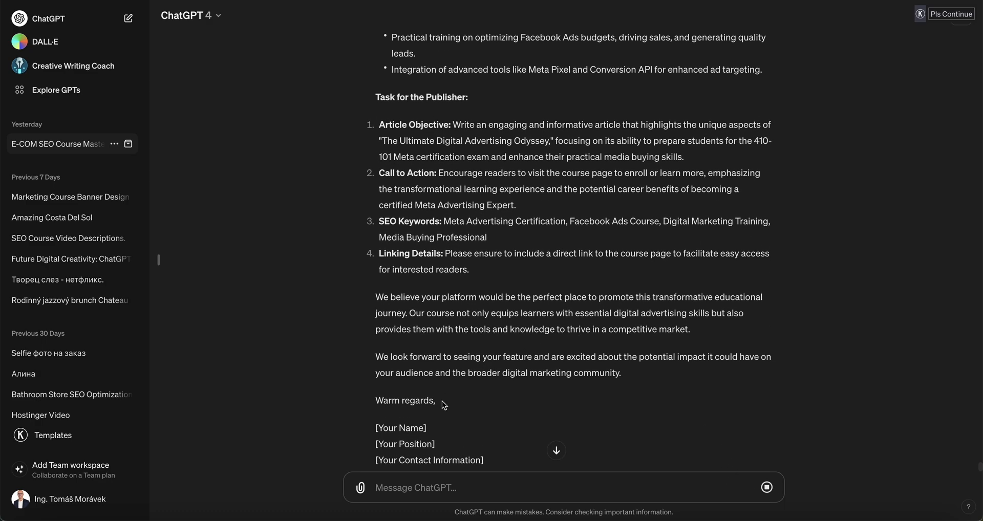
{"action": "scroll", "scroll_direction": "up", "scroll_amount": 3}
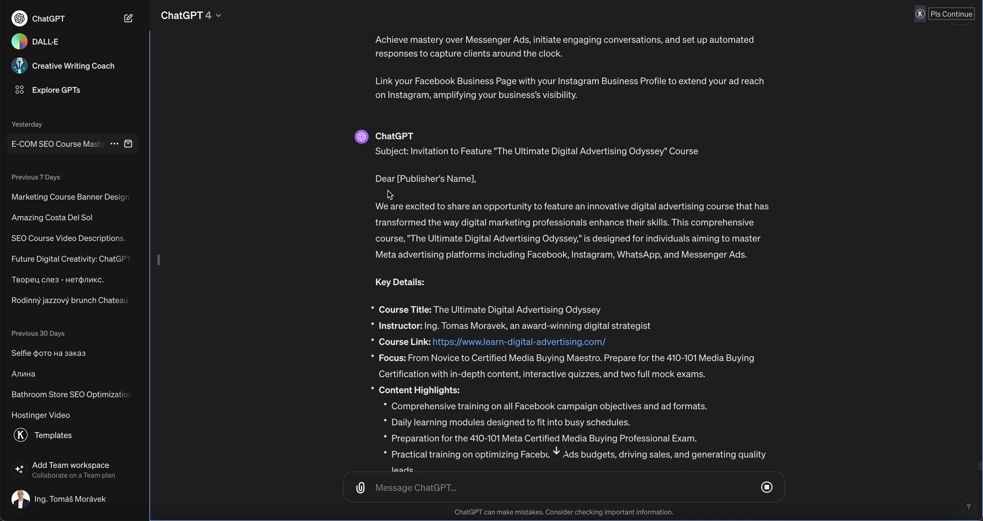
{"action": "left_click_drag", "start_coordinate": [376, 179], "coordinate": [765, 454]}
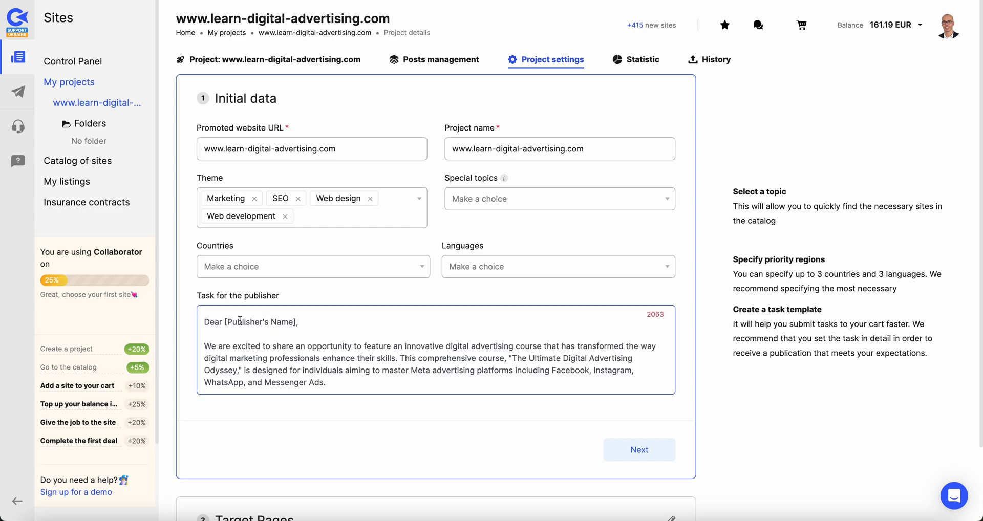
- Replace the name placeholder with 'Publisher', sign the task 'Tom', and save the project
{"action": "double_click", "coordinate": [258, 322]}
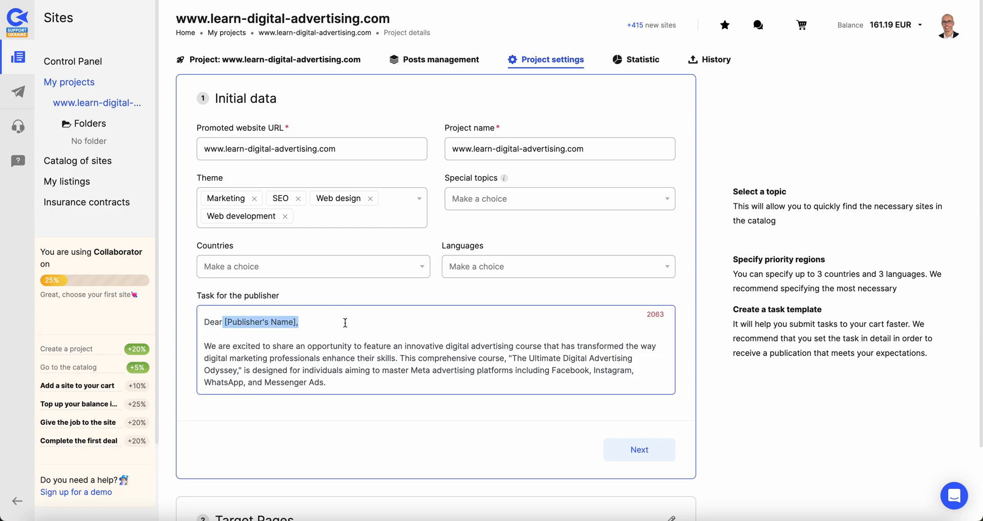
{"action": "type", "text": "Publisher"}
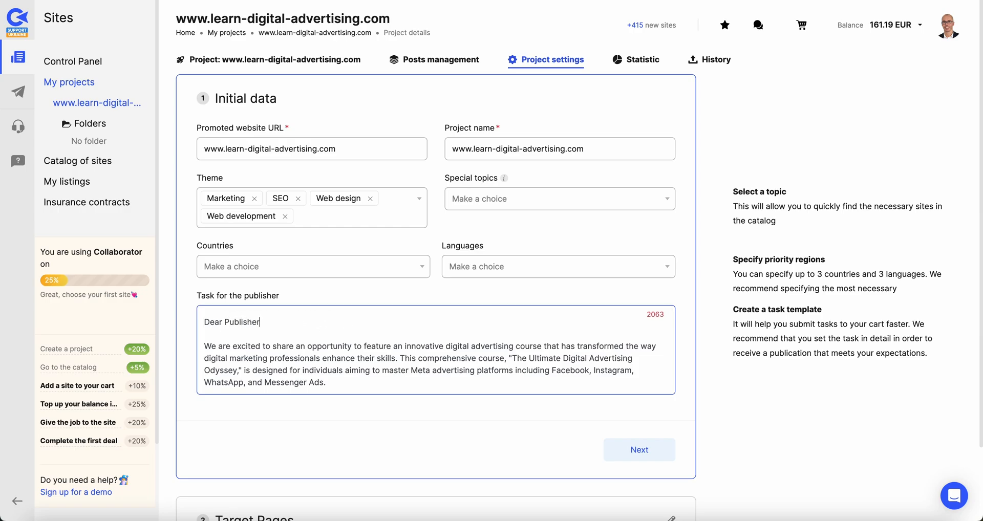
{"action": "scroll", "scroll_direction": "down", "scroll_amount": 3}
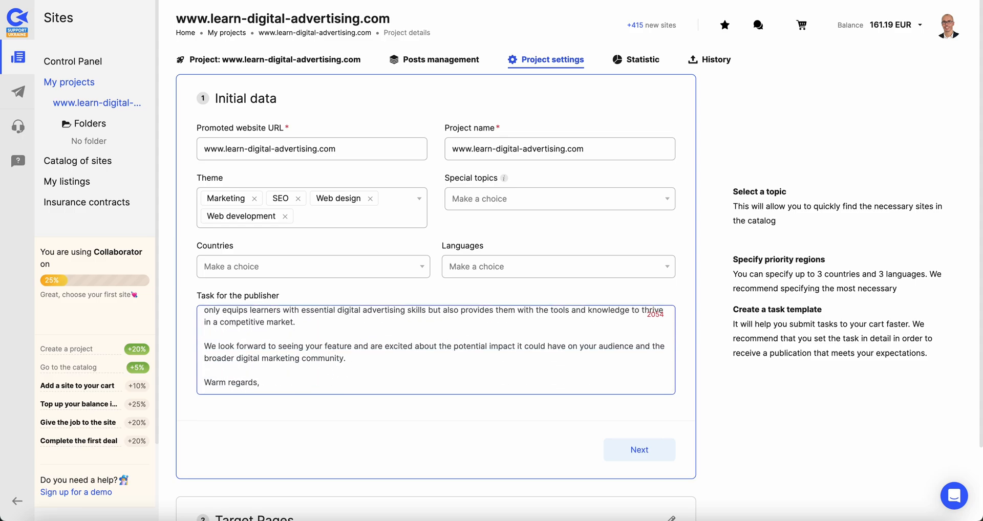
{"action": "type", "text": "Tom"}
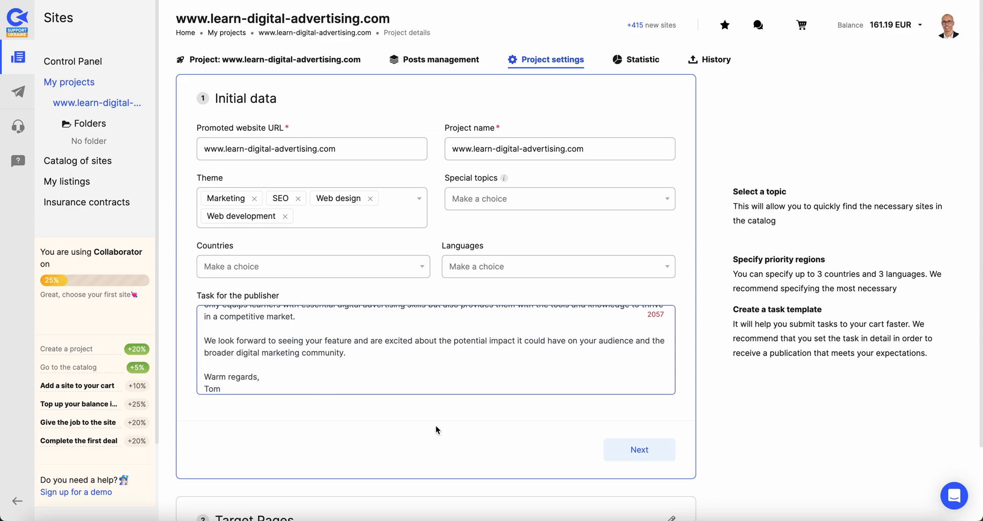
{"action": "scroll", "scroll_direction": "down", "scroll_amount": 3}
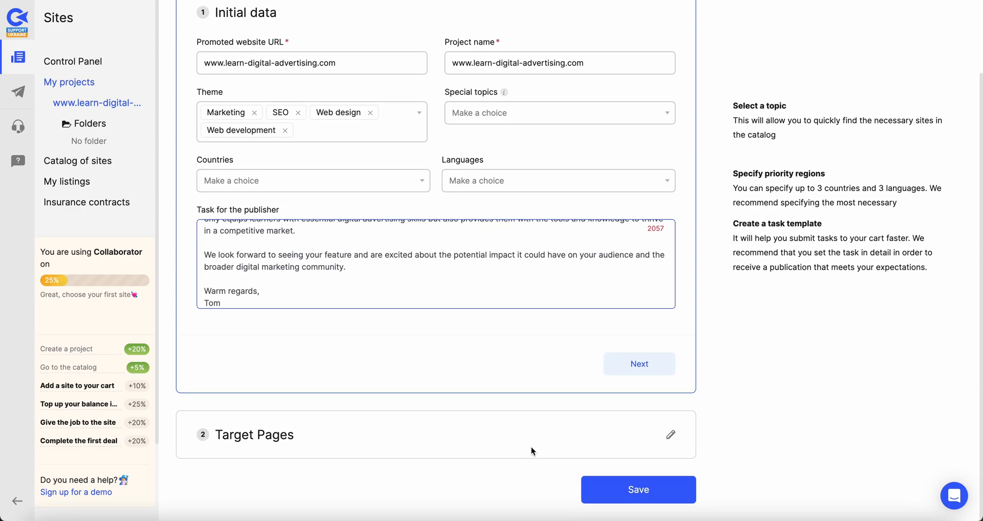
{"action": "left_click", "coordinate": [638, 490]}
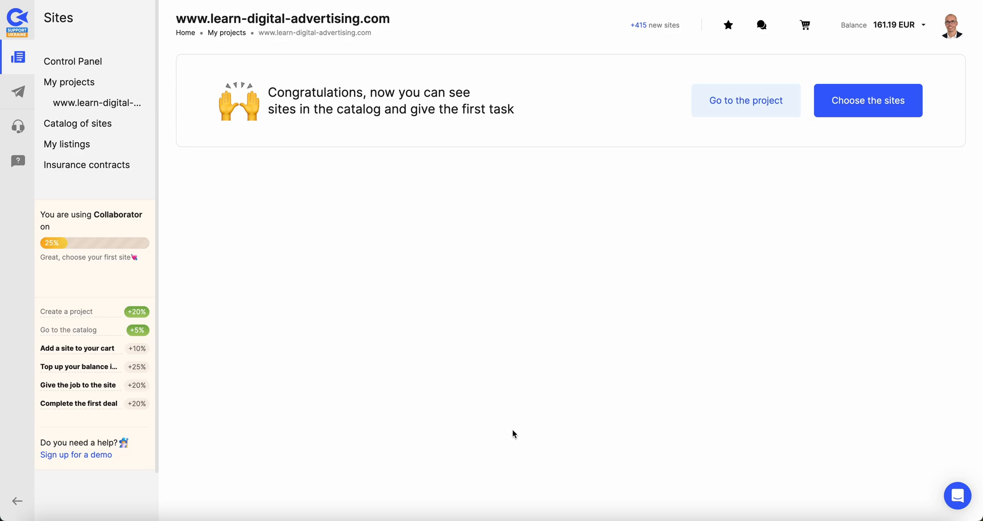
{"action": "mouse_move", "coordinate": [660, 286]}
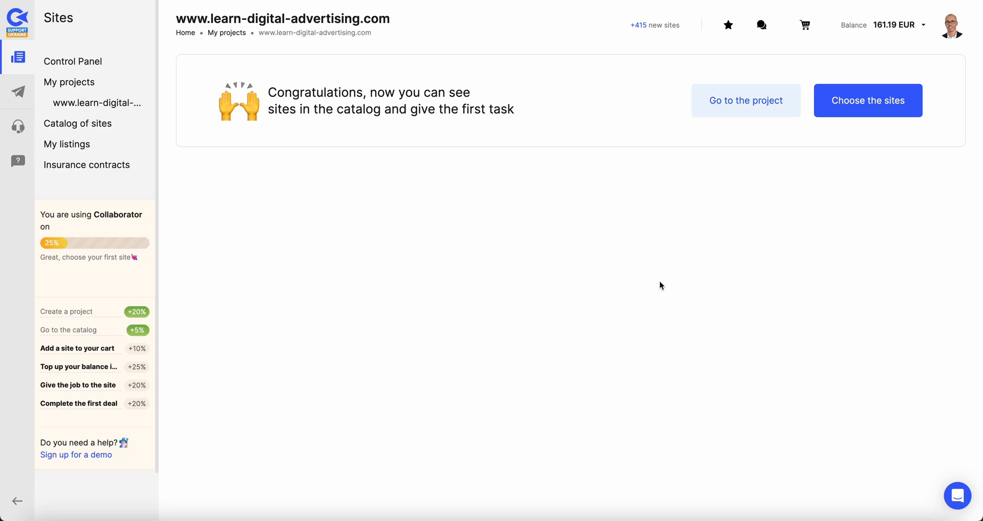
- Choose the sites for the project from the congratulations screen
{"action": "left_click", "coordinate": [867, 100]}
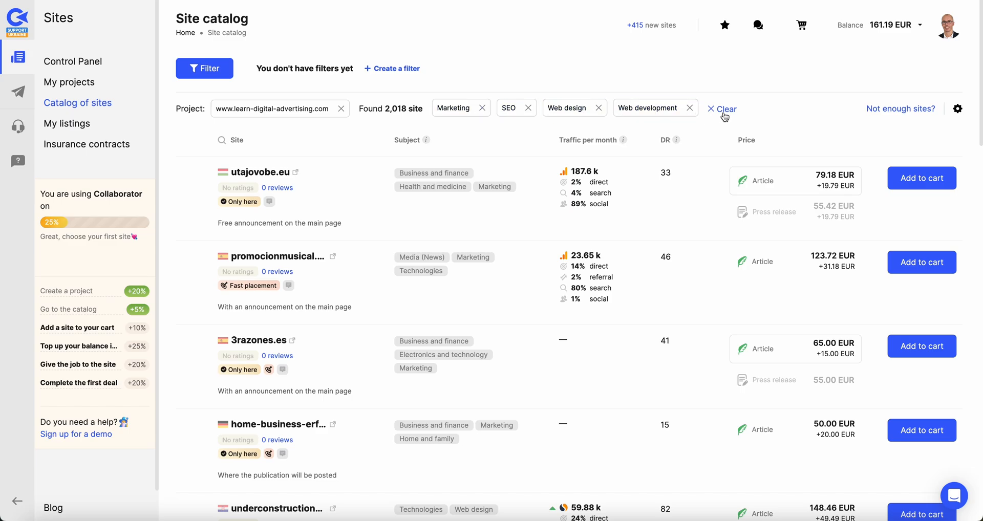
- Clear the topic filters and sort all 31,219 sites by monthly traffic, highest first
{"action": "left_click", "coordinate": [721, 108]}
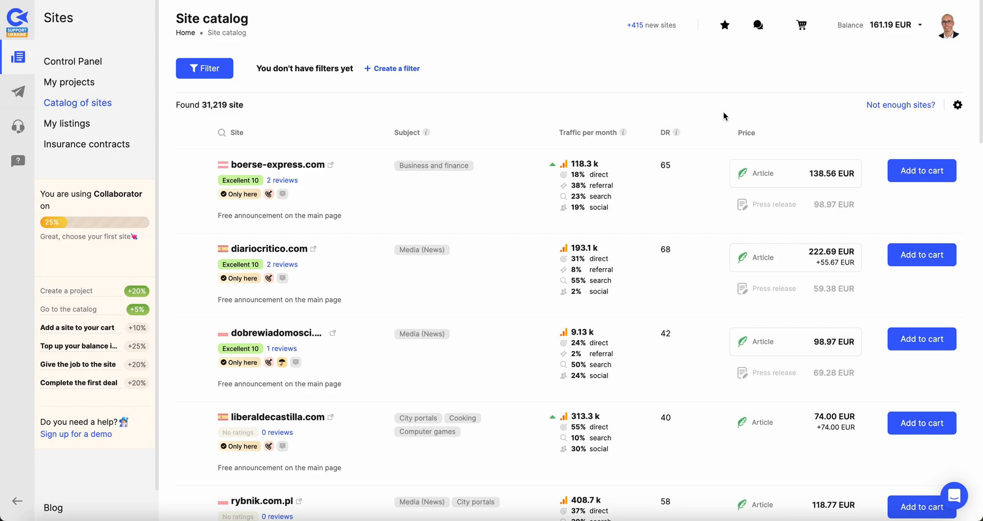
{"action": "mouse_move", "coordinate": [628, 132]}
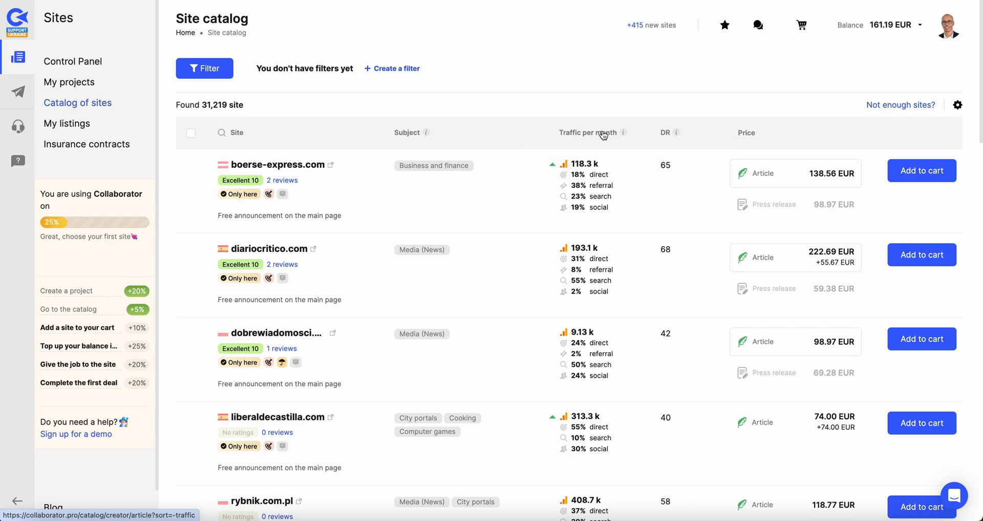
{"action": "left_click", "coordinate": [588, 132]}
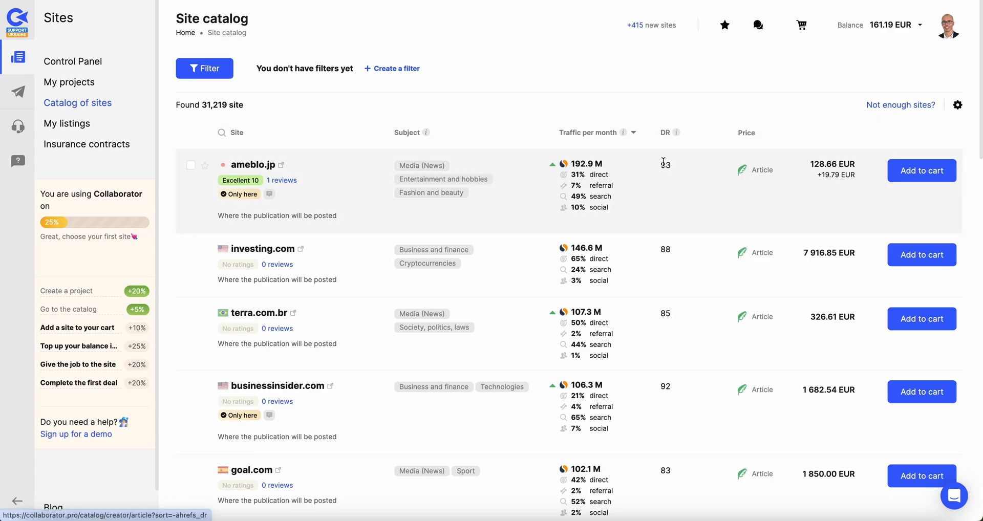
{"action": "mouse_move", "coordinate": [677, 132]}
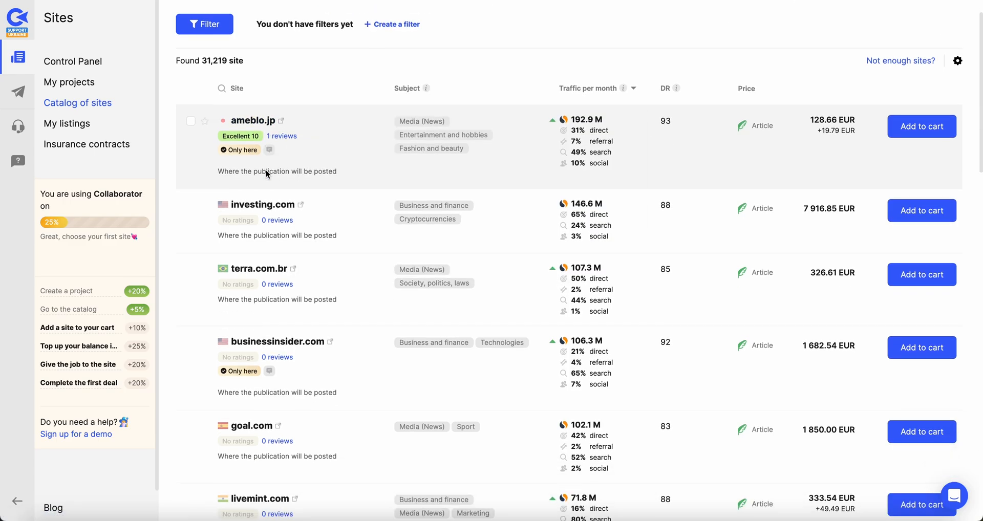
- Browse down the first page of the traffic-sorted site list
{"action": "scroll", "scroll_direction": "down", "scroll_amount": 3}
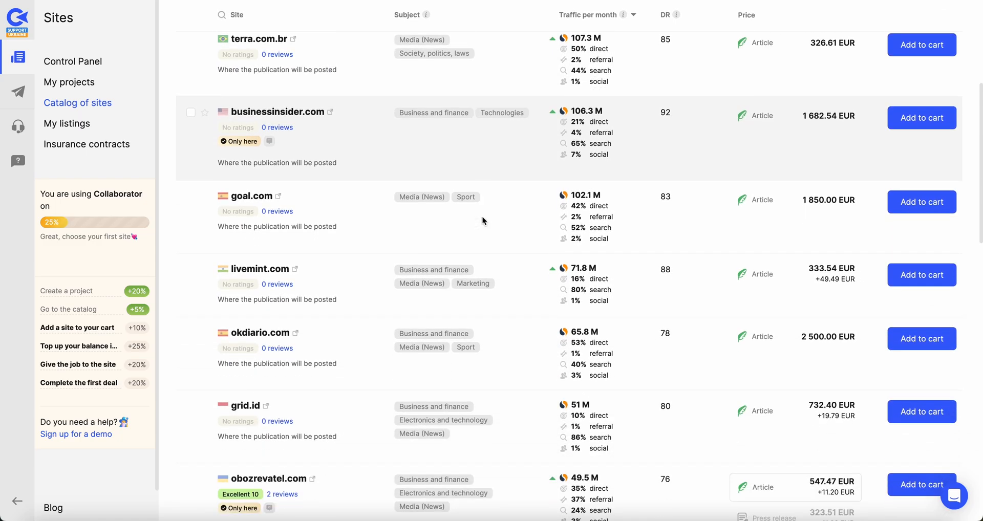
{"action": "scroll", "scroll_direction": "down", "scroll_amount": 3}
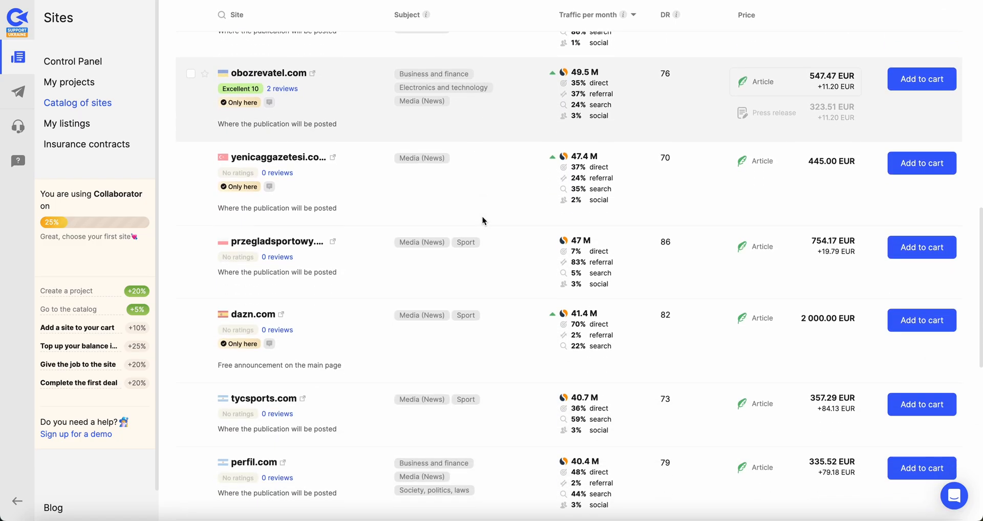
{"action": "scroll", "scroll_direction": "down", "scroll_amount": 3}
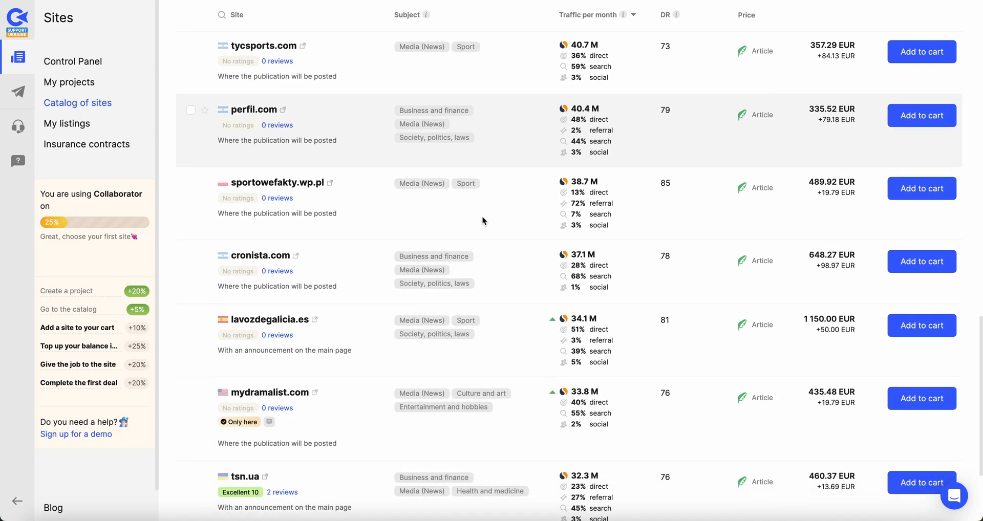
{"action": "scroll", "scroll_direction": "down", "scroll_amount": 3}
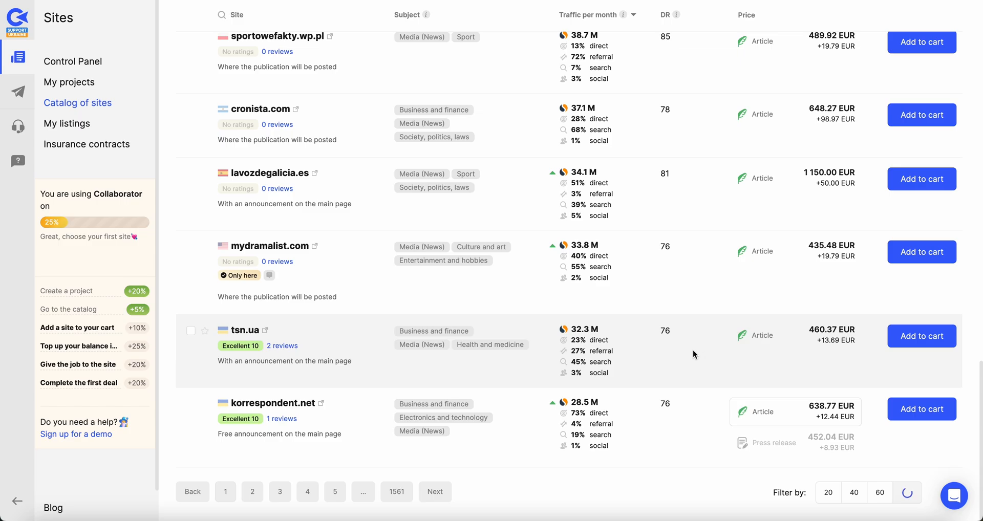
{"action": "scroll", "scroll_direction": "down", "scroll_amount": 3}
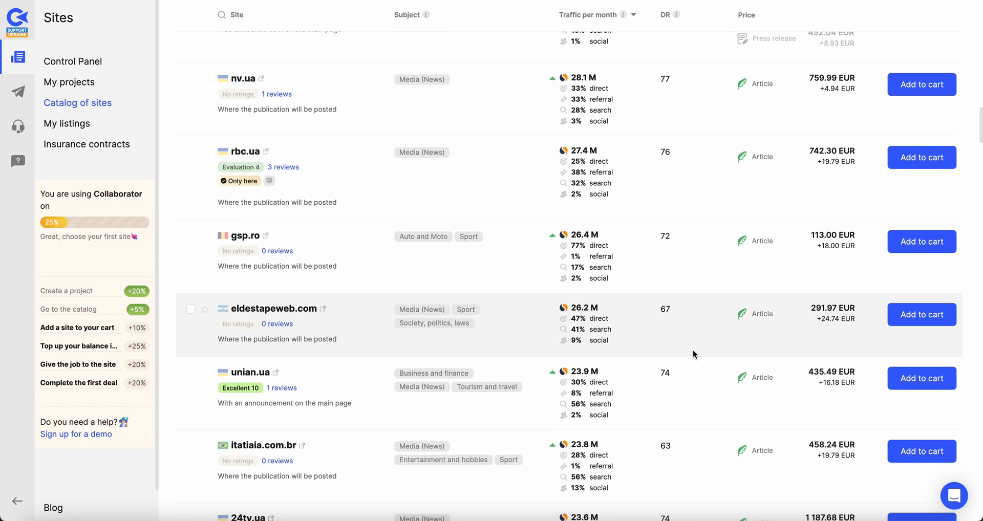
{"action": "mouse_move", "coordinate": [464, 254]}
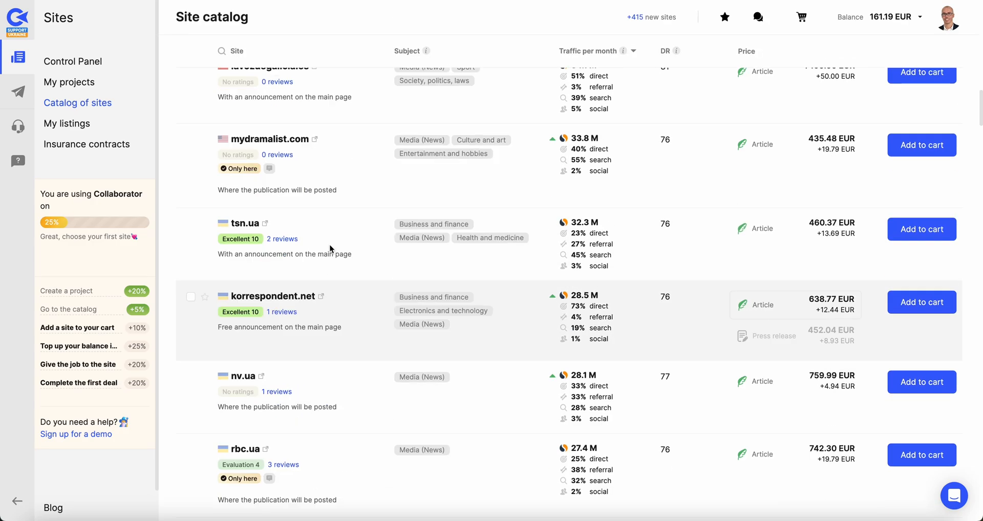
{"action": "scroll", "scroll_direction": "down", "scroll_amount": 3}
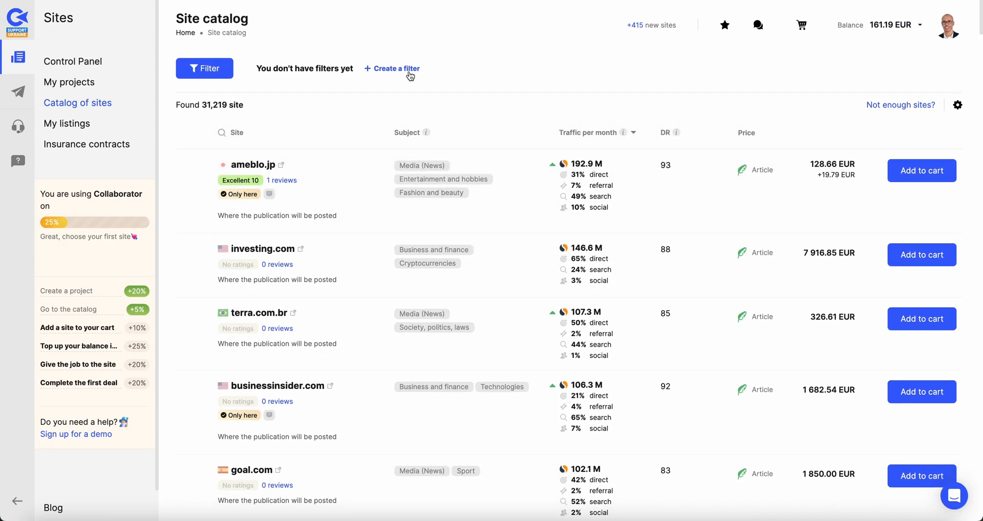
- Build a custom catalog filter with country USA, matching 12,688 sites
{"action": "left_click", "coordinate": [204, 67]}
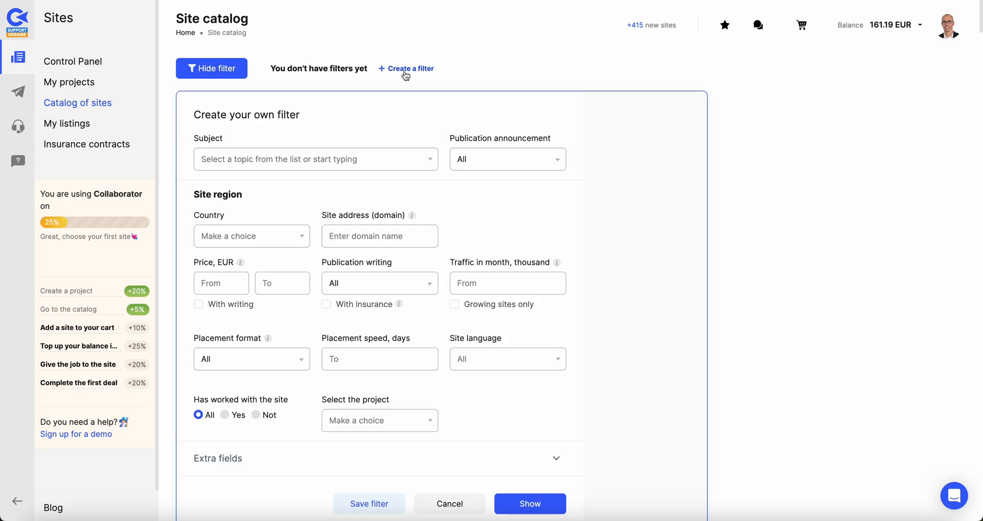
{"action": "mouse_move", "coordinate": [429, 210]}
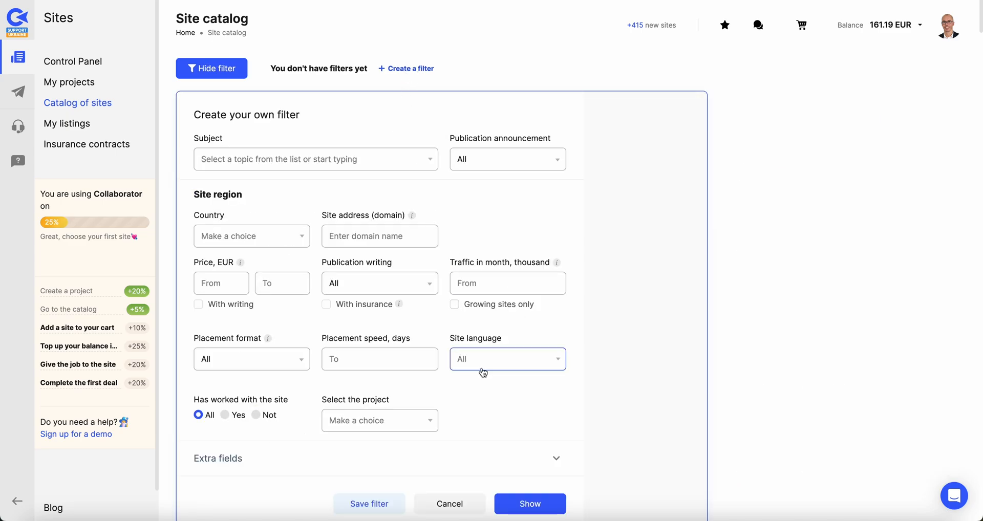
{"action": "left_click", "coordinate": [379, 359]}
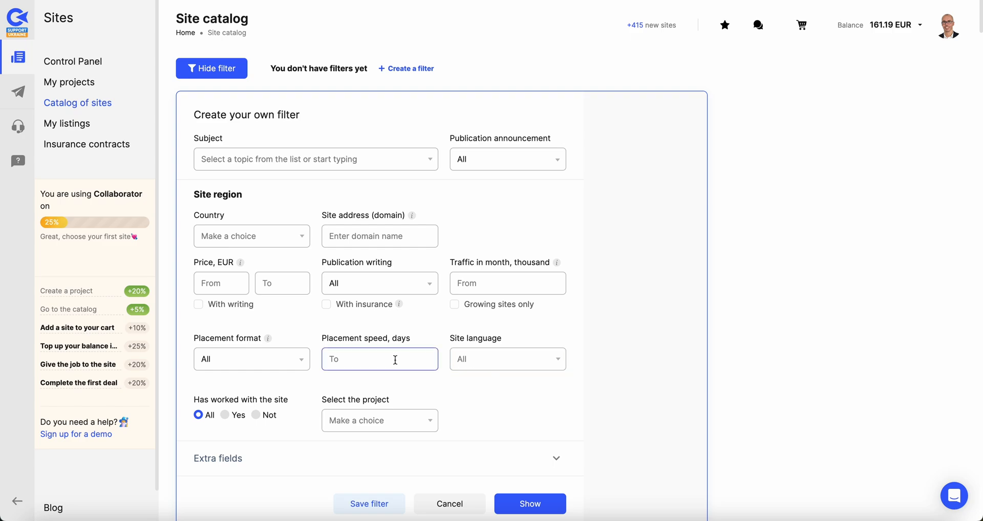
{"action": "left_click", "coordinate": [221, 282]}
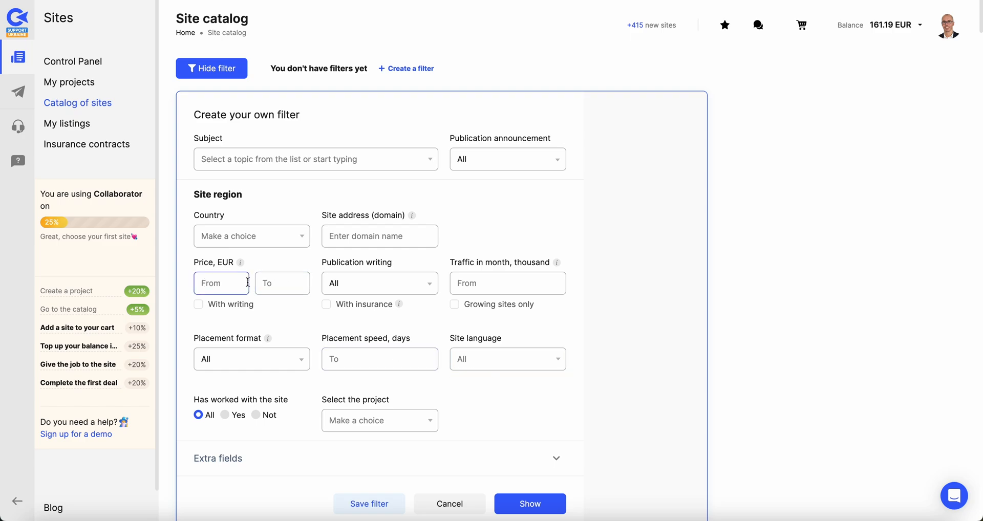
{"action": "left_click", "coordinate": [283, 283]}
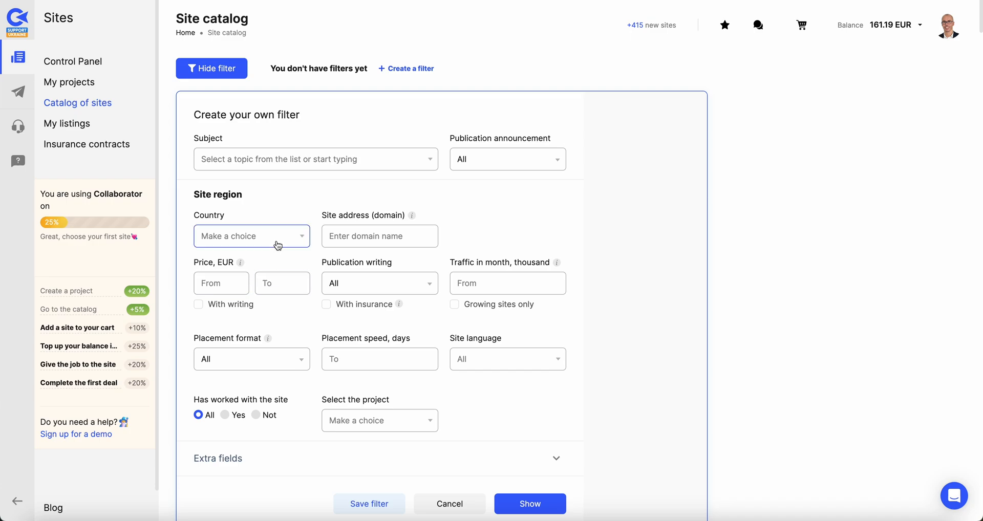
{"action": "left_click", "coordinate": [252, 236]}
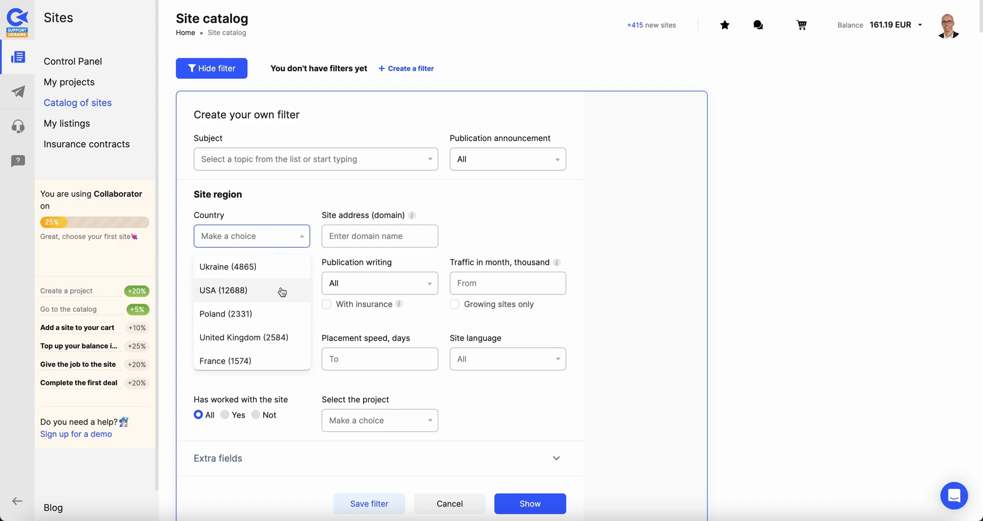
{"action": "left_click", "coordinate": [224, 290]}
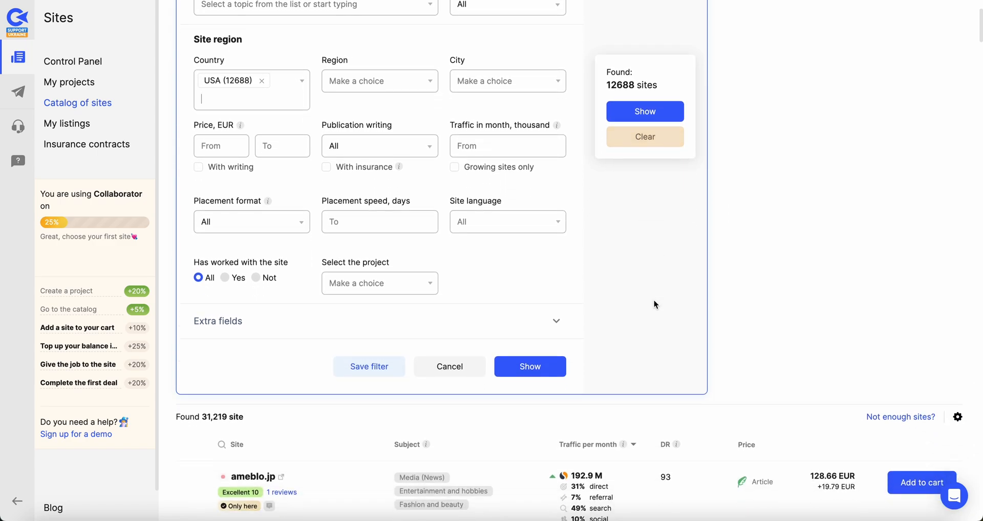
{"action": "mouse_move", "coordinate": [800, 87]}
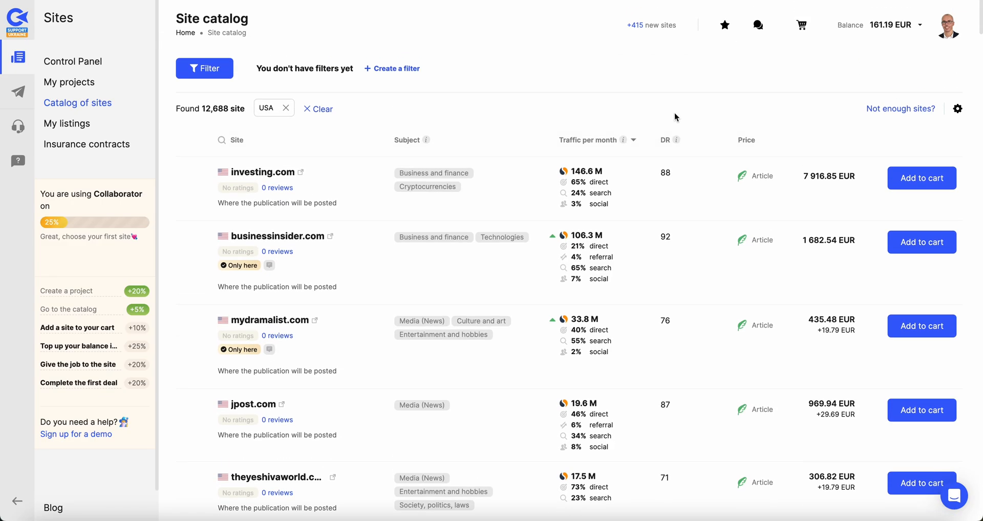
{"action": "mouse_move", "coordinate": [677, 140]}
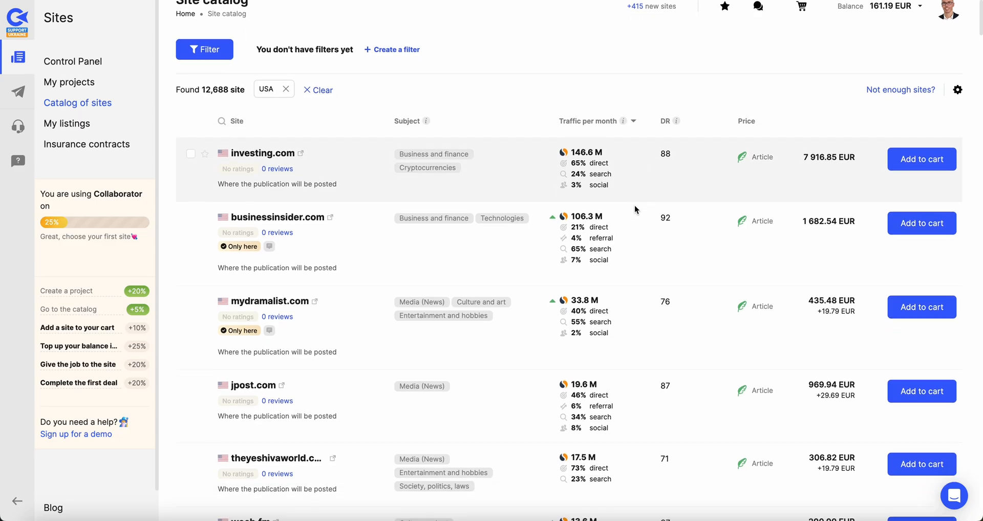
{"action": "scroll", "scroll_direction": "down", "scroll_amount": 3}
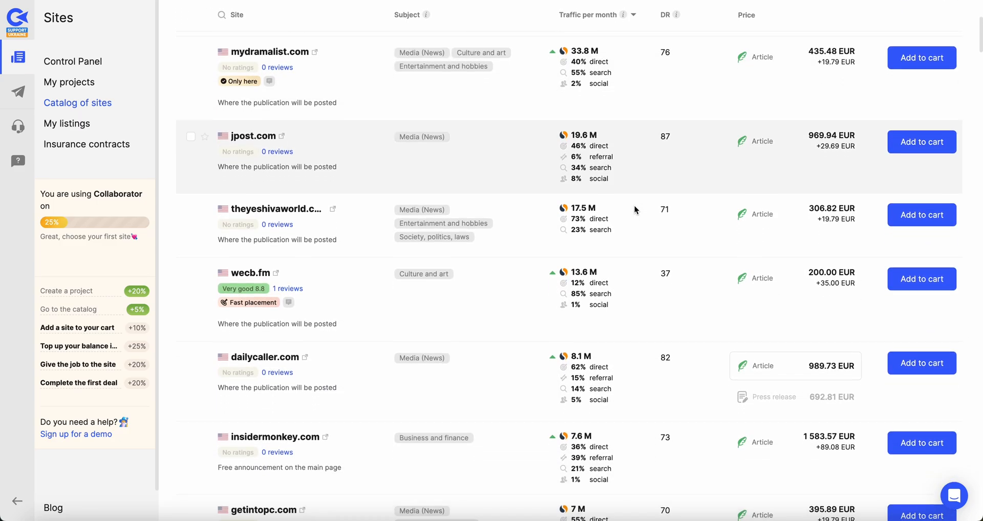
{"action": "scroll", "scroll_direction": "down", "scroll_amount": 3}
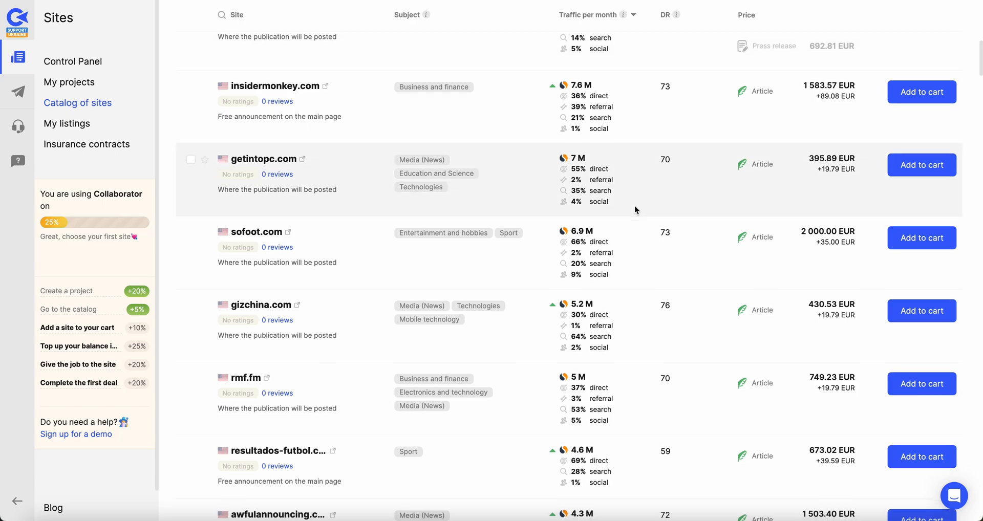
{"action": "scroll", "scroll_direction": "down", "scroll_amount": 3}
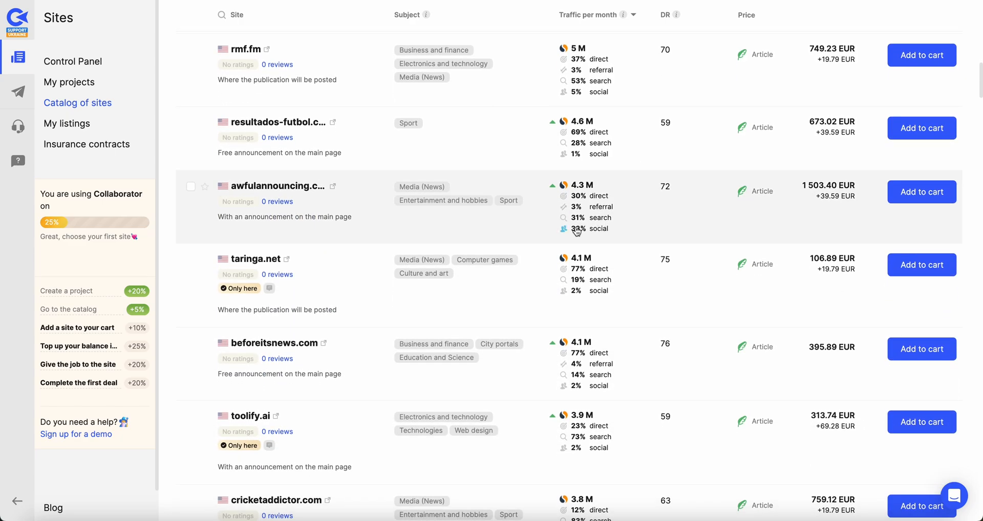
{"action": "mouse_move", "coordinate": [575, 286]}
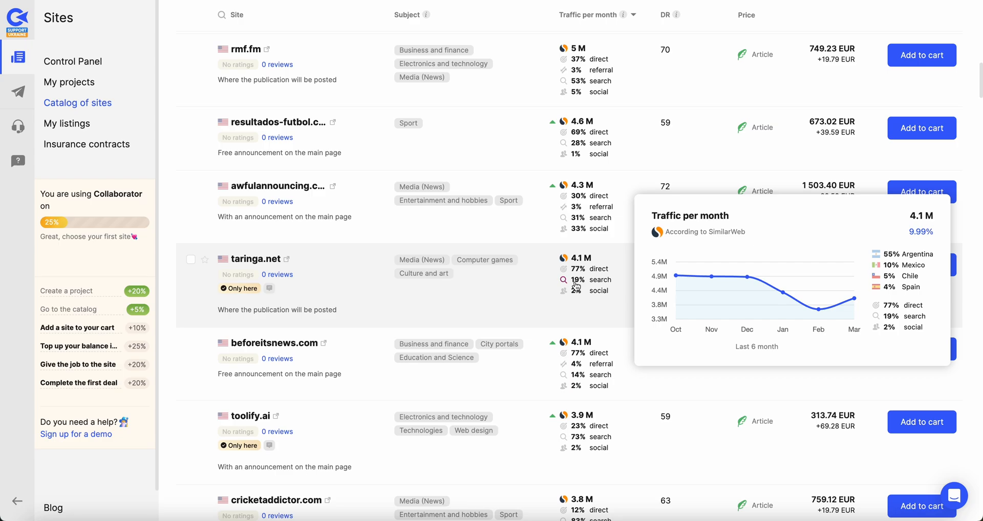
{"action": "mouse_move", "coordinate": [602, 289]}
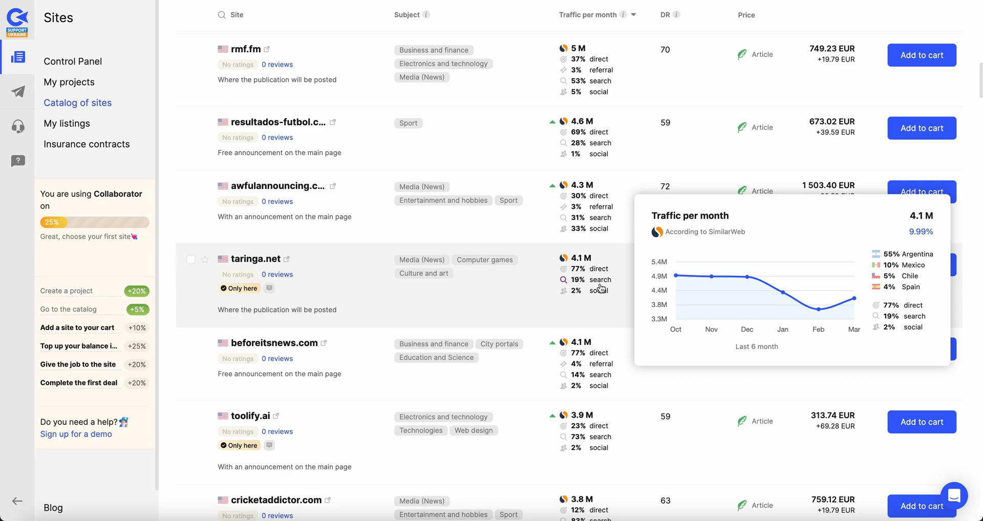
{"action": "mouse_move", "coordinate": [379, 294]}
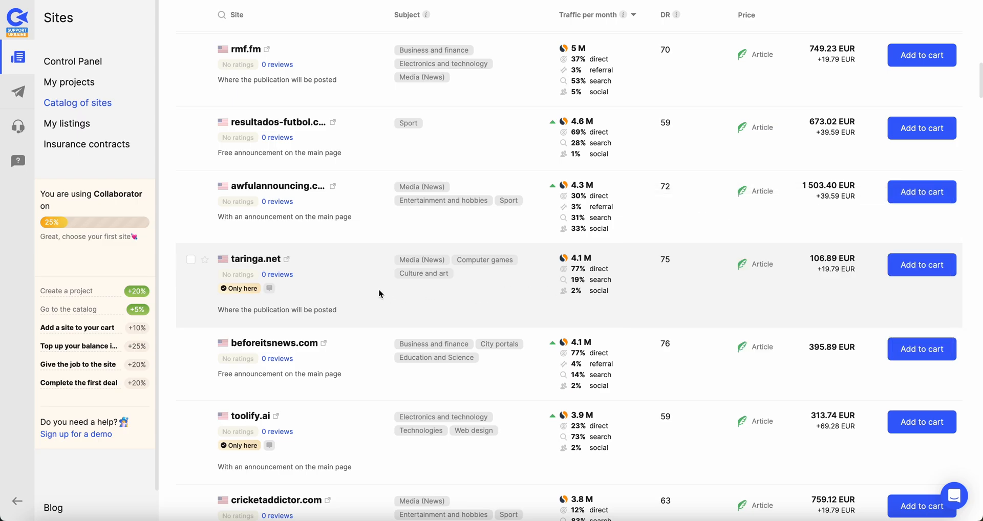
{"action": "mouse_move", "coordinate": [278, 264]}
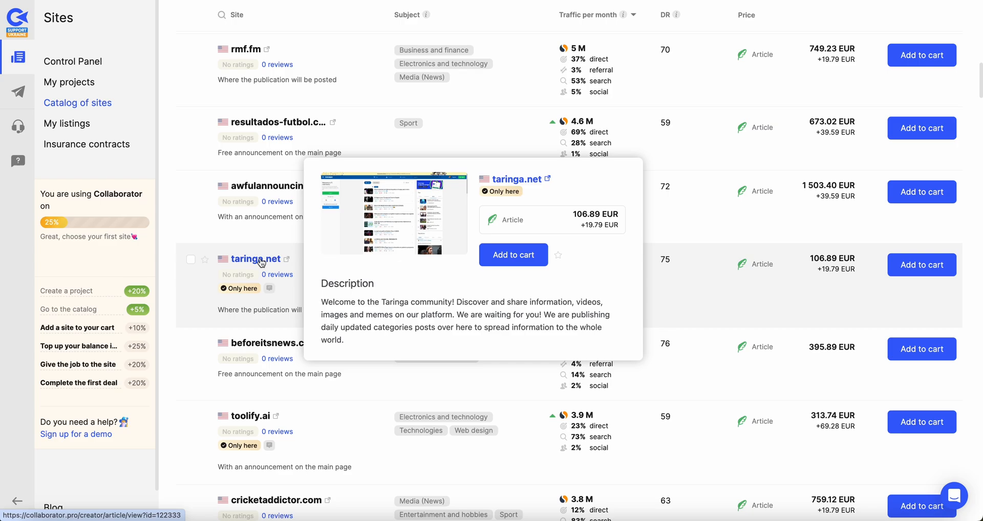
{"action": "left_click", "coordinate": [255, 259]}
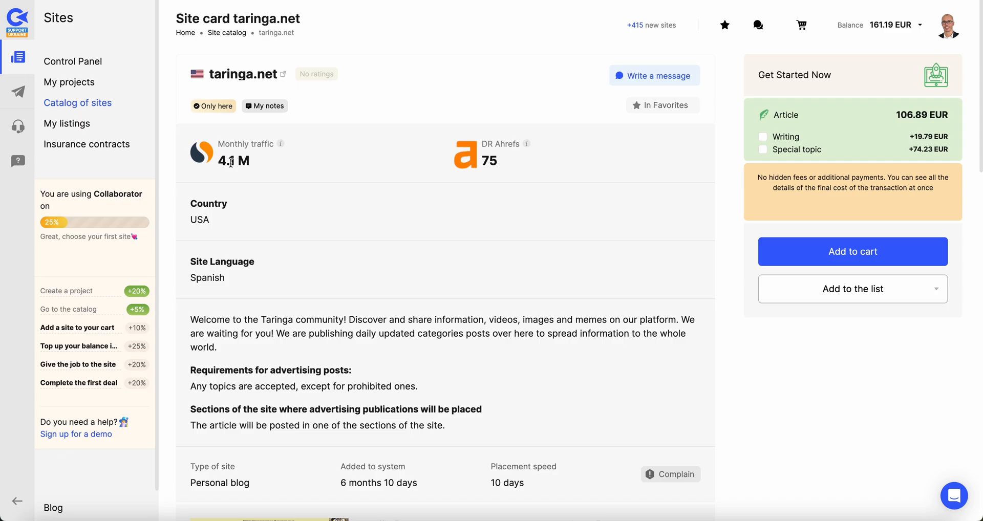
{"action": "mouse_move", "coordinate": [290, 171]}
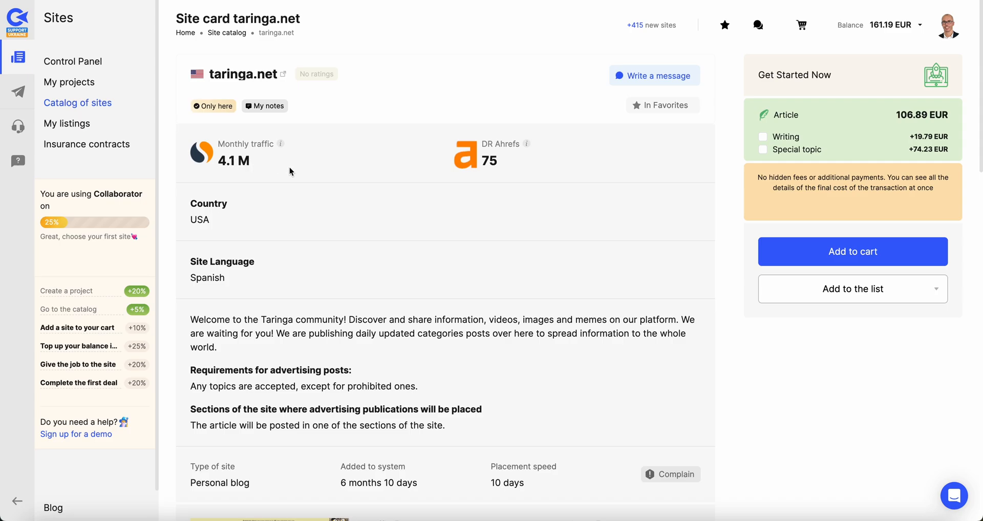
{"action": "scroll", "scroll_direction": "down", "scroll_amount": 3}
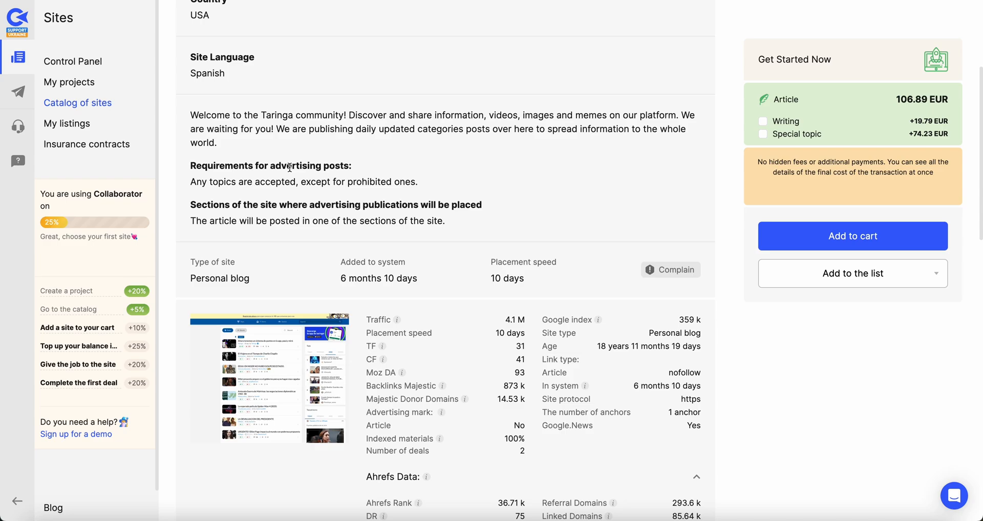
{"action": "mouse_move", "coordinate": [451, 177]}
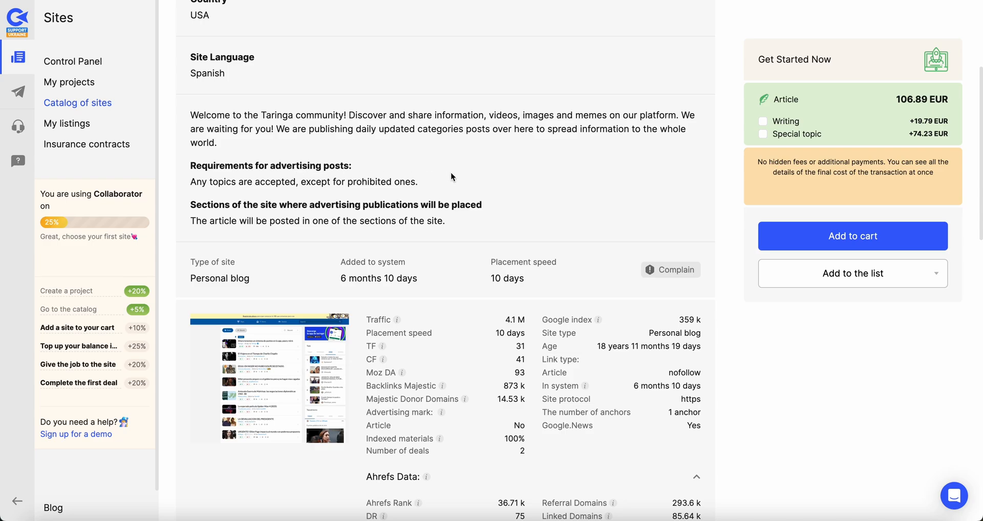
{"action": "scroll", "scroll_direction": "down", "scroll_amount": 3}
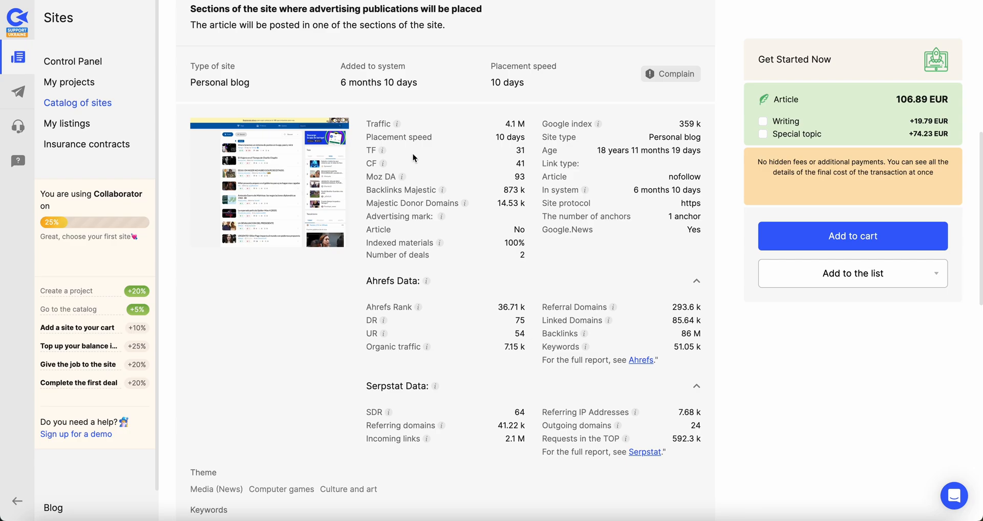
{"action": "mouse_move", "coordinate": [536, 194]}
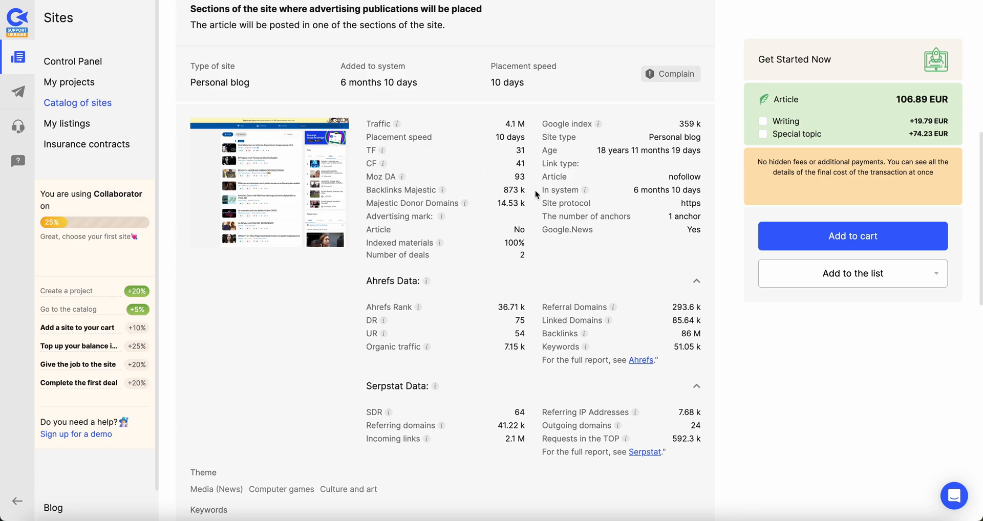
{"action": "mouse_move", "coordinate": [404, 178]}
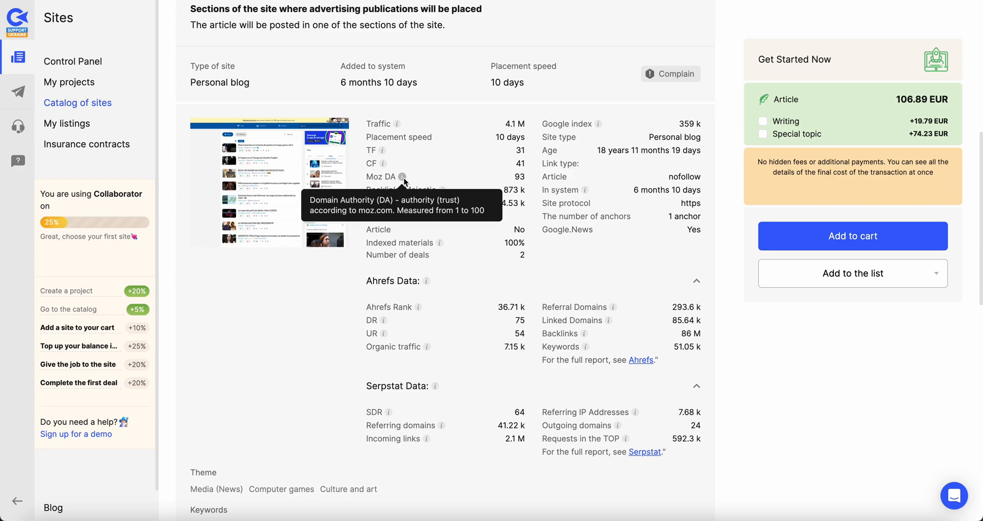
{"action": "mouse_move", "coordinate": [536, 197]}
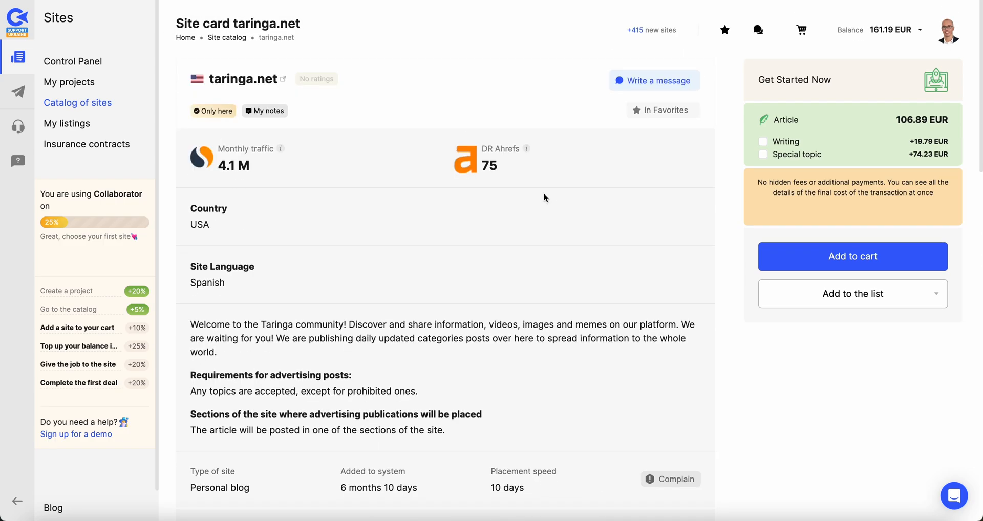
{"action": "scroll", "scroll_direction": "down", "scroll_amount": 3}
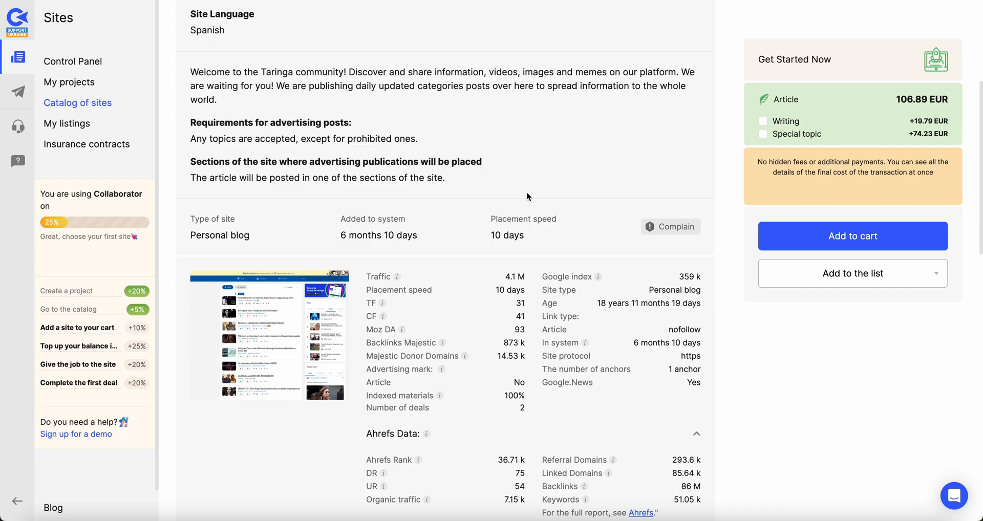
{"action": "scroll", "scroll_direction": "down", "scroll_amount": 3}
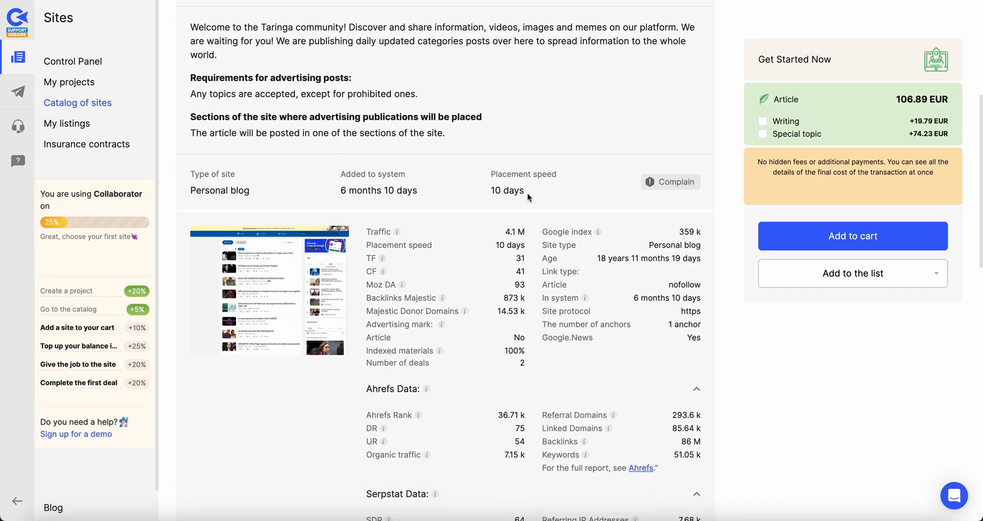
{"action": "scroll", "scroll_direction": "down", "scroll_amount": 3}
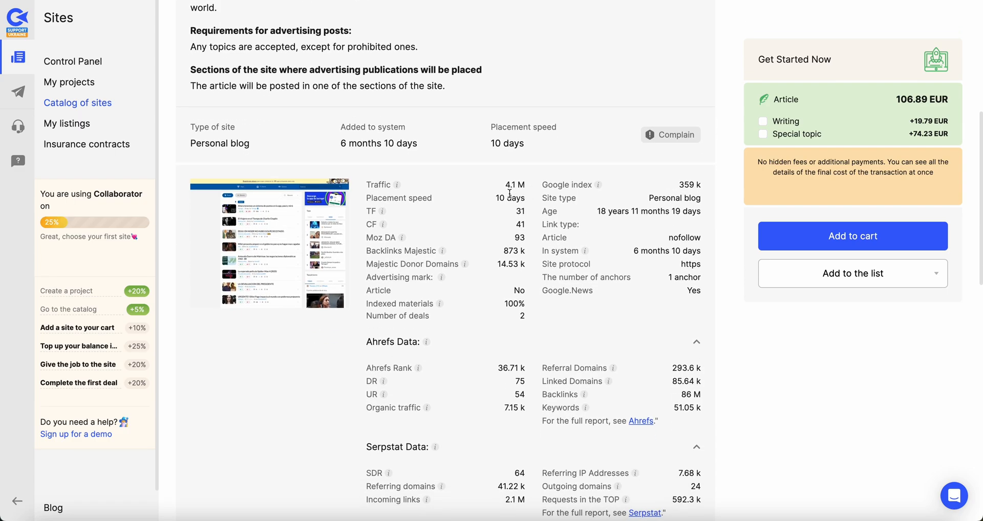
{"action": "scroll", "scroll_direction": "down", "scroll_amount": 3}
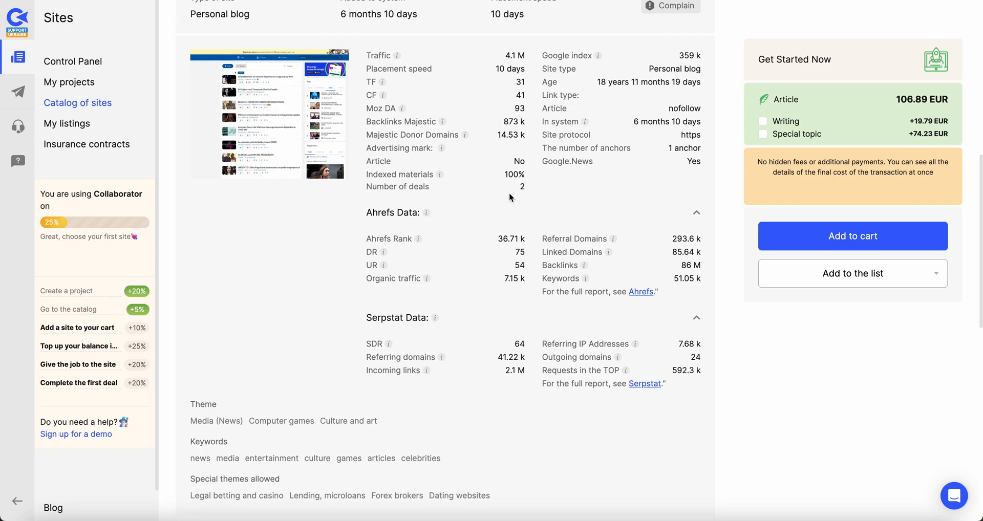
{"action": "mouse_move", "coordinate": [464, 182]}
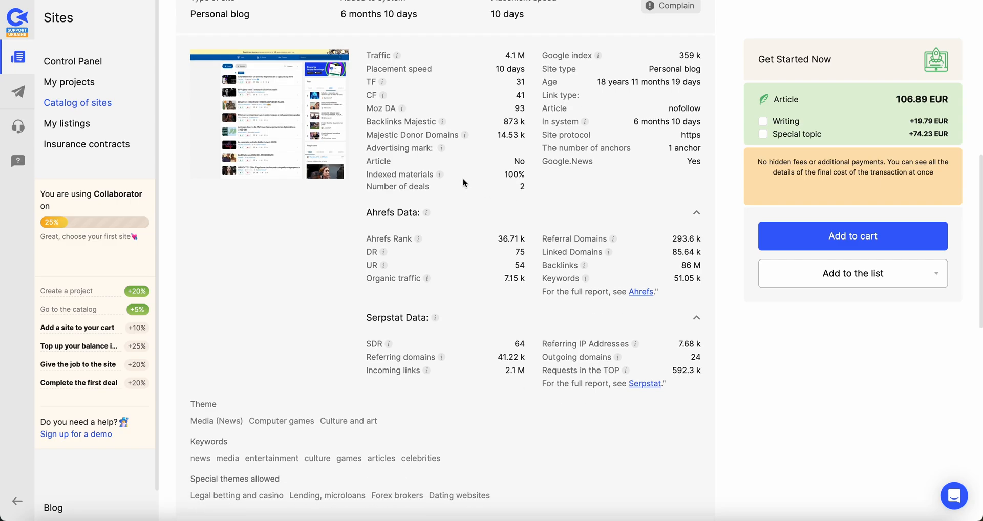
{"action": "mouse_move", "coordinate": [467, 187]}
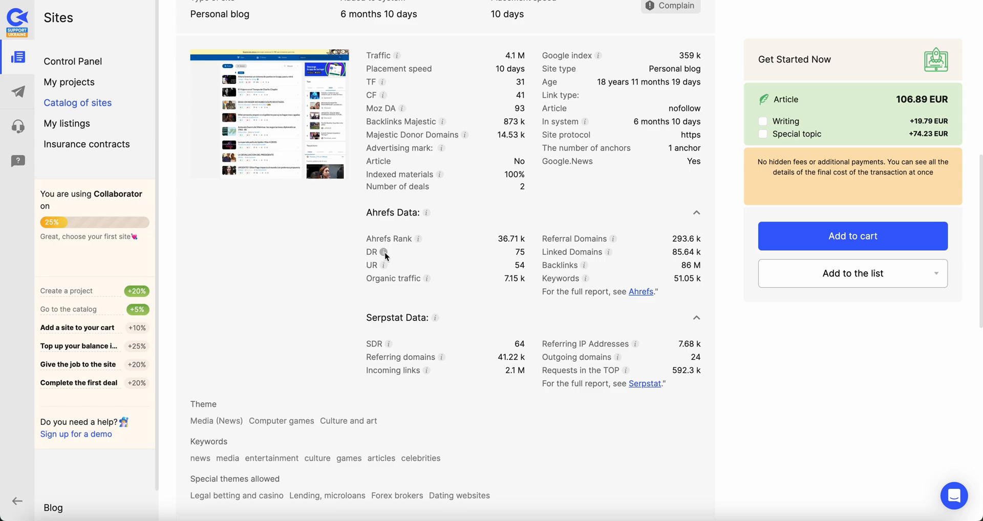
{"action": "mouse_move", "coordinate": [521, 264]}
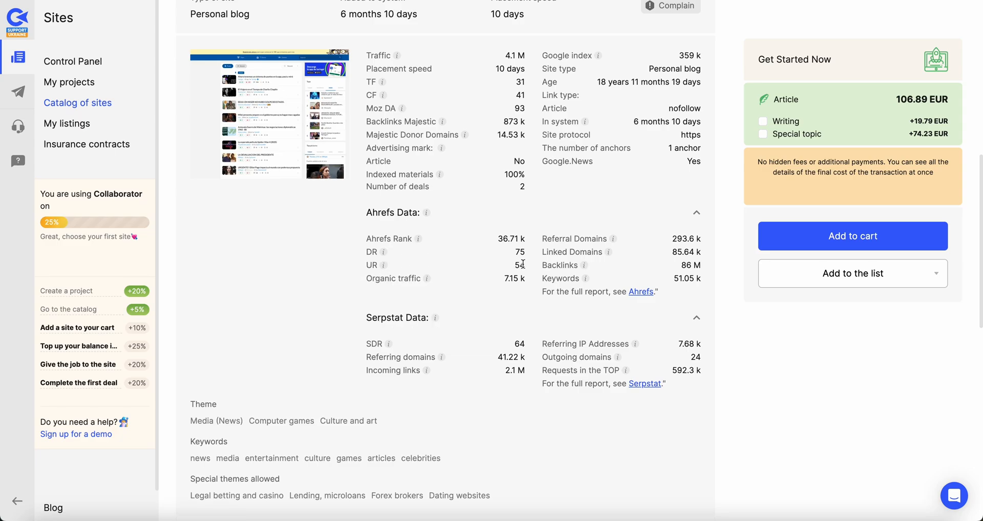
{"action": "mouse_move", "coordinate": [384, 264]}
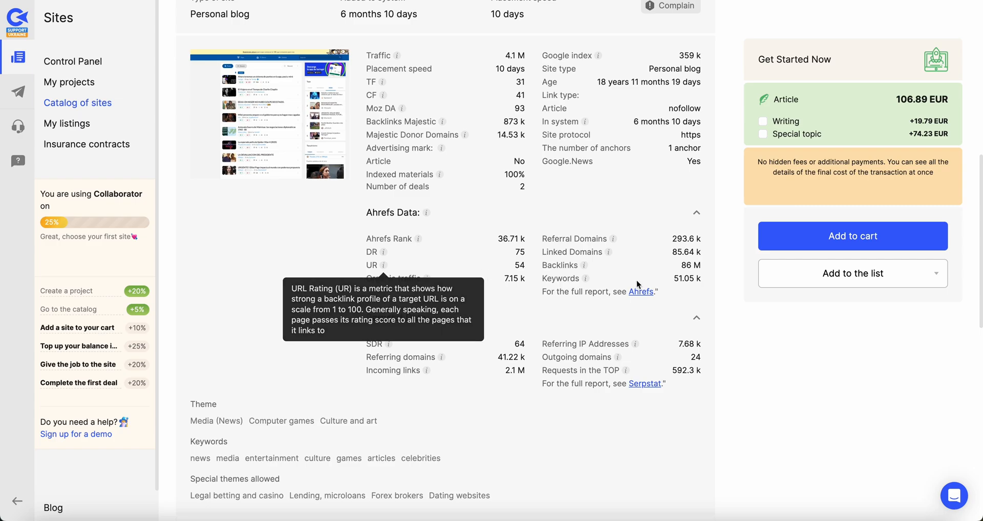
{"action": "mouse_move", "coordinate": [637, 284]}
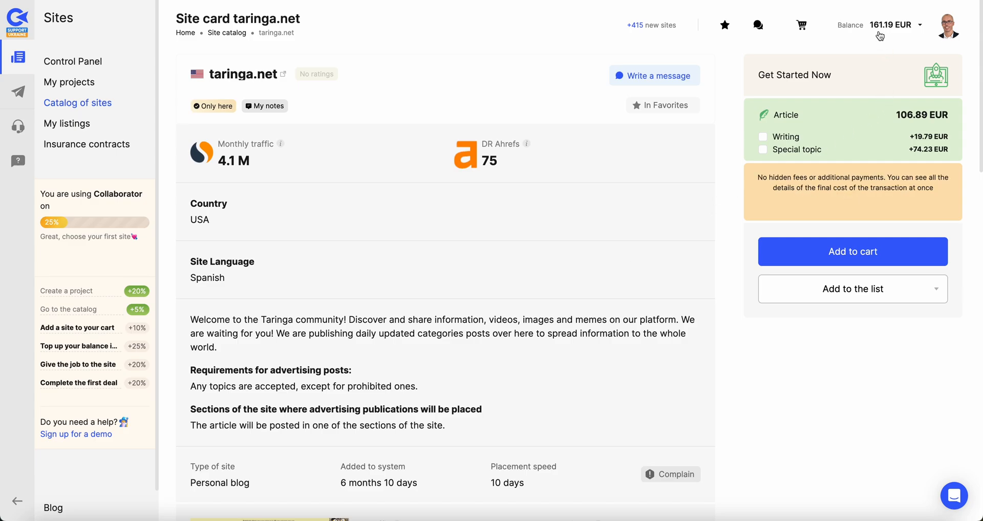
{"action": "mouse_move", "coordinate": [602, 207]}
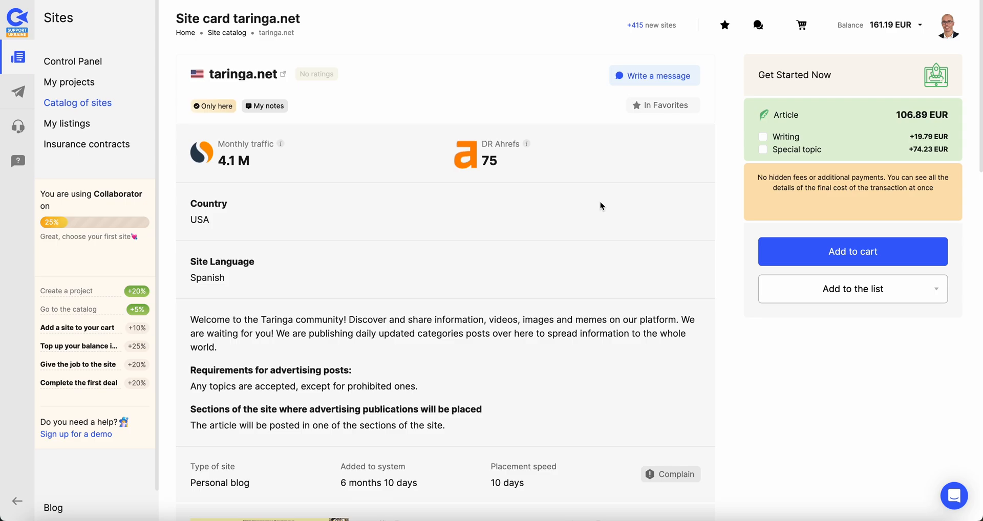
{"action": "mouse_move", "coordinate": [236, 90]}
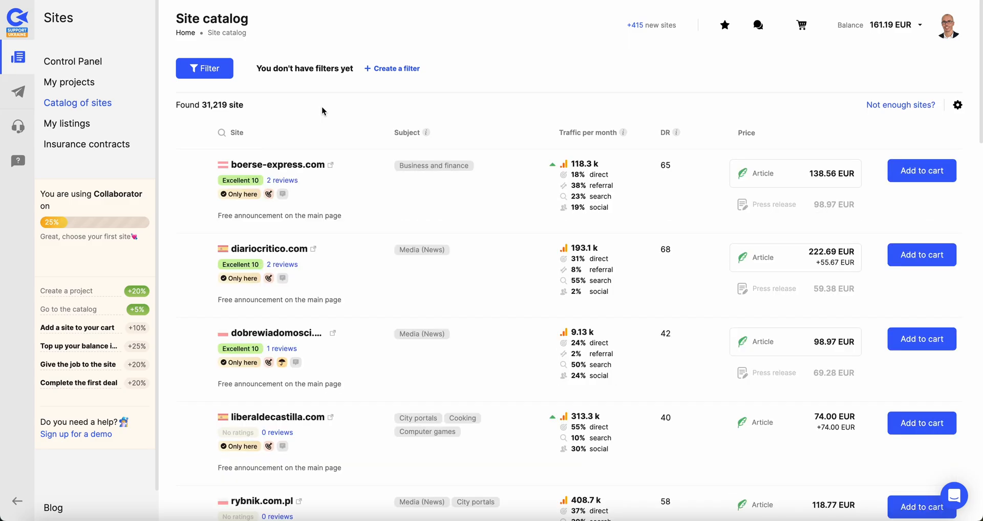
{"action": "mouse_move", "coordinate": [625, 132]}
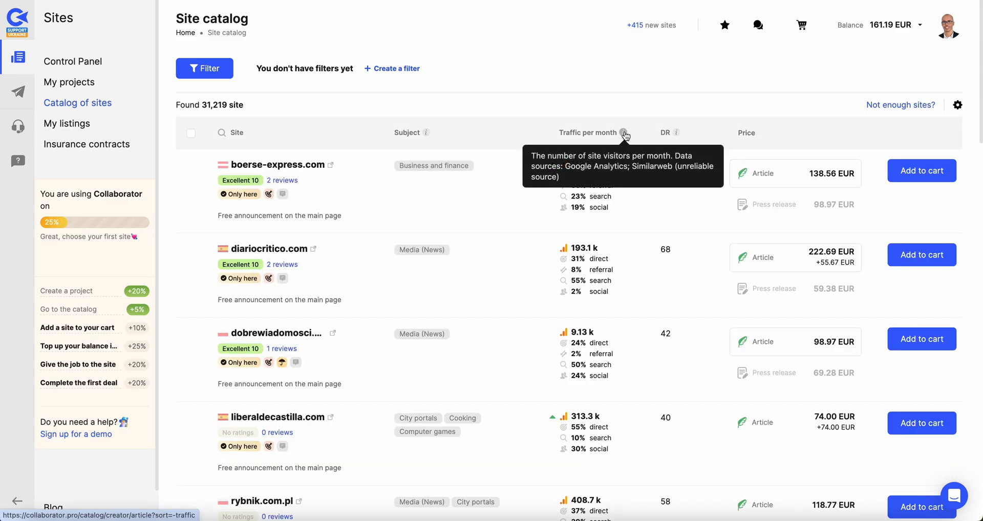
- Sort the site catalog by traffic per month so ameblo.jp ranks first
{"action": "left_click", "coordinate": [588, 132]}
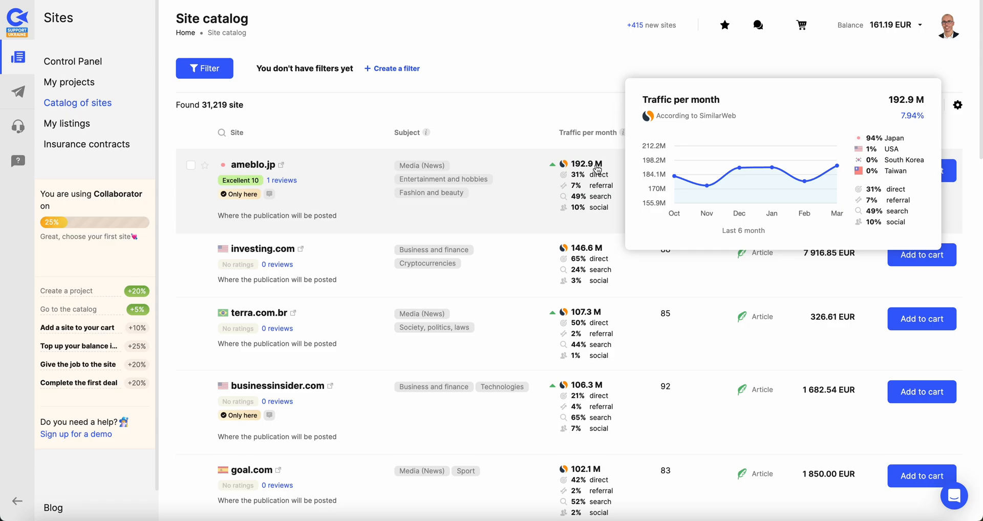
{"action": "mouse_move", "coordinate": [515, 164]}
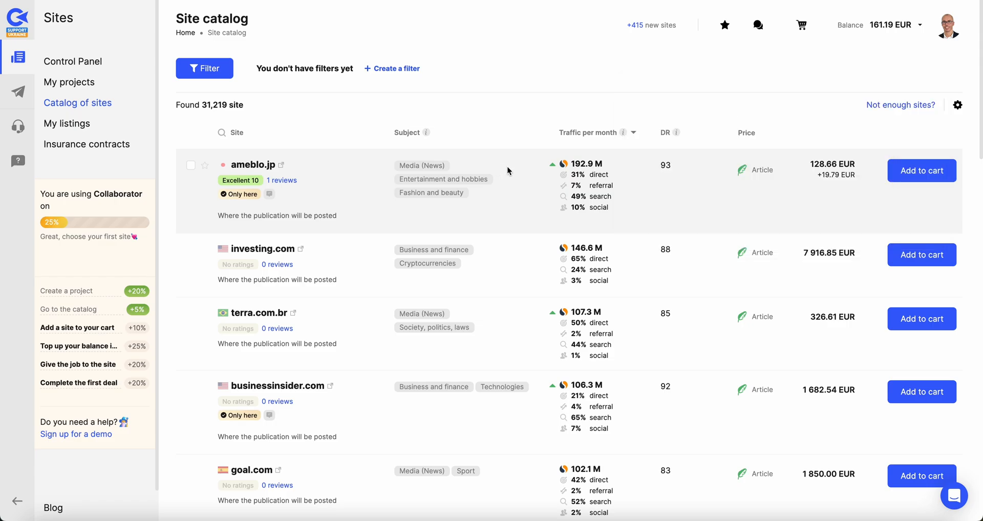
- Review the ameblo.jp site card: 128.66 EUR article price, 93 DR, Ahrefs and Serpstat metrics
{"action": "left_click", "coordinate": [253, 164]}
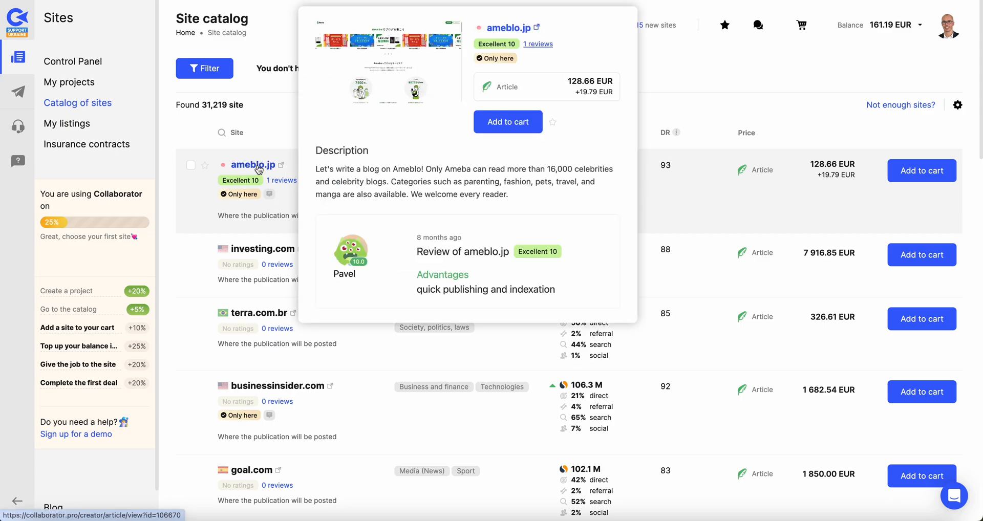
{"action": "left_click", "coordinate": [253, 164]}
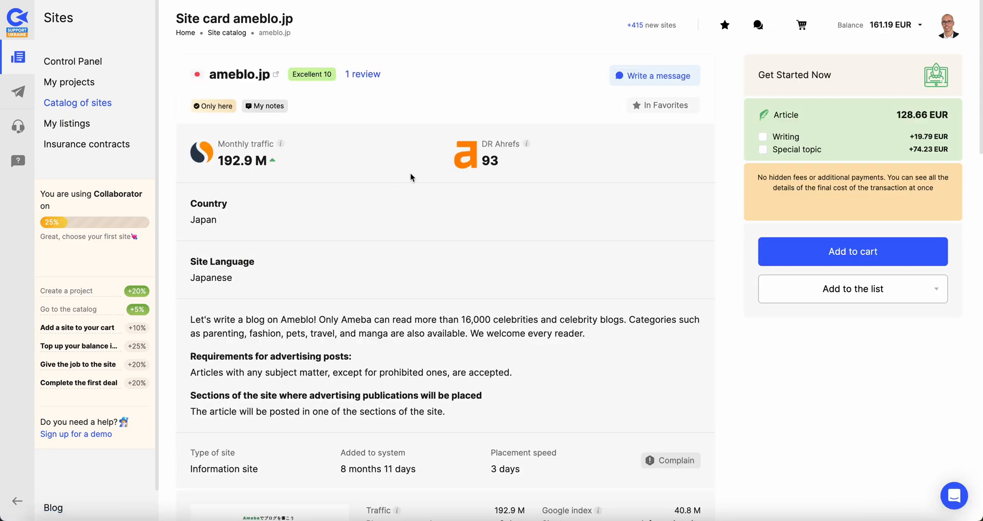
{"action": "scroll", "scroll_direction": "down", "scroll_amount": 3}
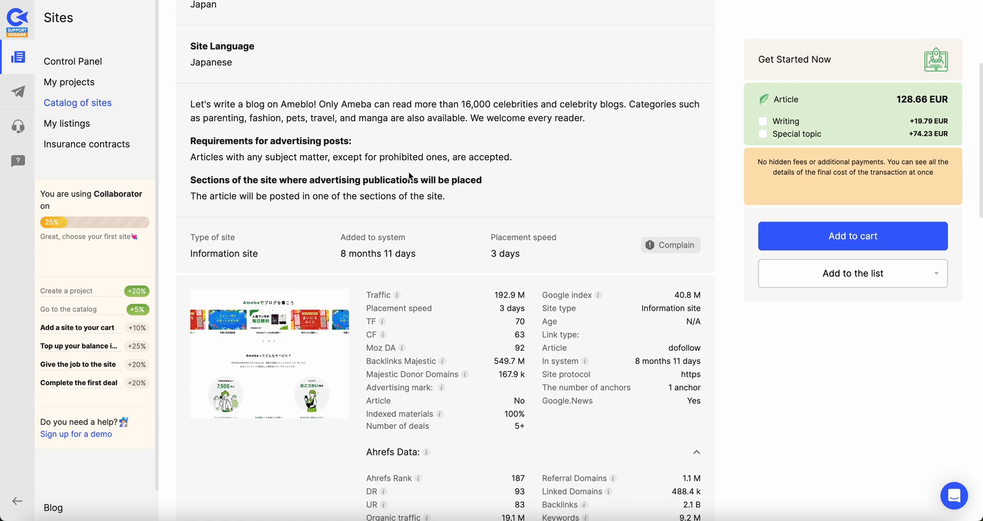
{"action": "mouse_move", "coordinate": [381, 321]}
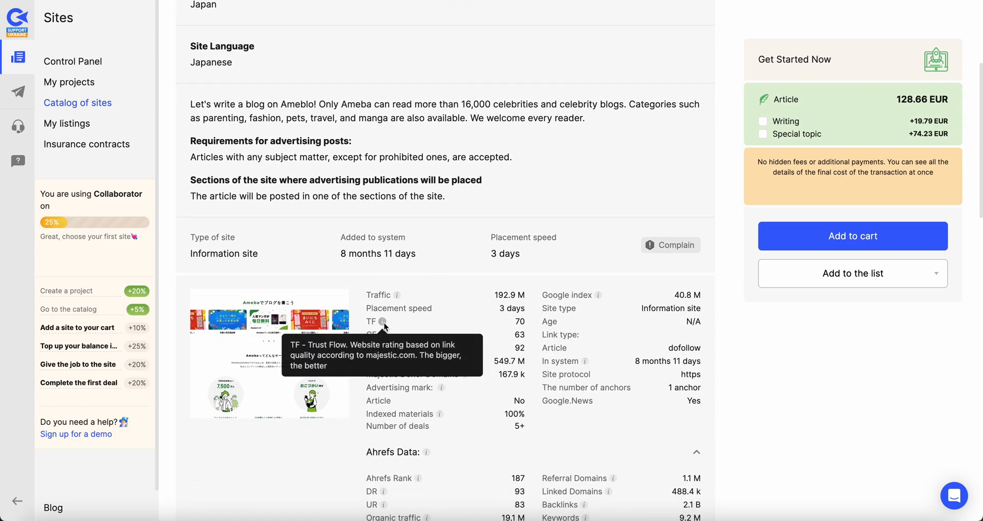
{"action": "mouse_move", "coordinate": [566, 375]}
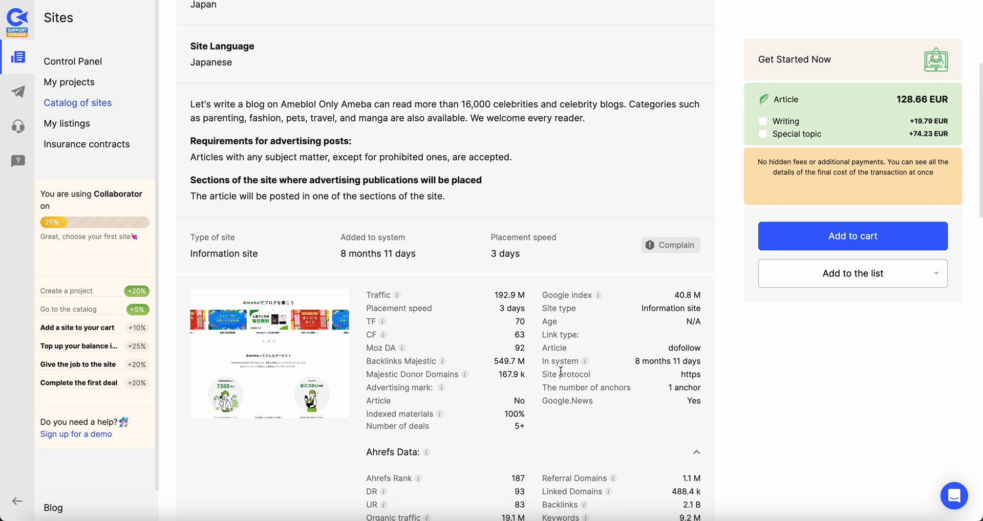
{"action": "scroll", "scroll_direction": "down", "scroll_amount": 3}
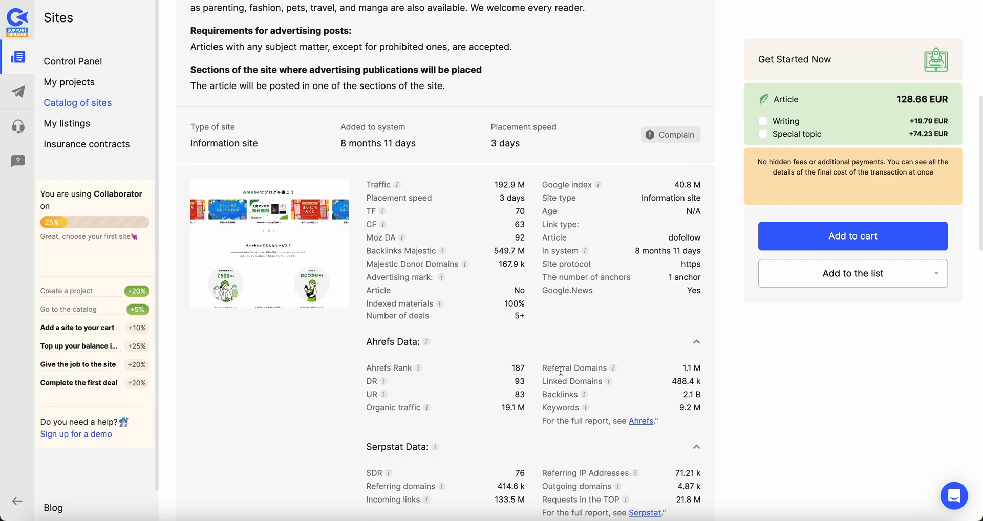
{"action": "scroll", "scroll_direction": "down", "scroll_amount": 3}
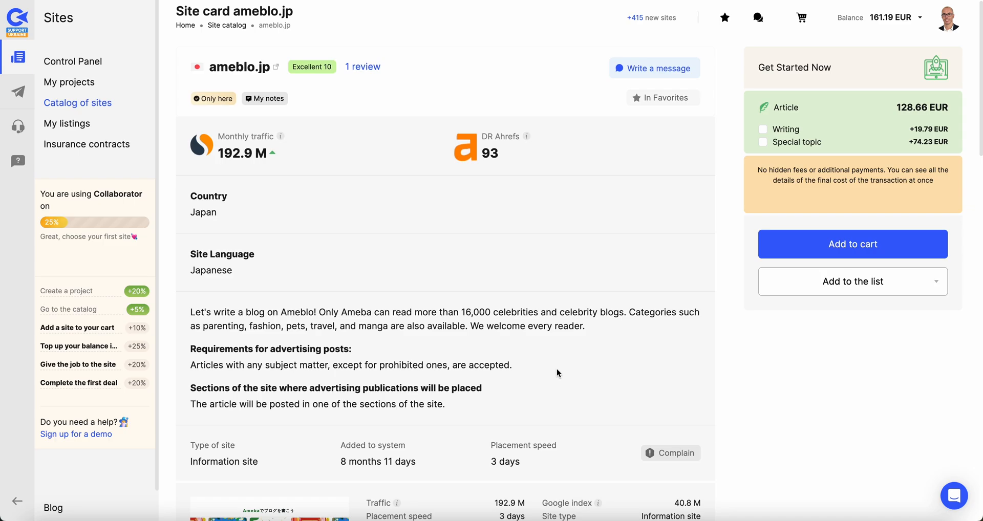
{"action": "mouse_move", "coordinate": [619, 178]}
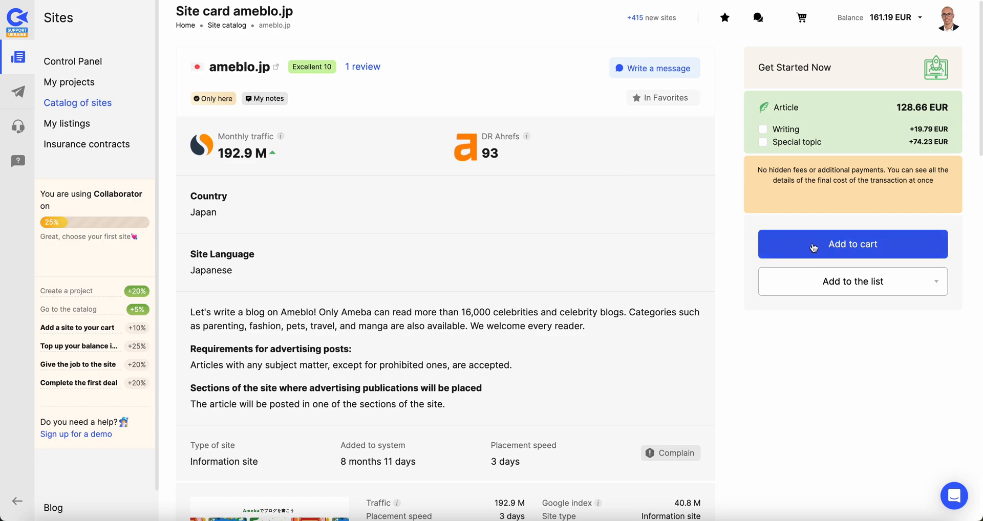
- Remove ameblo.jp from the cart by mistake, then add it back
{"action": "left_click", "coordinate": [852, 243]}
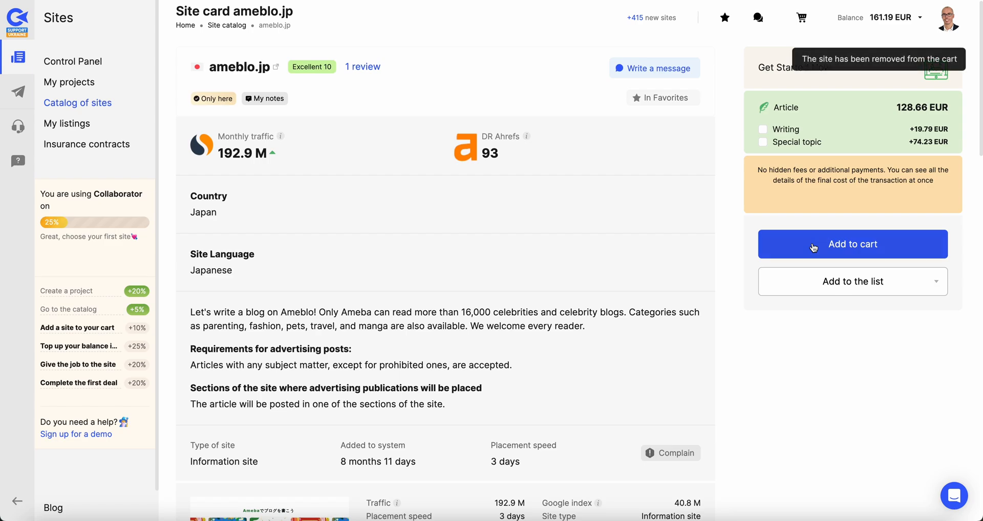
{"action": "left_click", "coordinate": [852, 244]}
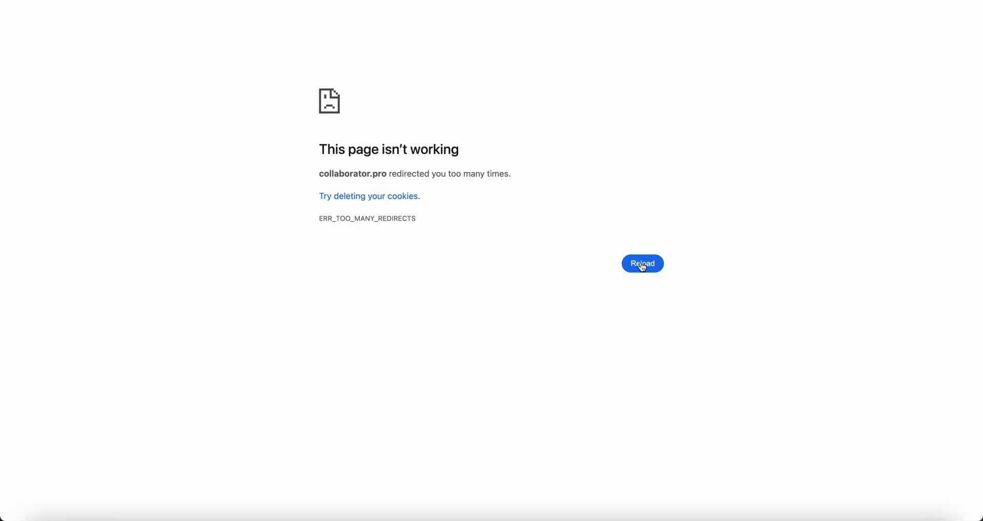
{"action": "mouse_move", "coordinate": [595, 68]}
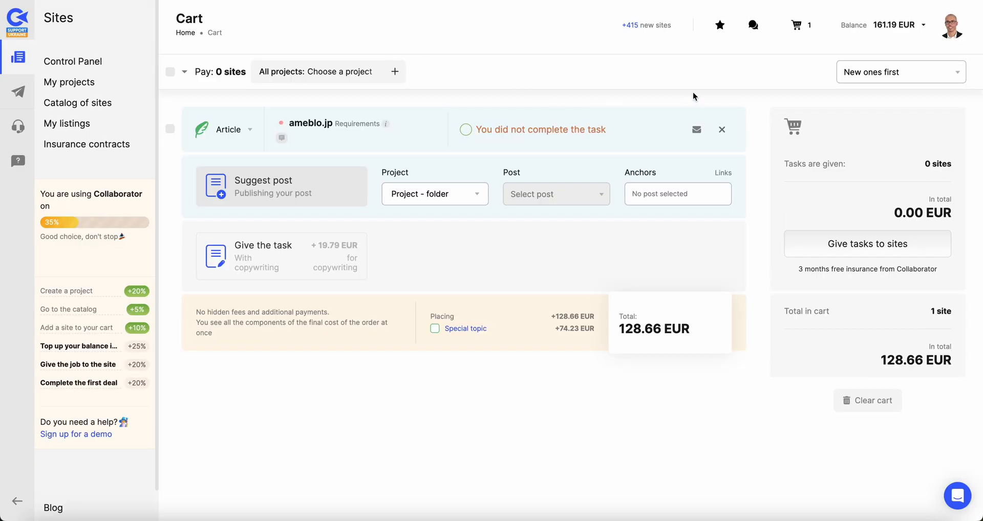
{"action": "mouse_move", "coordinate": [562, 200]}
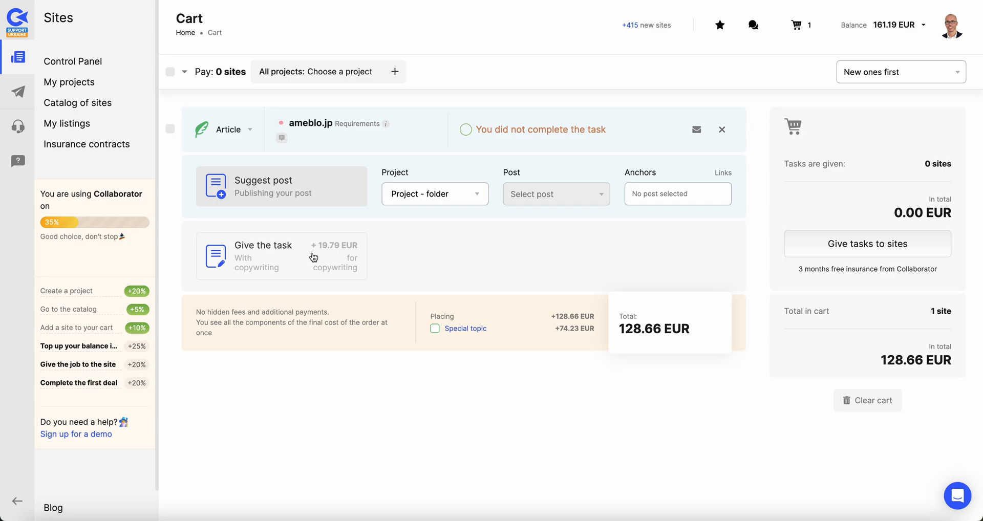
{"action": "left_click", "coordinate": [281, 256]}
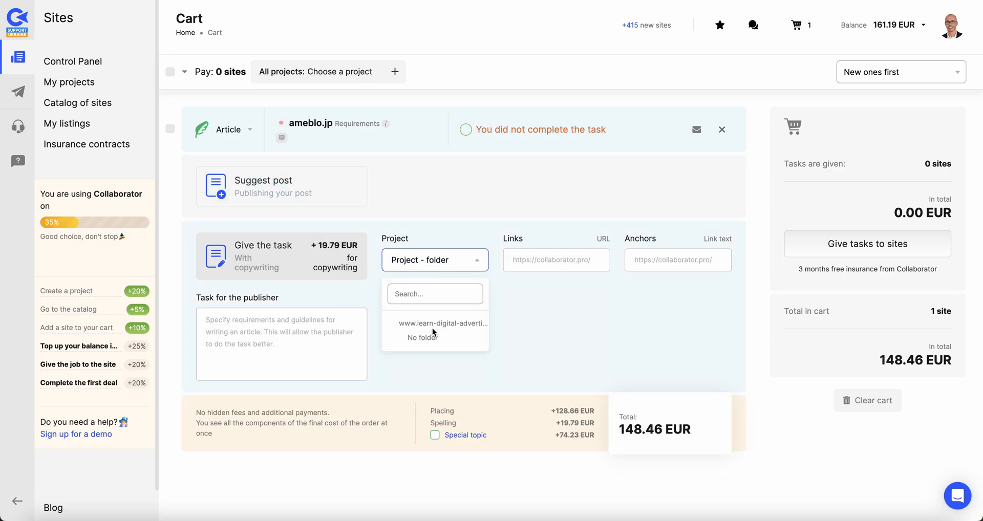
{"action": "left_click", "coordinate": [561, 323]}
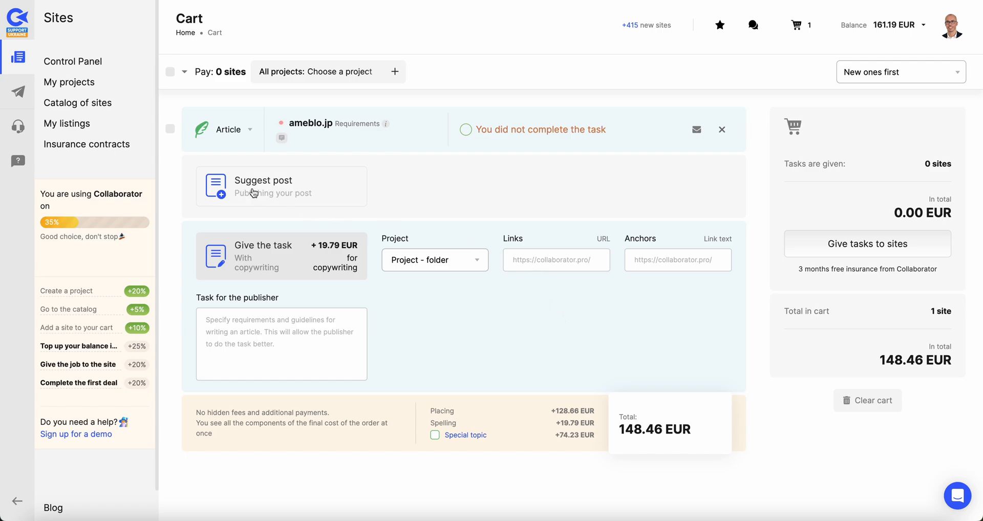
{"action": "left_click", "coordinate": [281, 185]}
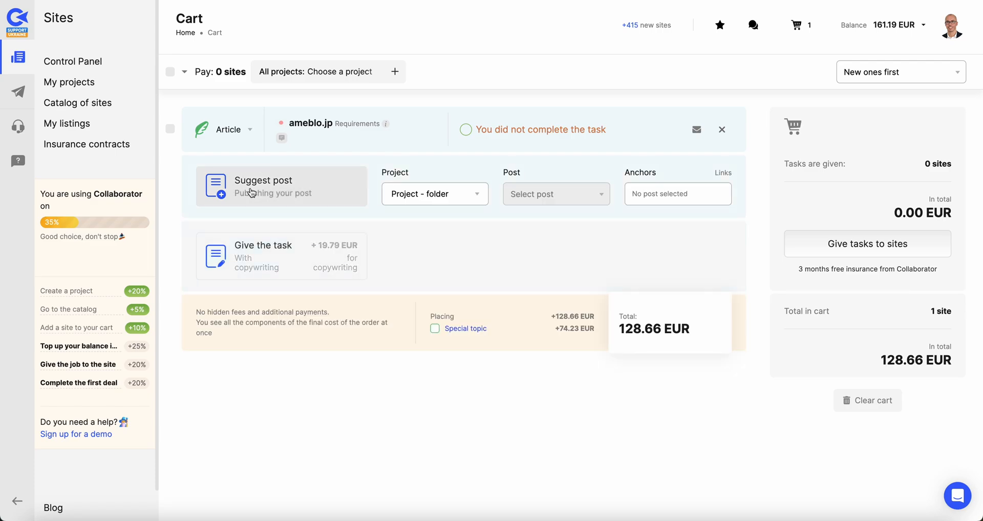
{"action": "left_click", "coordinate": [434, 193]}
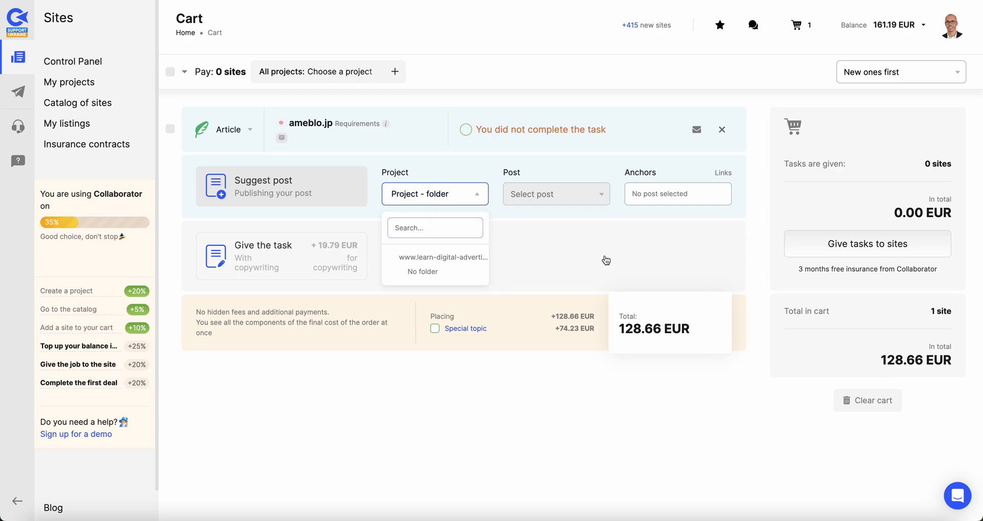
{"action": "left_click", "coordinate": [280, 256]}
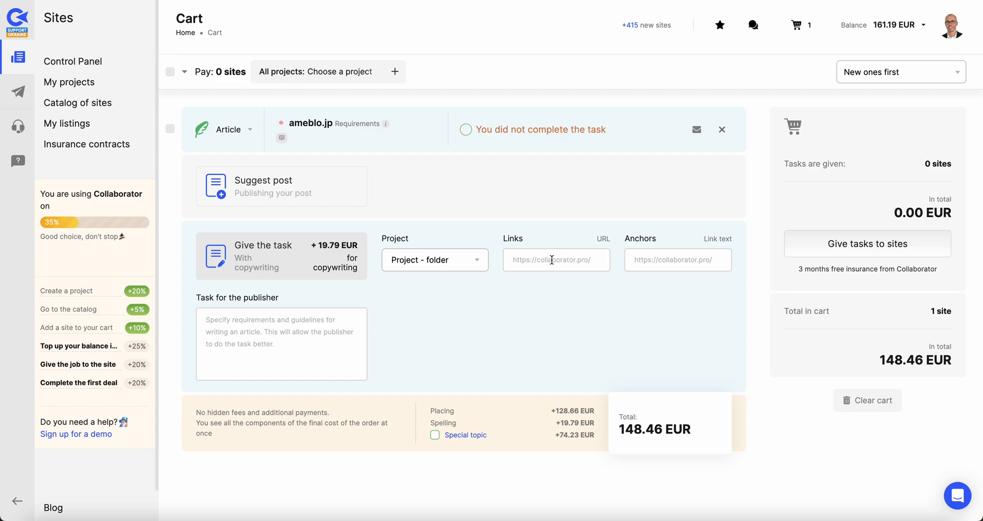
{"action": "mouse_move", "coordinate": [642, 256]}
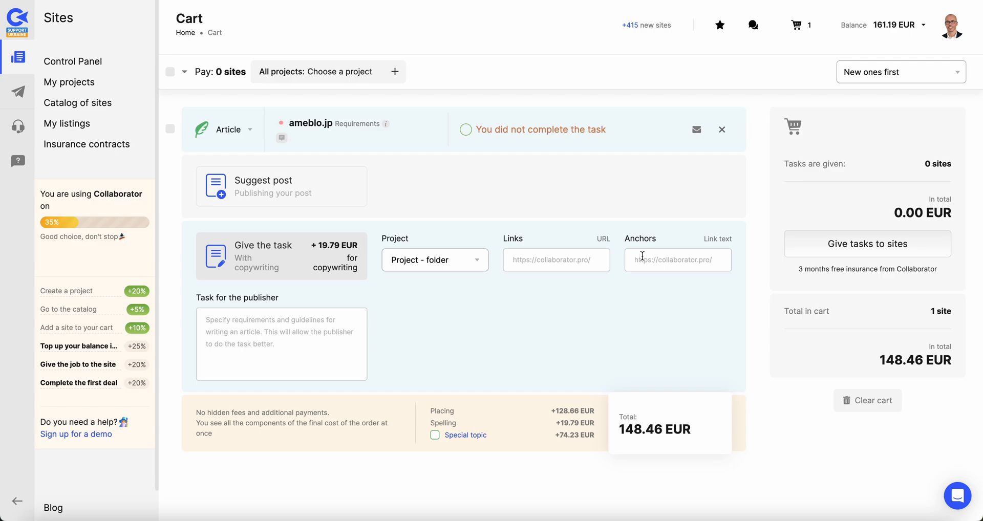
{"action": "mouse_move", "coordinate": [318, 189]}
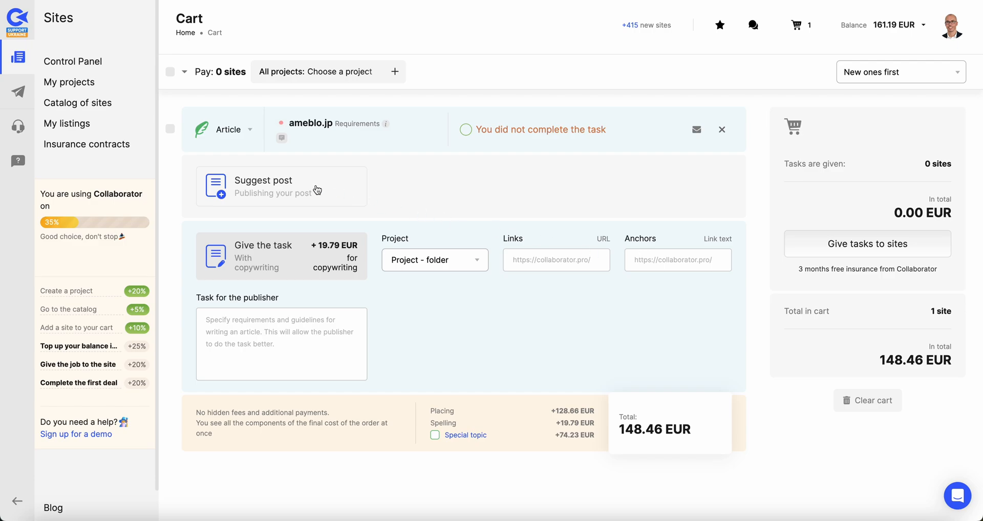
{"action": "left_click", "coordinate": [281, 186]}
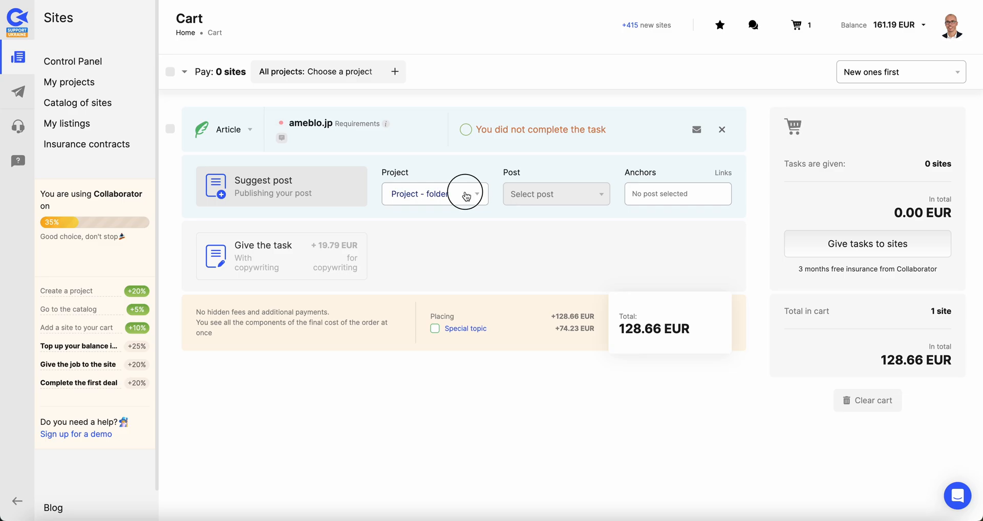
{"action": "left_click", "coordinate": [475, 193]}
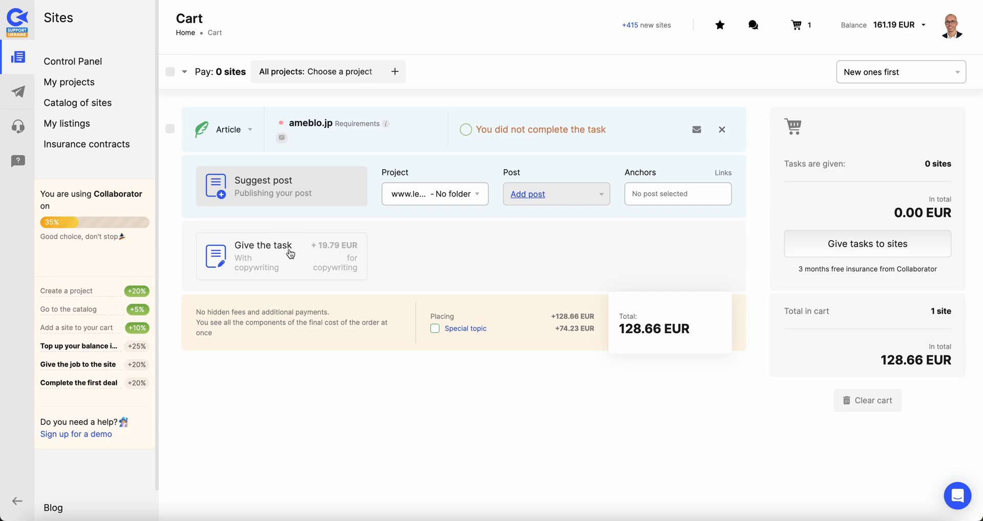
{"action": "left_click", "coordinate": [280, 256]}
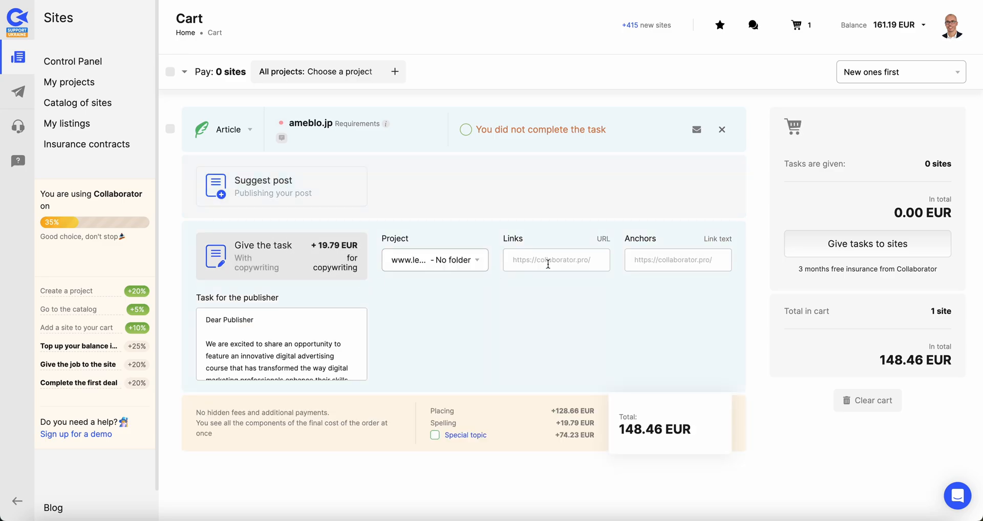
{"action": "mouse_move", "coordinate": [319, 329]}
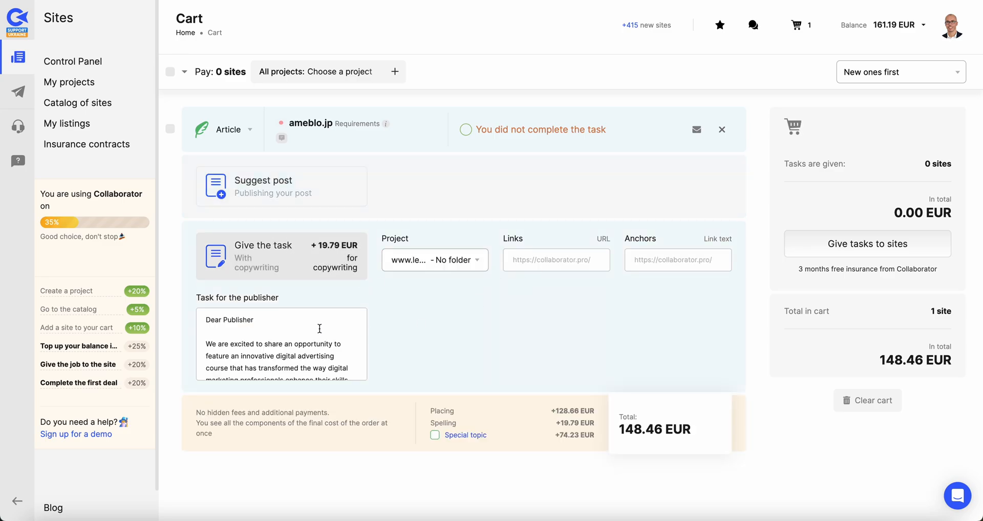
{"action": "mouse_move", "coordinate": [485, 339]}
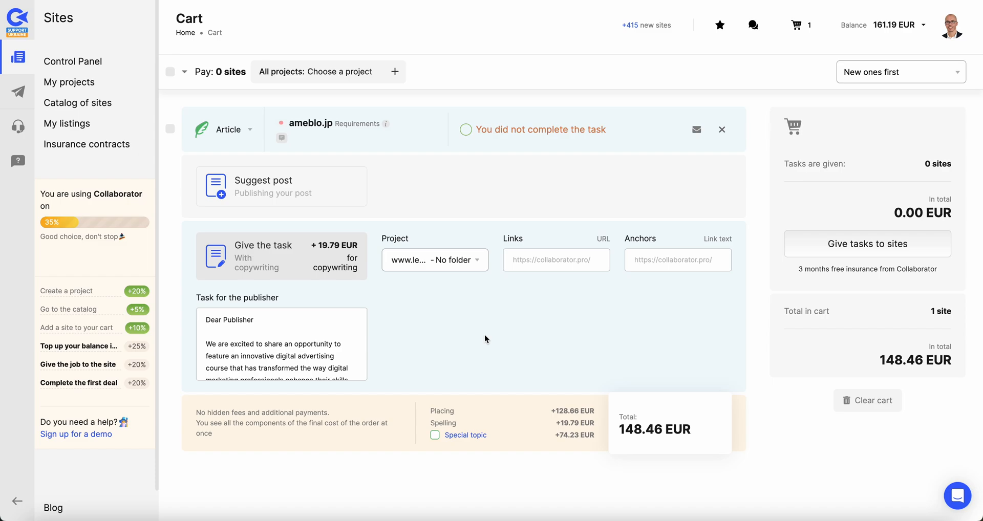
{"action": "right_click", "coordinate": [809, 3]}
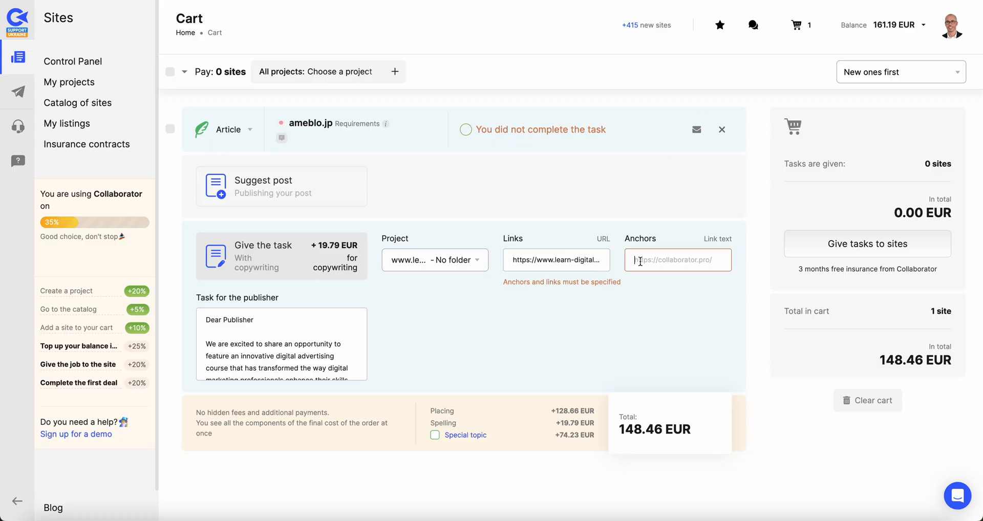
{"action": "type", "text": "https://www.learn-digital-a"}
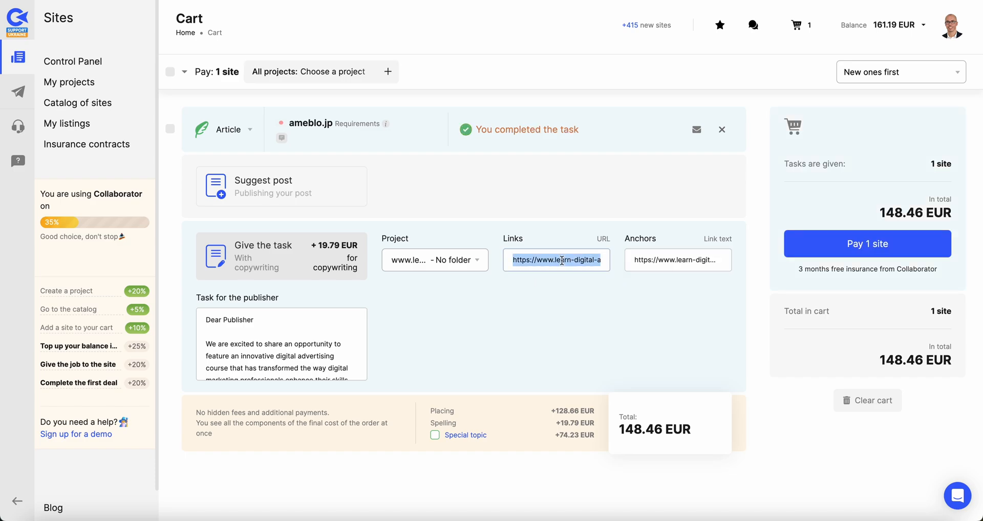
{"action": "type", "text": "LearnD"}
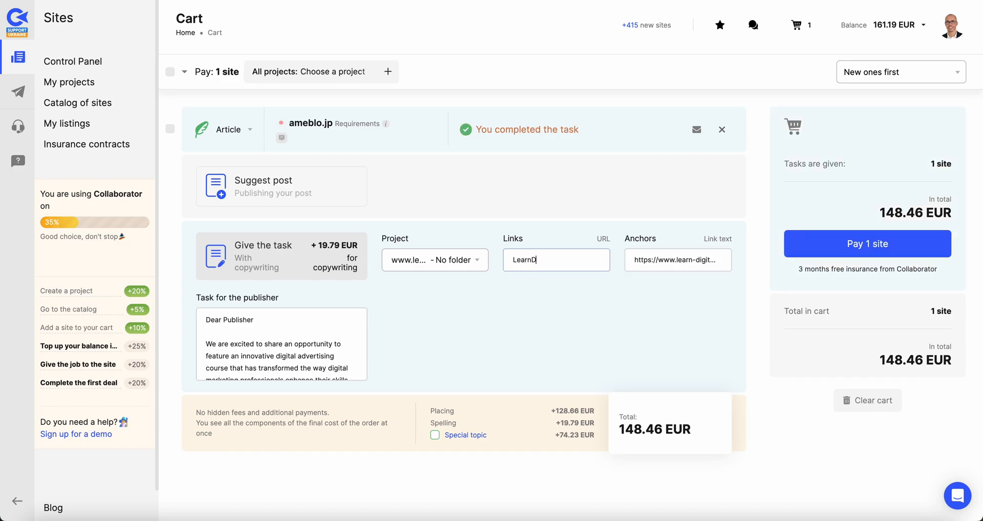
{"action": "key", "text": "Backspace"}
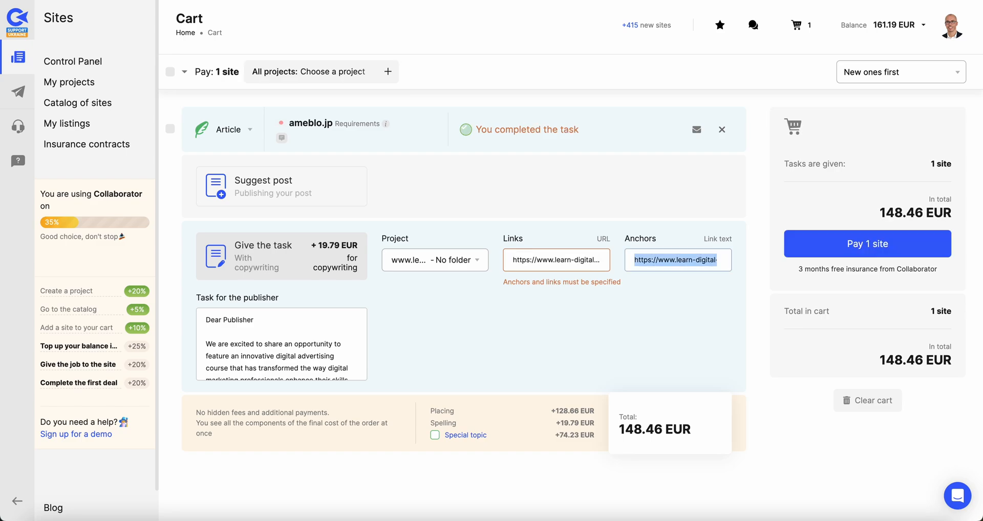
{"action": "type", "text": "Learn Digital Advertising"}
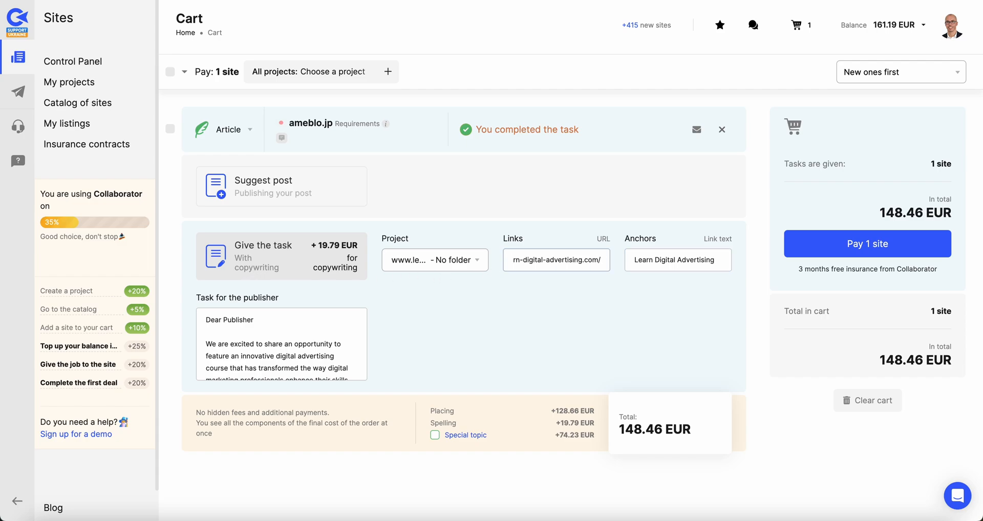
{"action": "scroll", "scroll_direction": "down", "scroll_amount": 3}
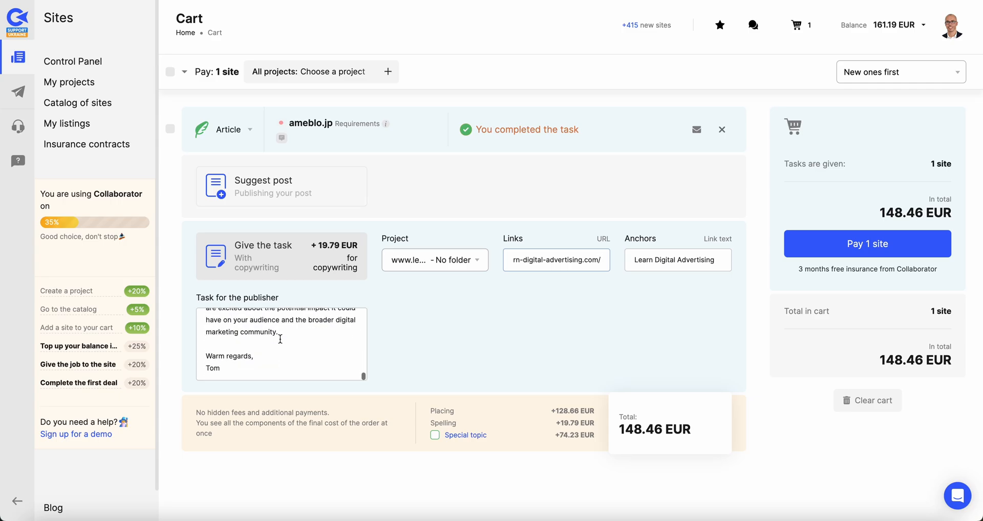
{"action": "mouse_move", "coordinate": [636, 366]}
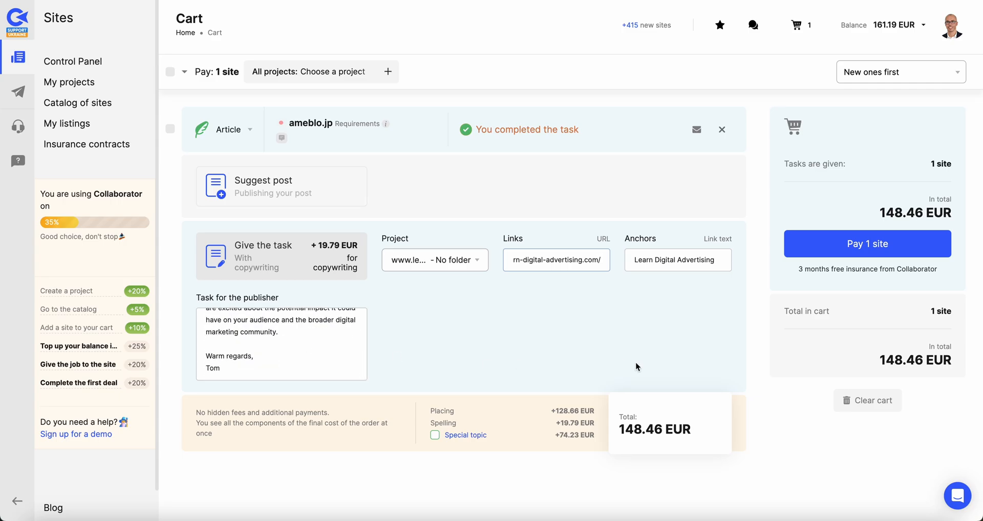
{"action": "mouse_move", "coordinate": [868, 251]}
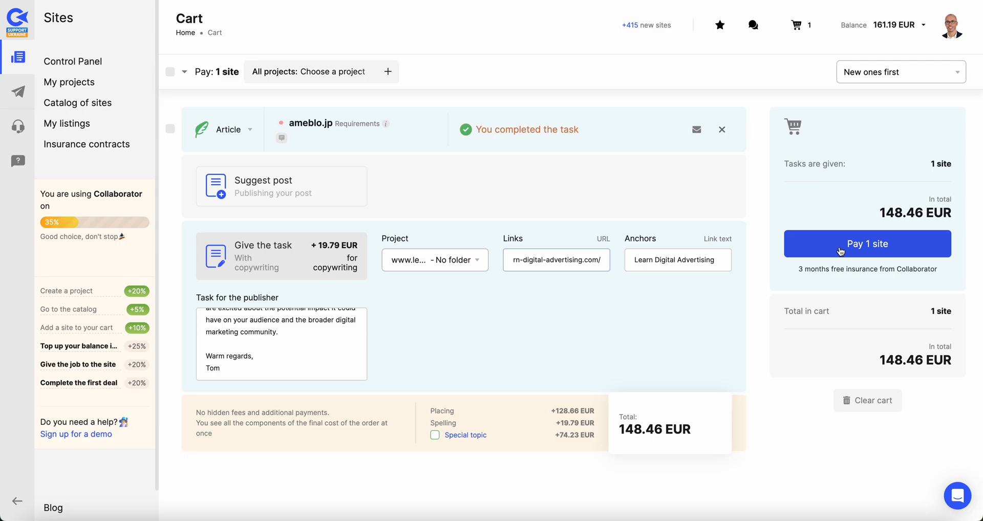
- Pay for the 148.46 EUR ameblo.jp order from the balance and confirm, leaving 12.73 EUR
{"action": "left_click", "coordinate": [867, 244]}
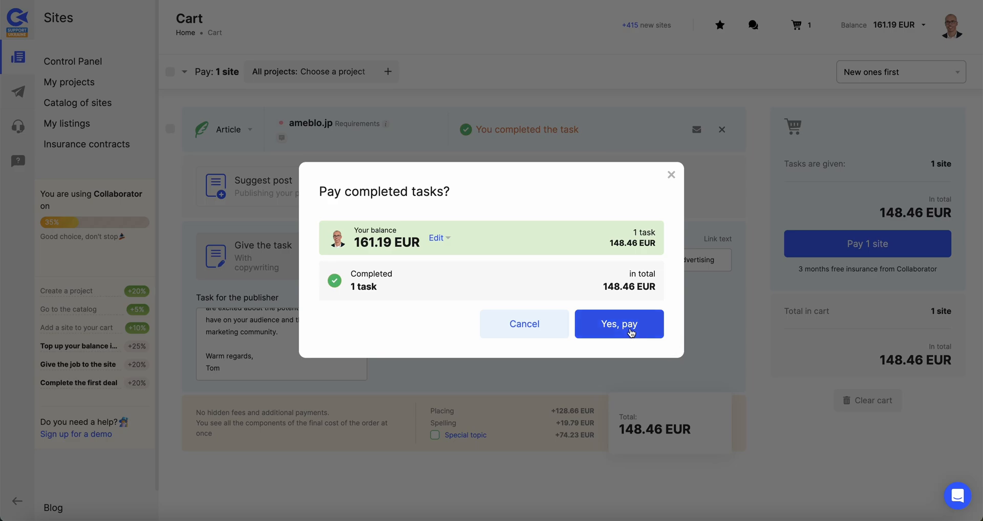
{"action": "right_click", "coordinate": [618, 325]}
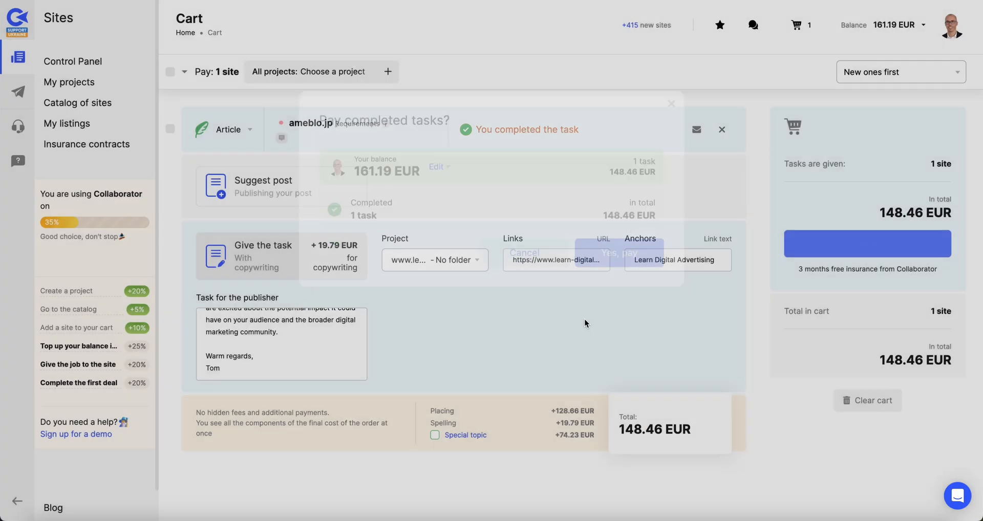
{"action": "left_click", "coordinate": [614, 253]}
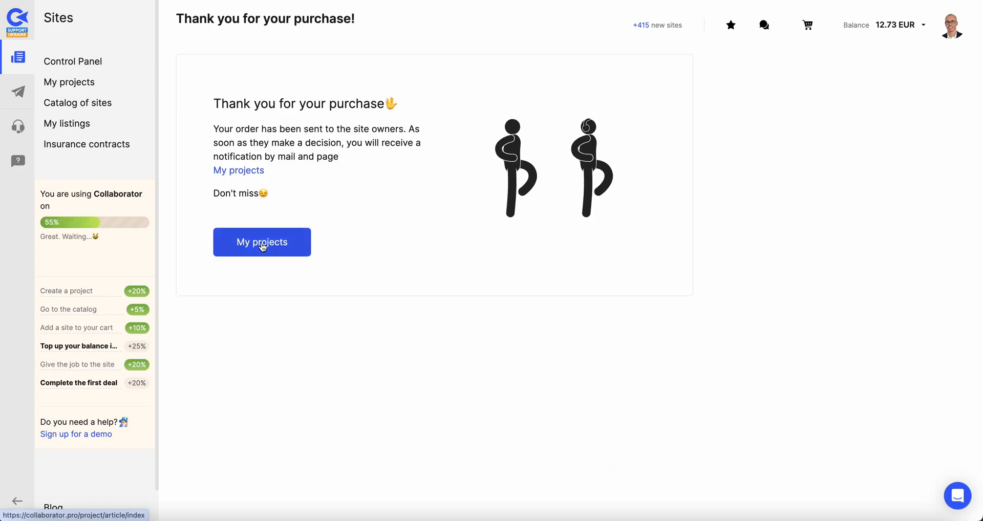
- View the learn-digital-advertising.com project overview showing one new task with 148.46 EUR on hold
{"action": "left_click", "coordinate": [262, 242]}
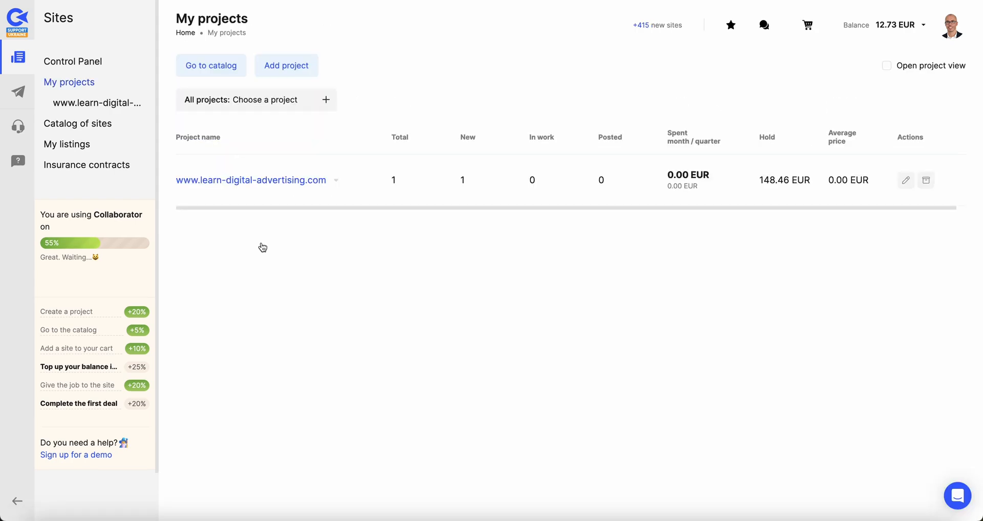
{"action": "mouse_move", "coordinate": [401, 182]}
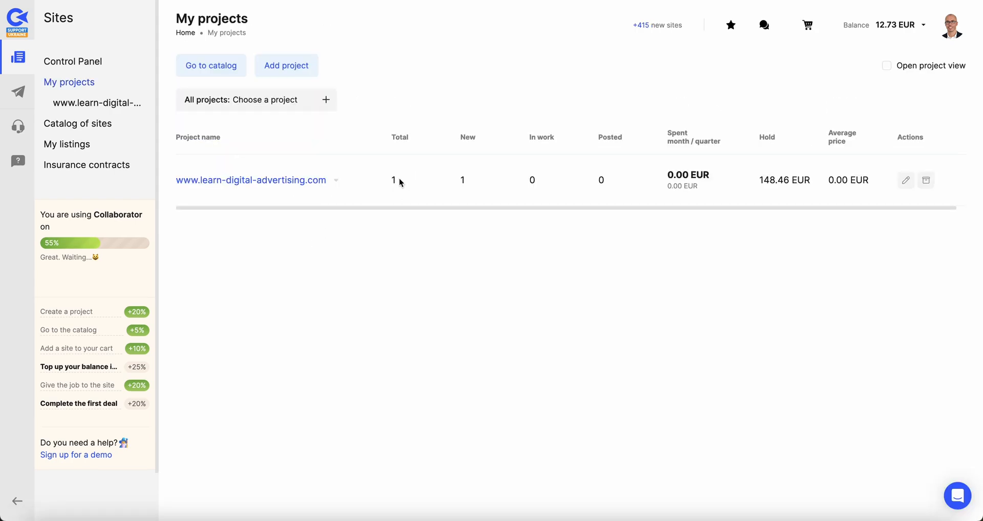
{"action": "mouse_move", "coordinate": [758, 180]}
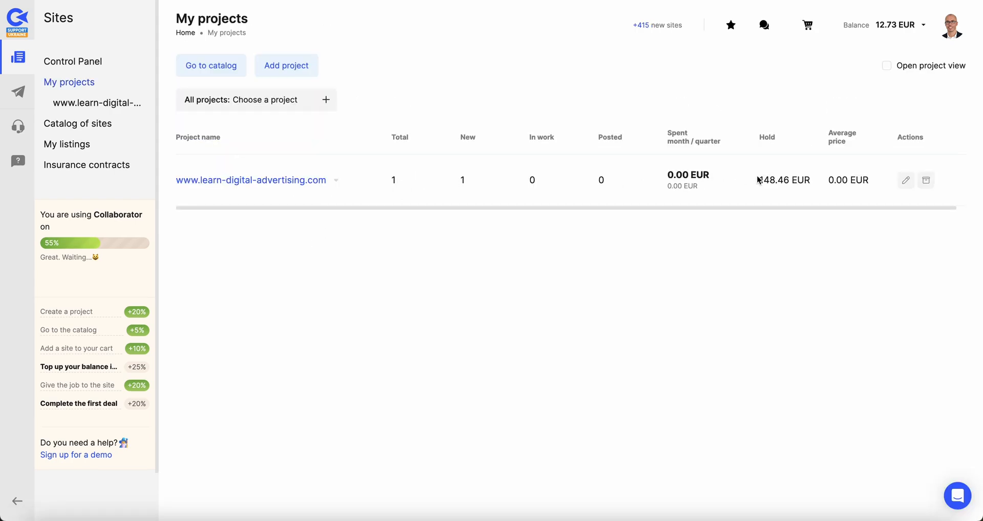
{"action": "mouse_move", "coordinate": [491, 203]}
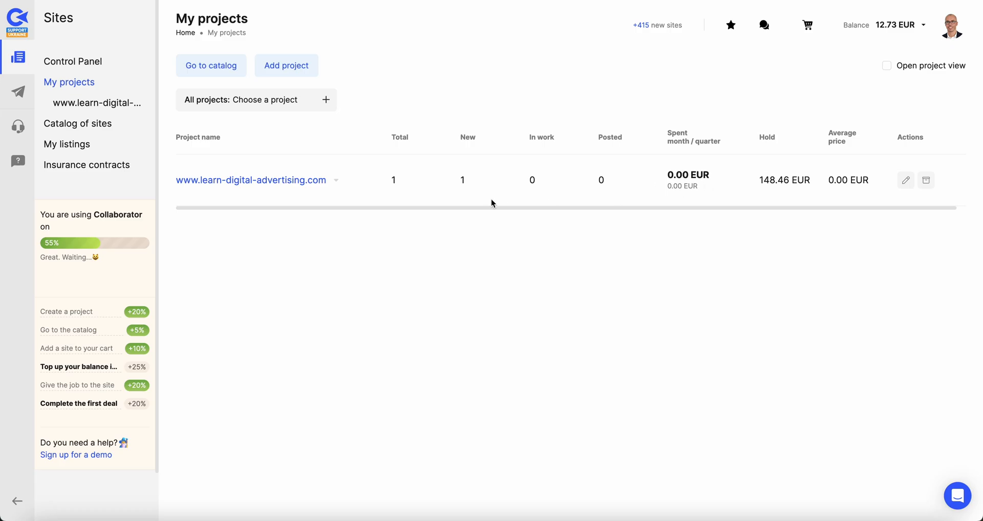
{"action": "left_click", "coordinate": [250, 180]}
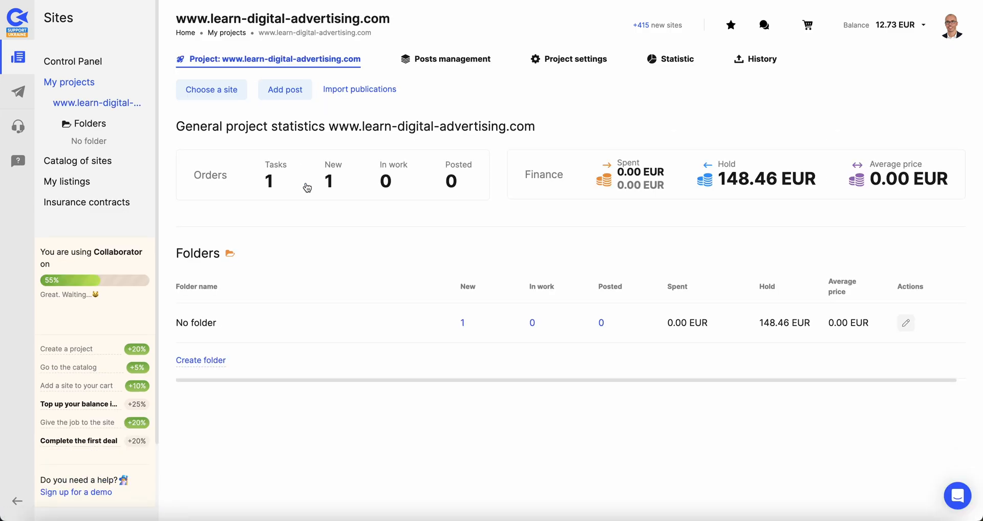
{"action": "mouse_move", "coordinate": [750, 183]}
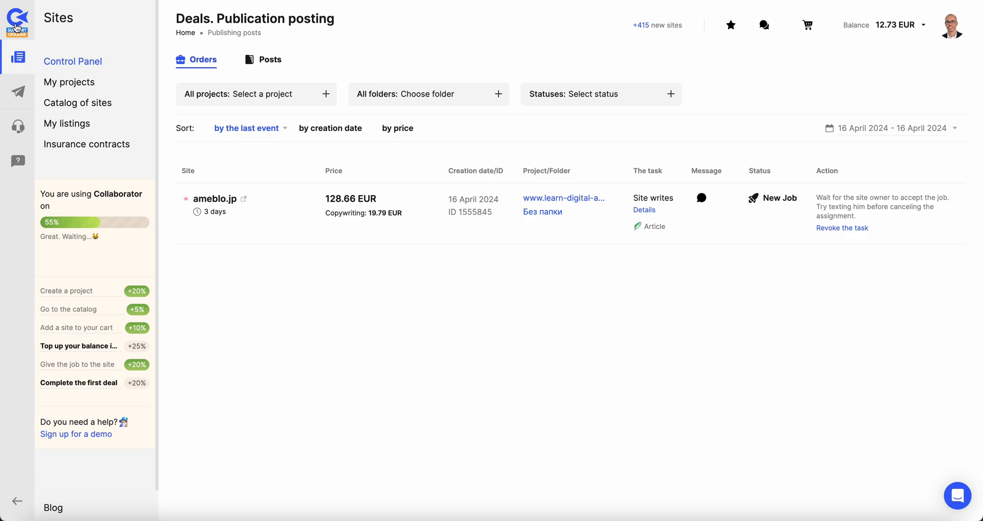
{"action": "mouse_move", "coordinate": [78, 102]}
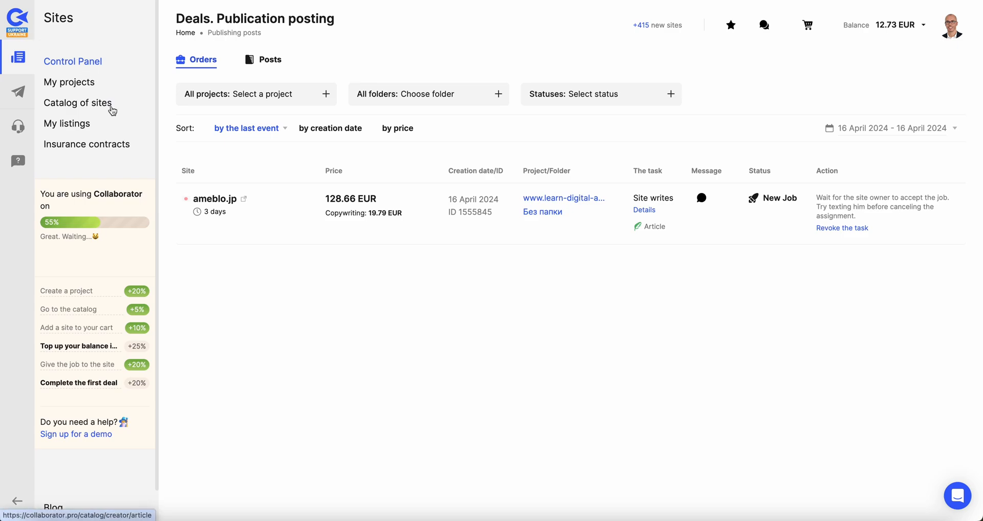
- Return to the catalog of sites and show the custom site filter form
{"action": "left_click", "coordinate": [77, 103]}
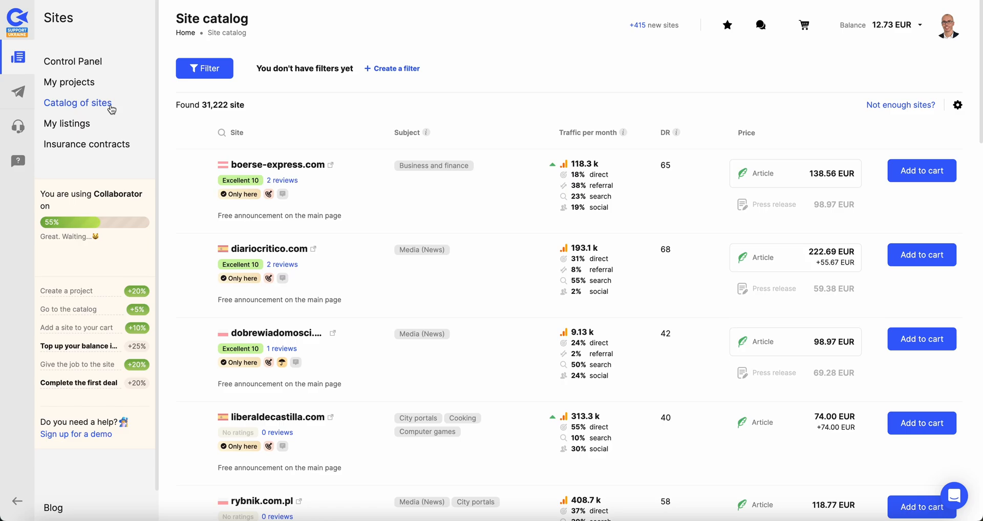
{"action": "left_click", "coordinate": [204, 69]}
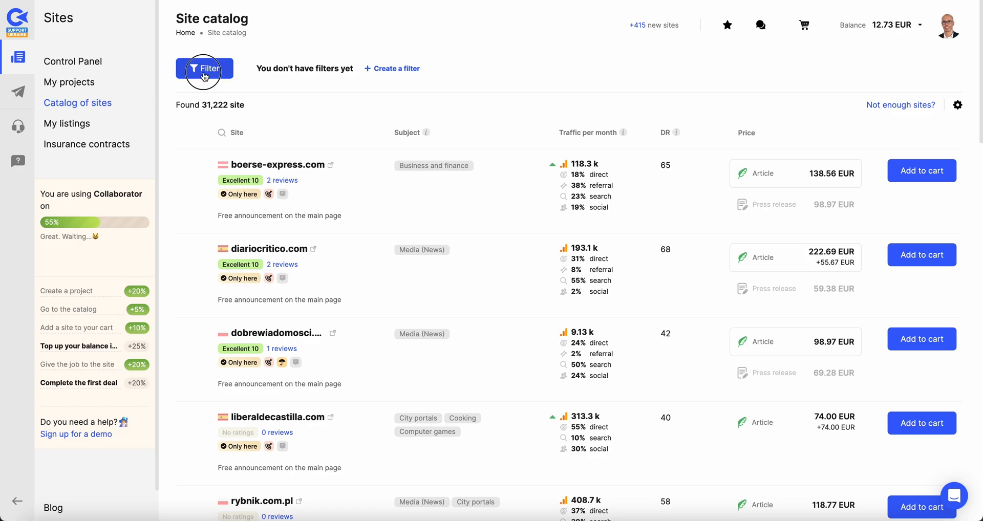
{"action": "left_click", "coordinate": [204, 69]}
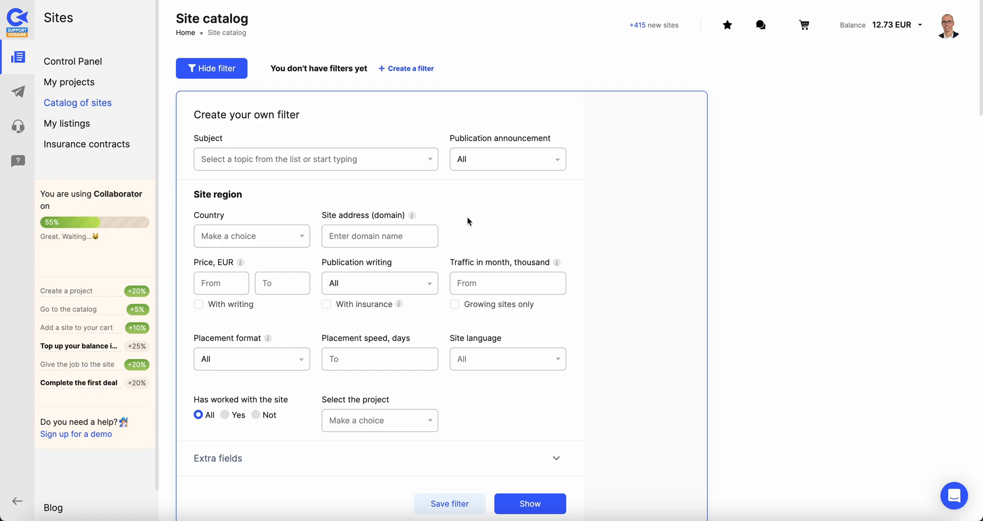
{"action": "mouse_move", "coordinate": [74, 35]}
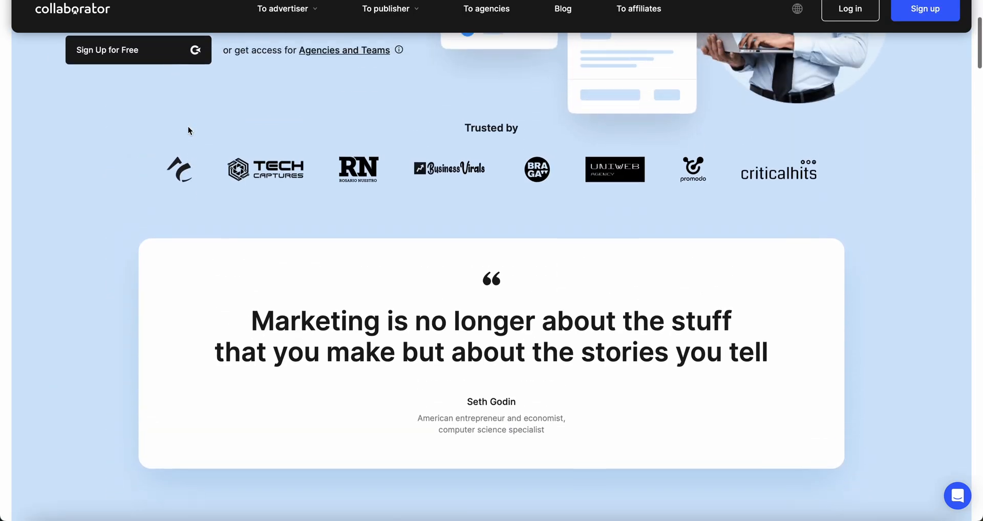
- Show the collaborator.pro landing page from the top
{"action": "scroll", "scroll_direction": "up", "scroll_amount": 3}
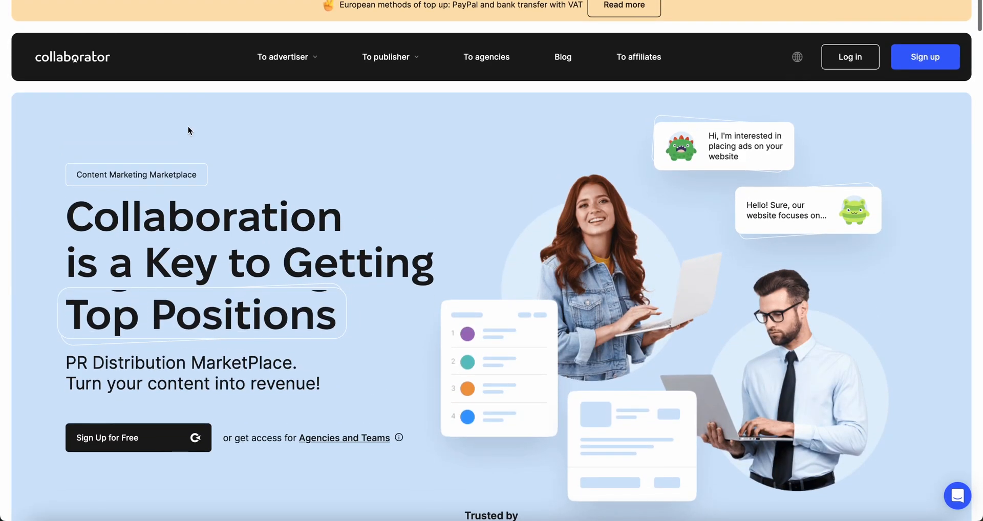